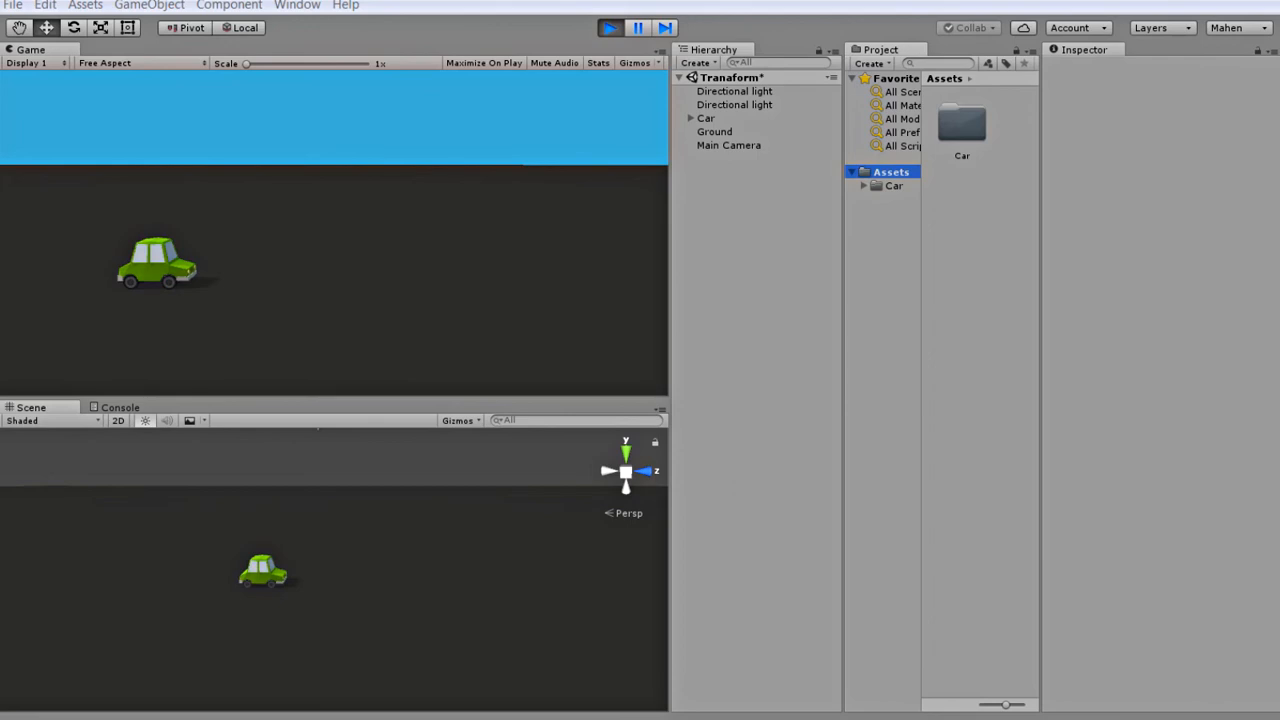
pyautogui.moveTo(966, 294)
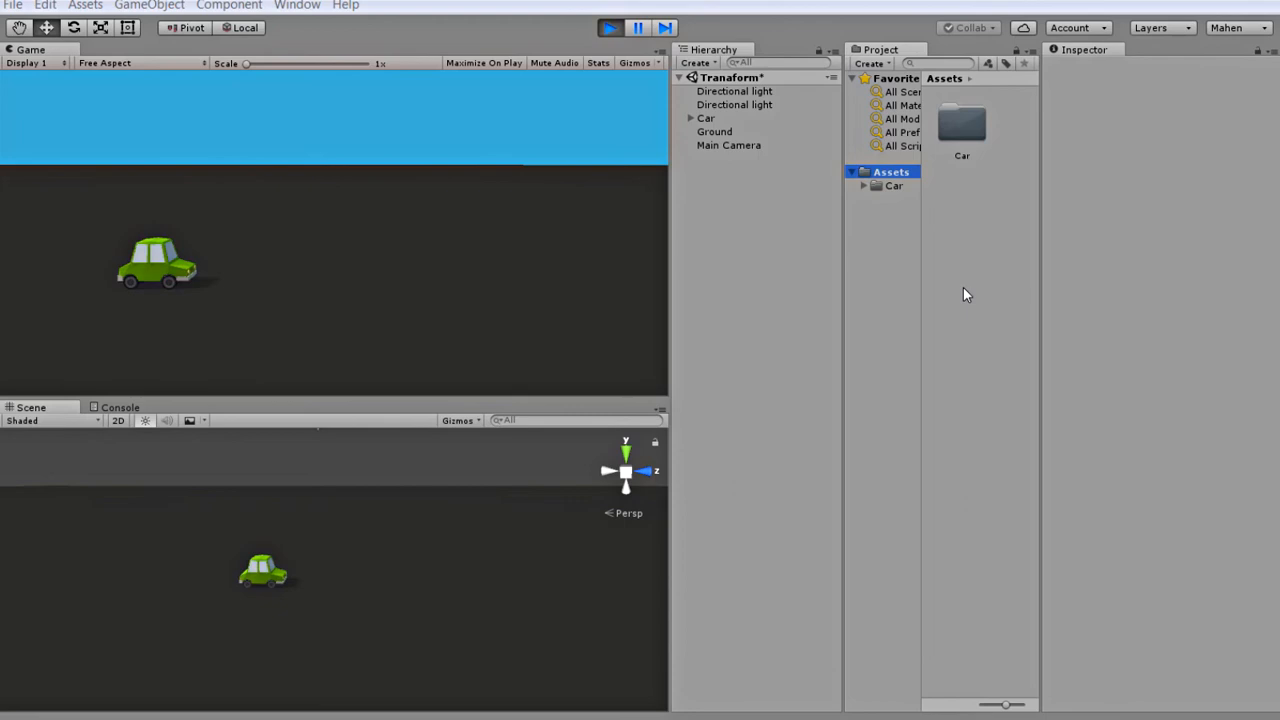
pyautogui.moveTo(788, 352)
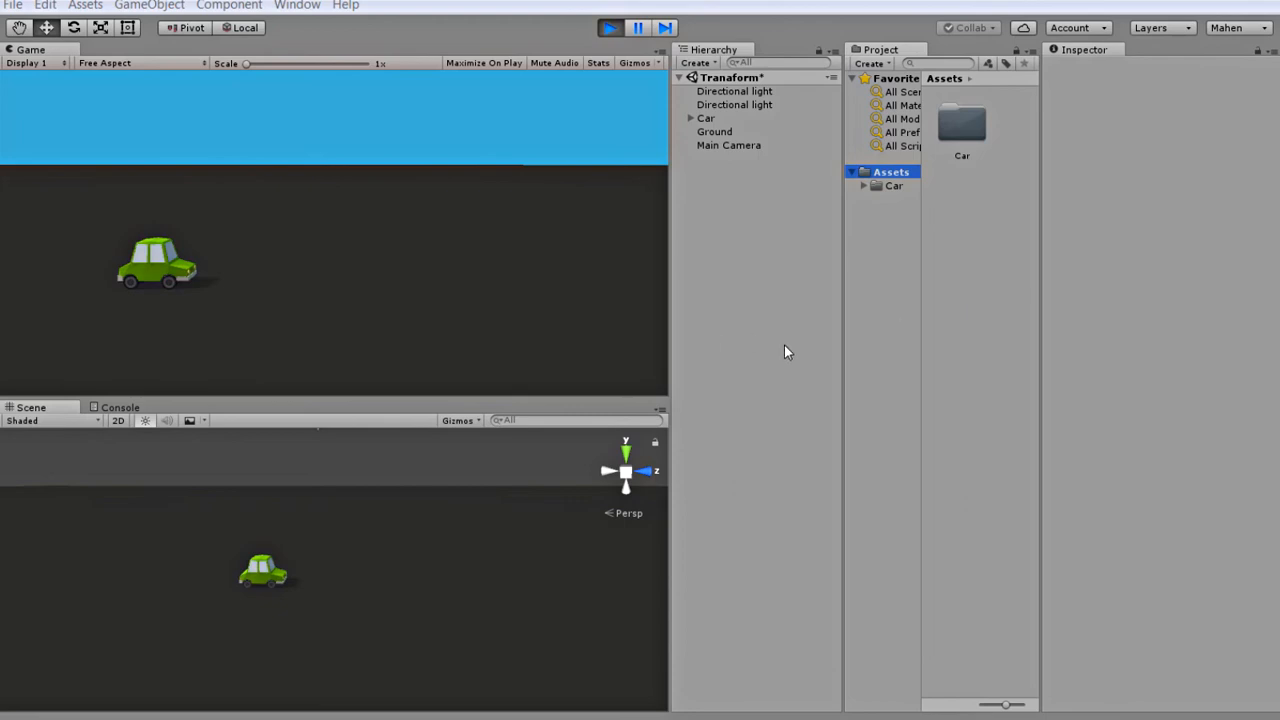
pyautogui.moveTo(738, 248)
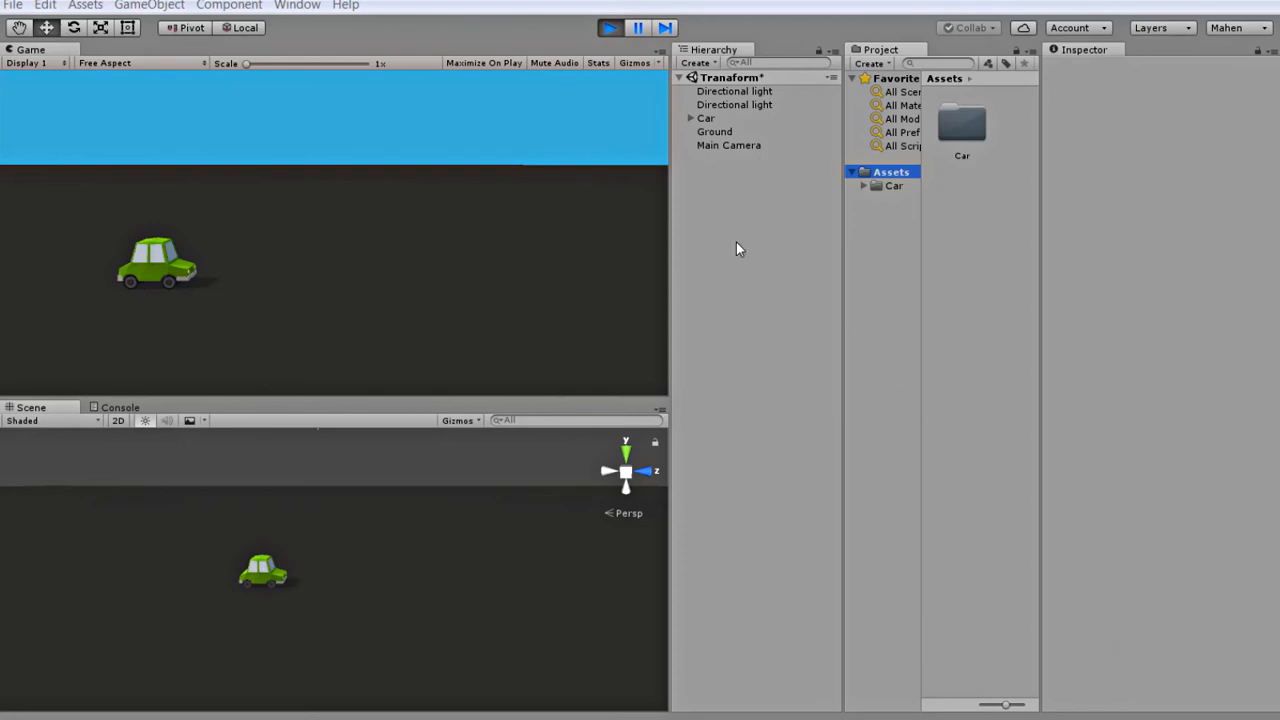
# Create a new C# script asset named Move and open it in MonoDevelop
pyautogui.click(706, 118)
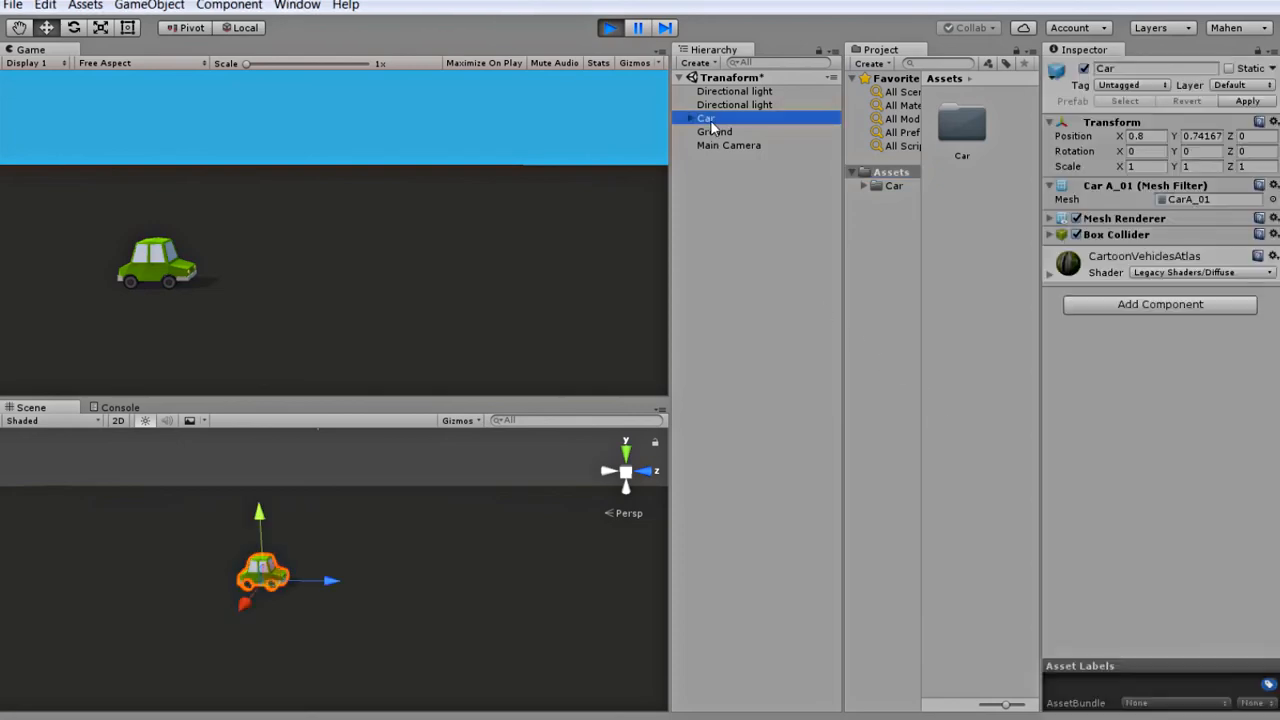
pyautogui.moveTo(392, 576)
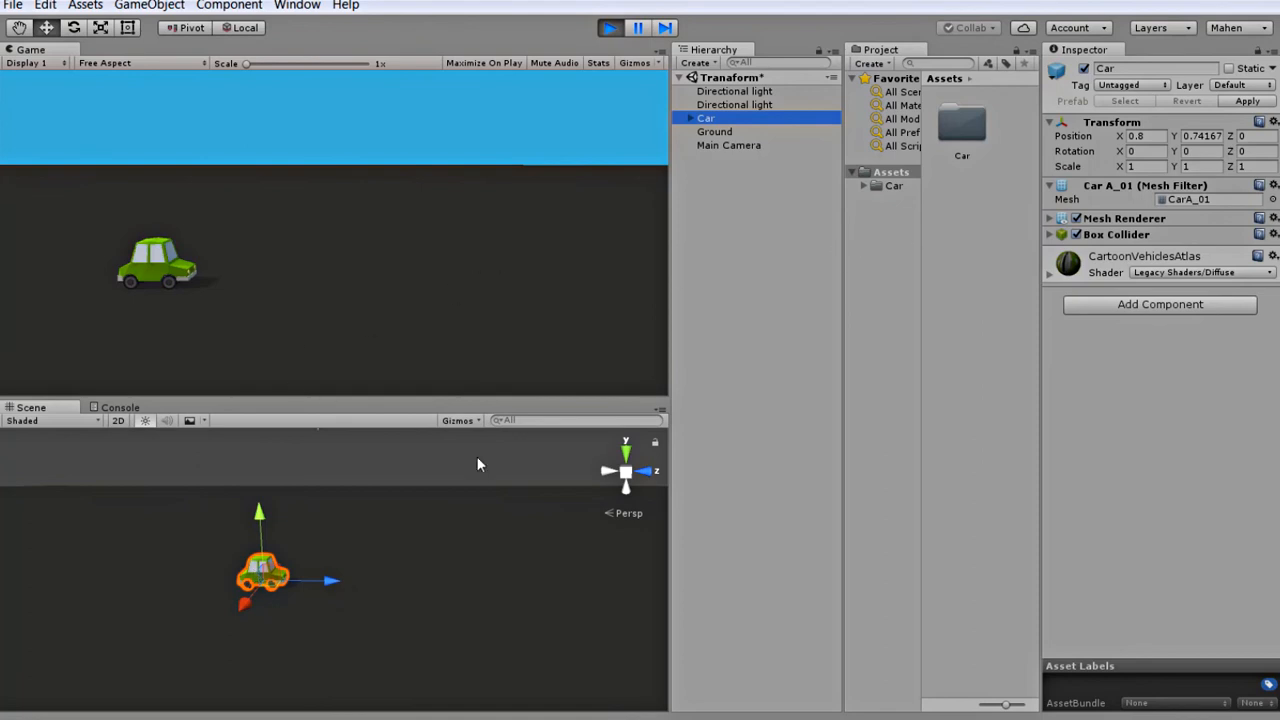
pyautogui.click(976, 274)
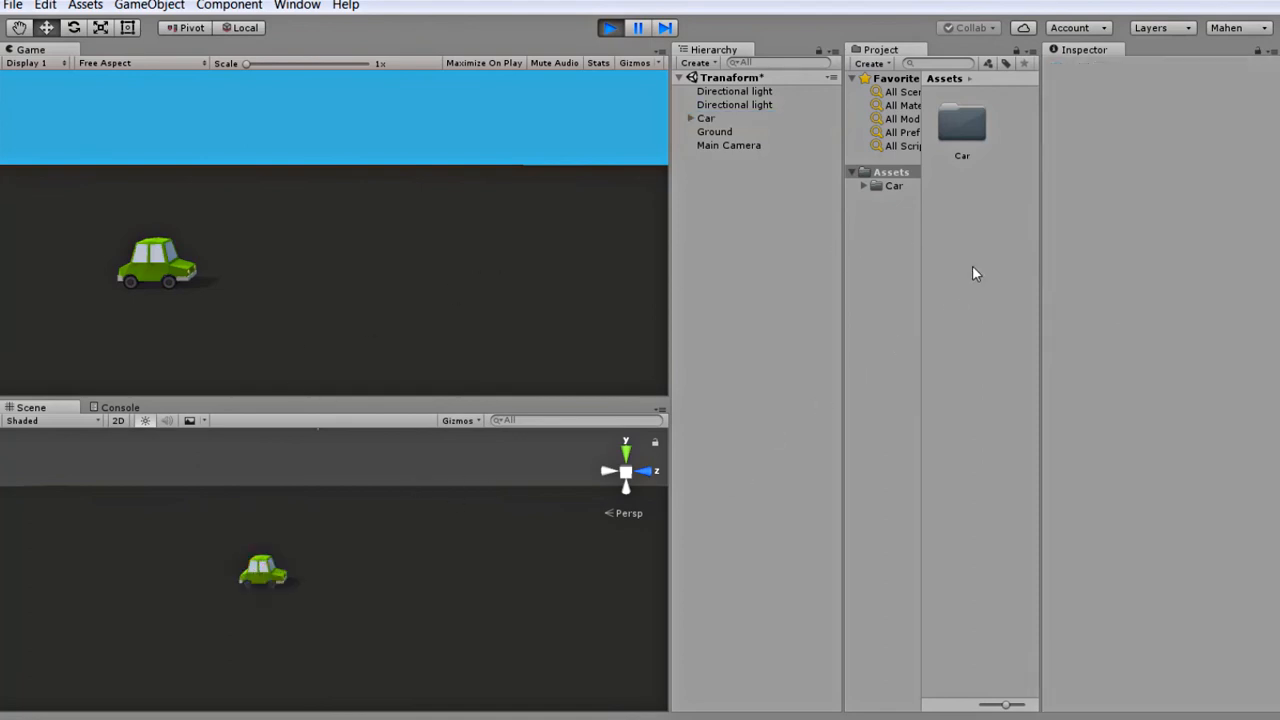
pyautogui.rightClick(976, 276)
pyautogui.write('Move')
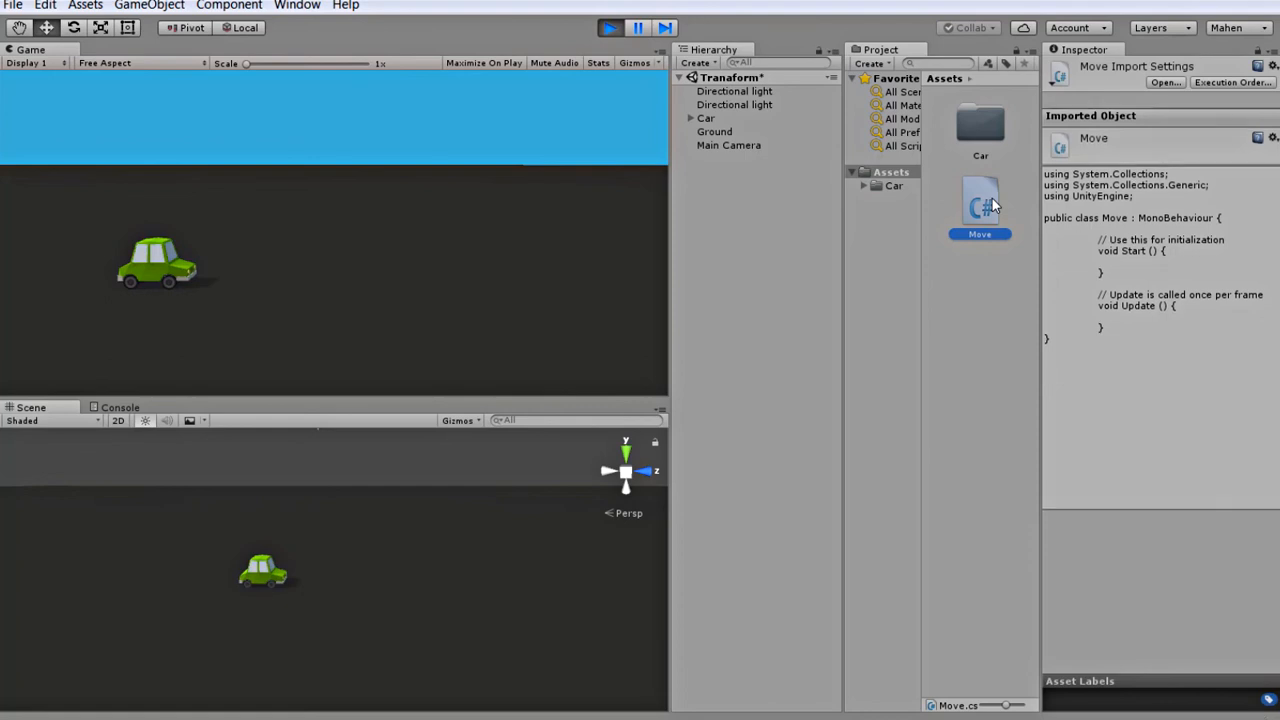
pyautogui.doubleClick(980, 200)
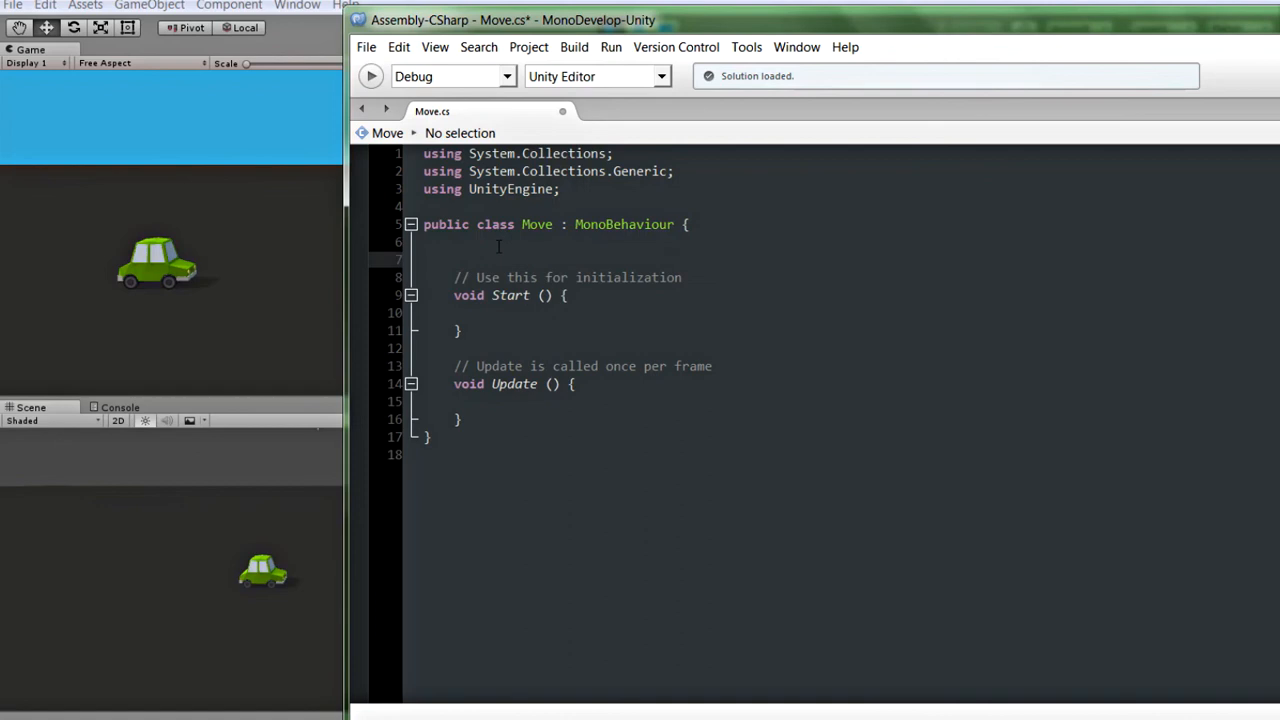
# Declare 'public Transform trans;', delete the empty Start method, and minimize the editor
pyautogui.write('public')
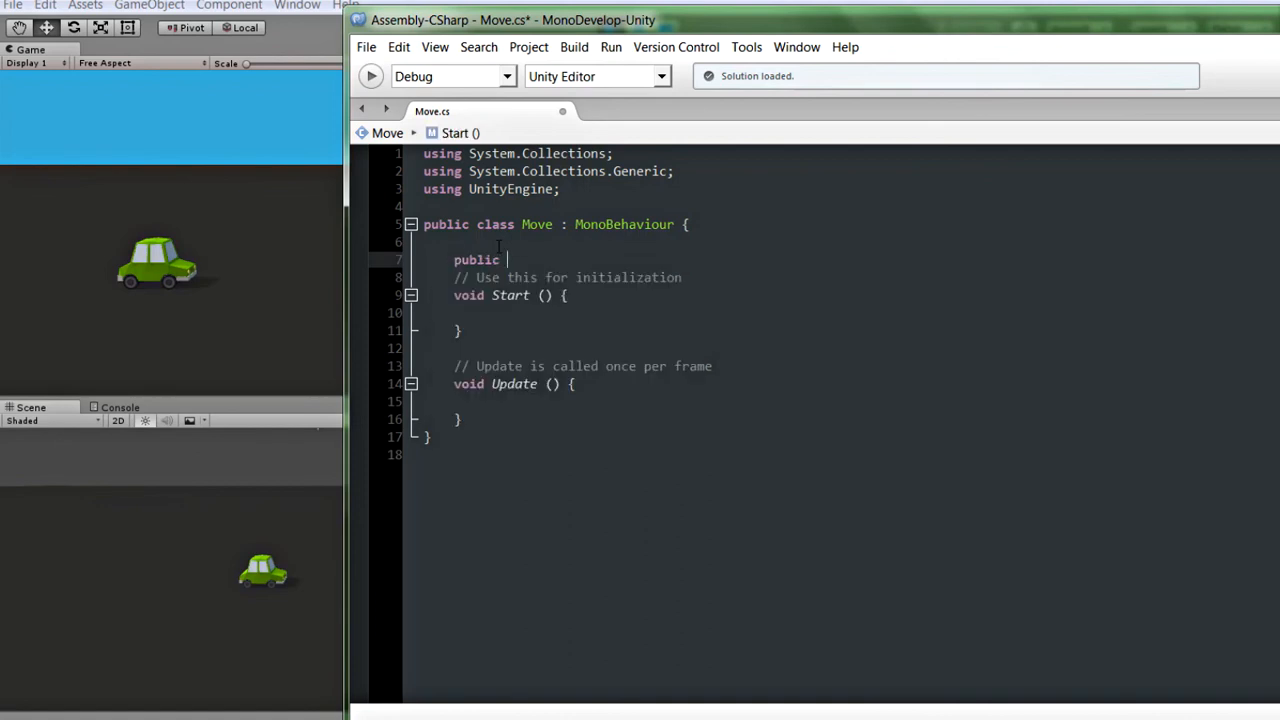
pyautogui.write('Transform tran')
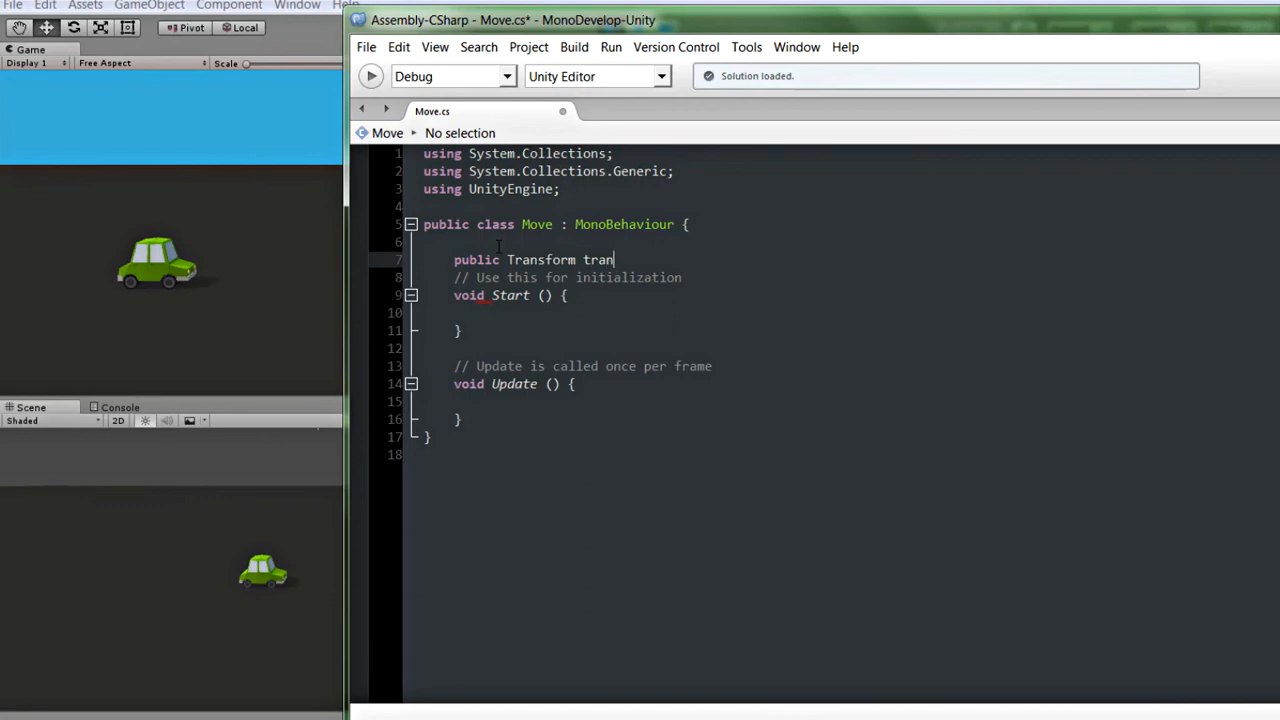
pyautogui.write('s;')
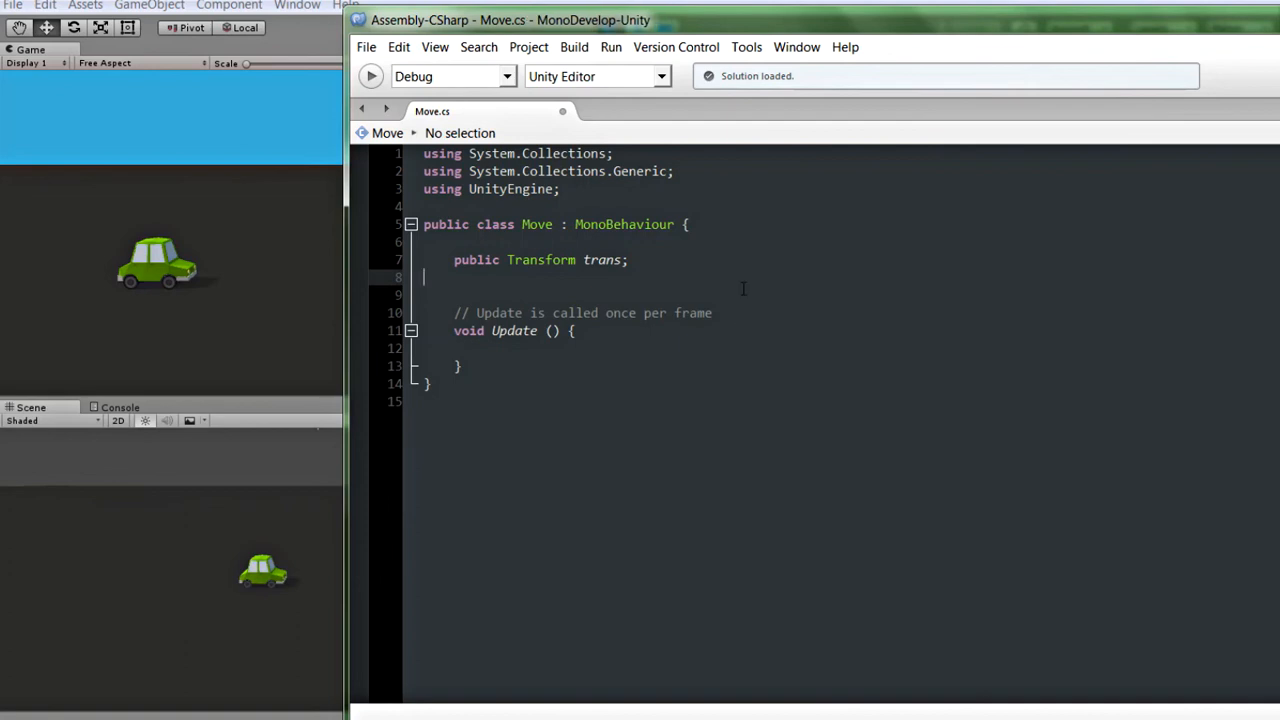
pyautogui.moveTo(512, 20); pyautogui.dragTo(736, 24)
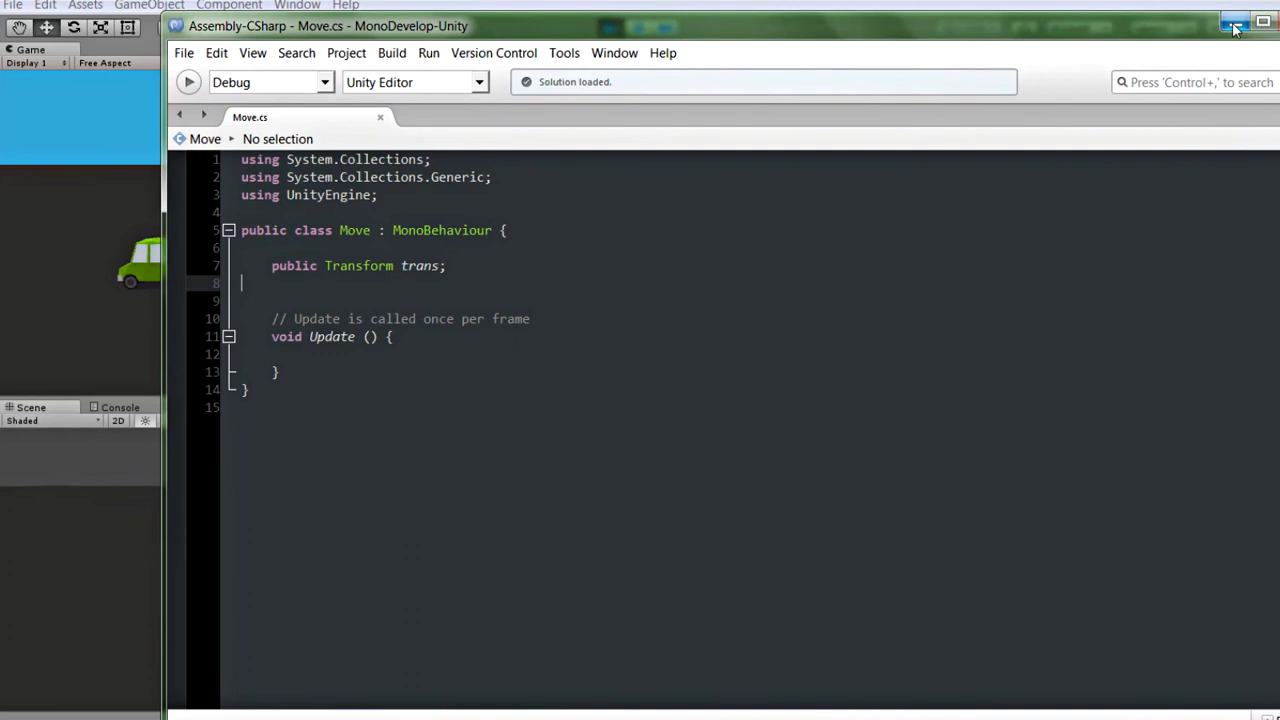
pyautogui.click(1236, 24)
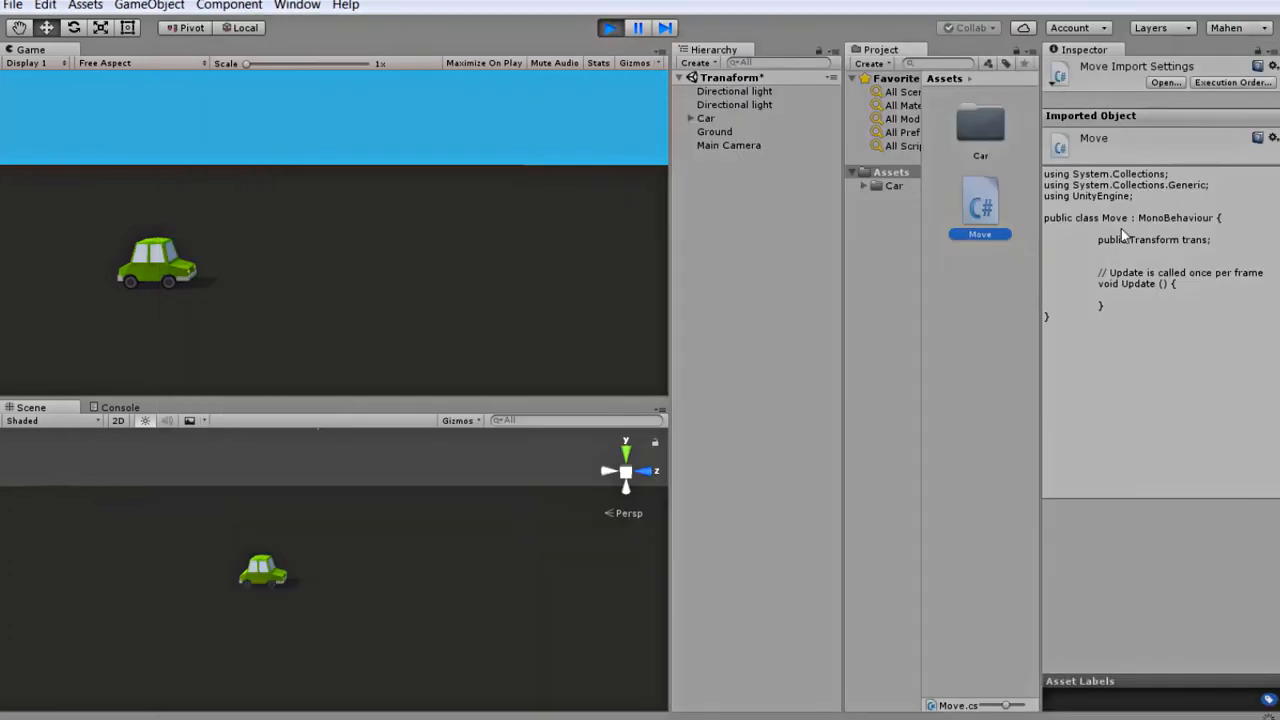
# Attach the Move script to Main Camera and select its empty Trans slot
pyautogui.click(728, 144)
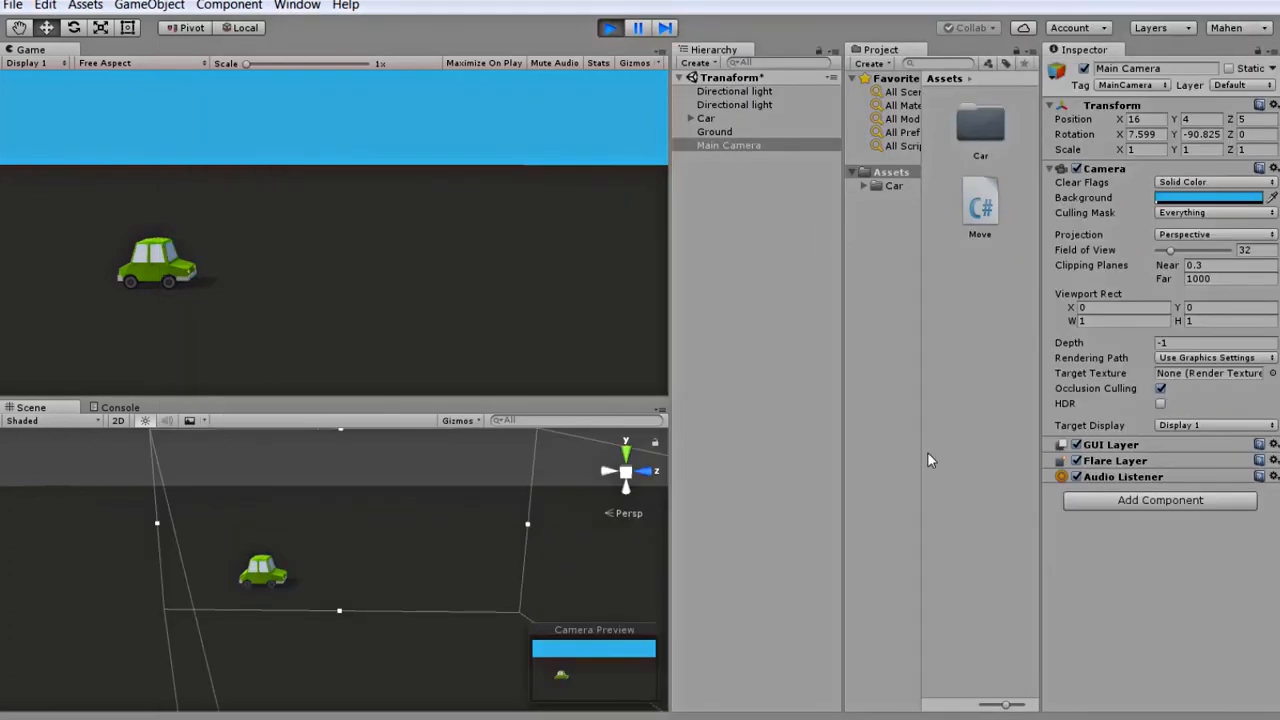
pyautogui.moveTo(980, 204)
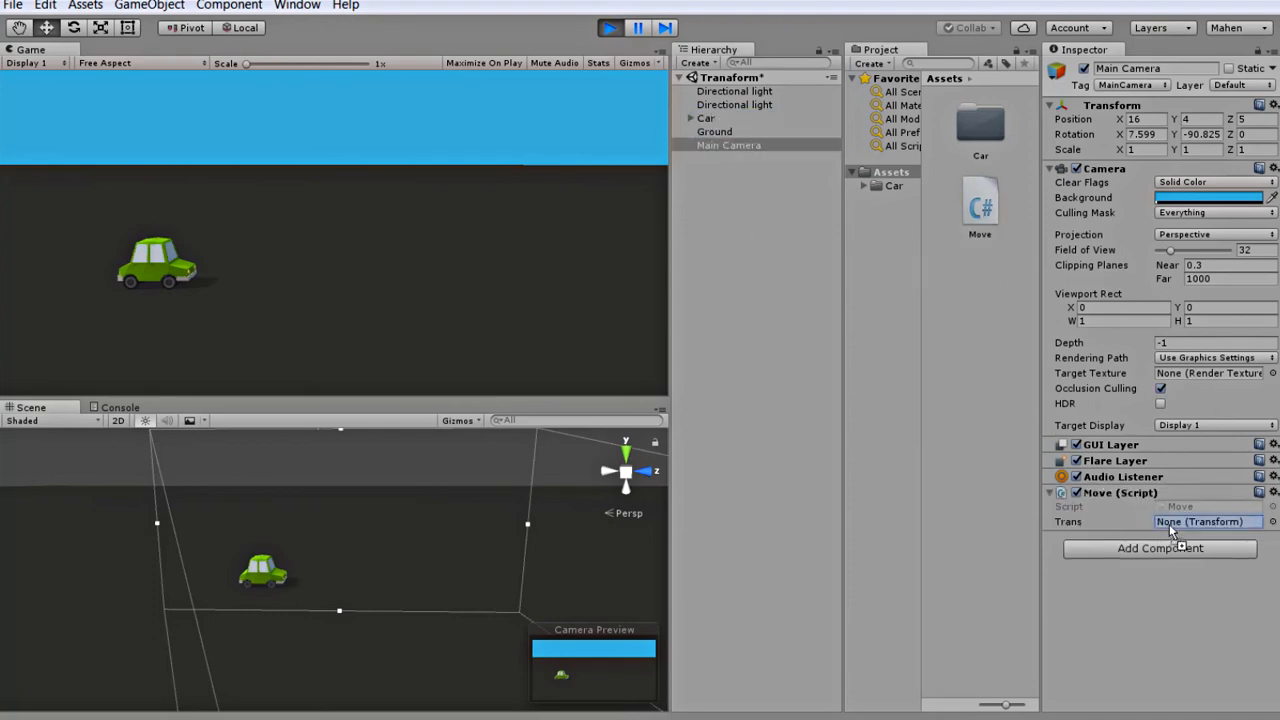
pyautogui.click(1204, 520)
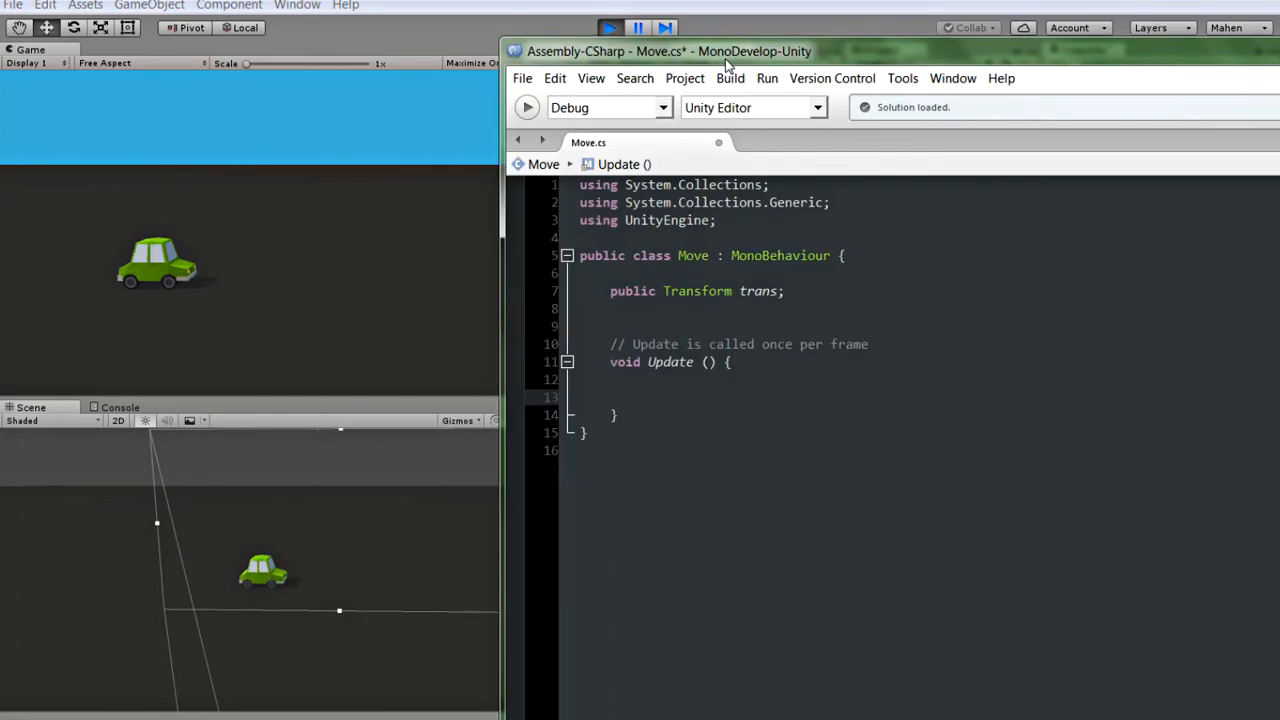
# Write 'trans.Translate(Vector3.forward);' inside the Update method
pyautogui.click(640, 396)
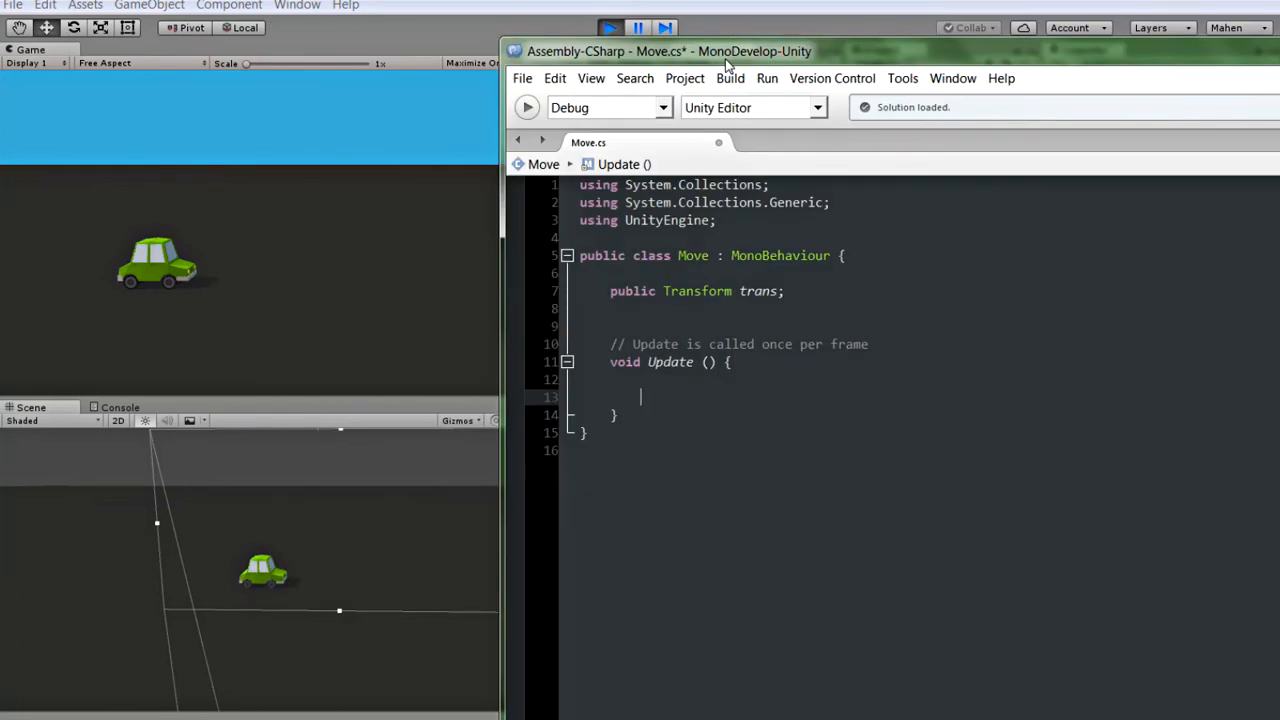
pyautogui.write('trans')
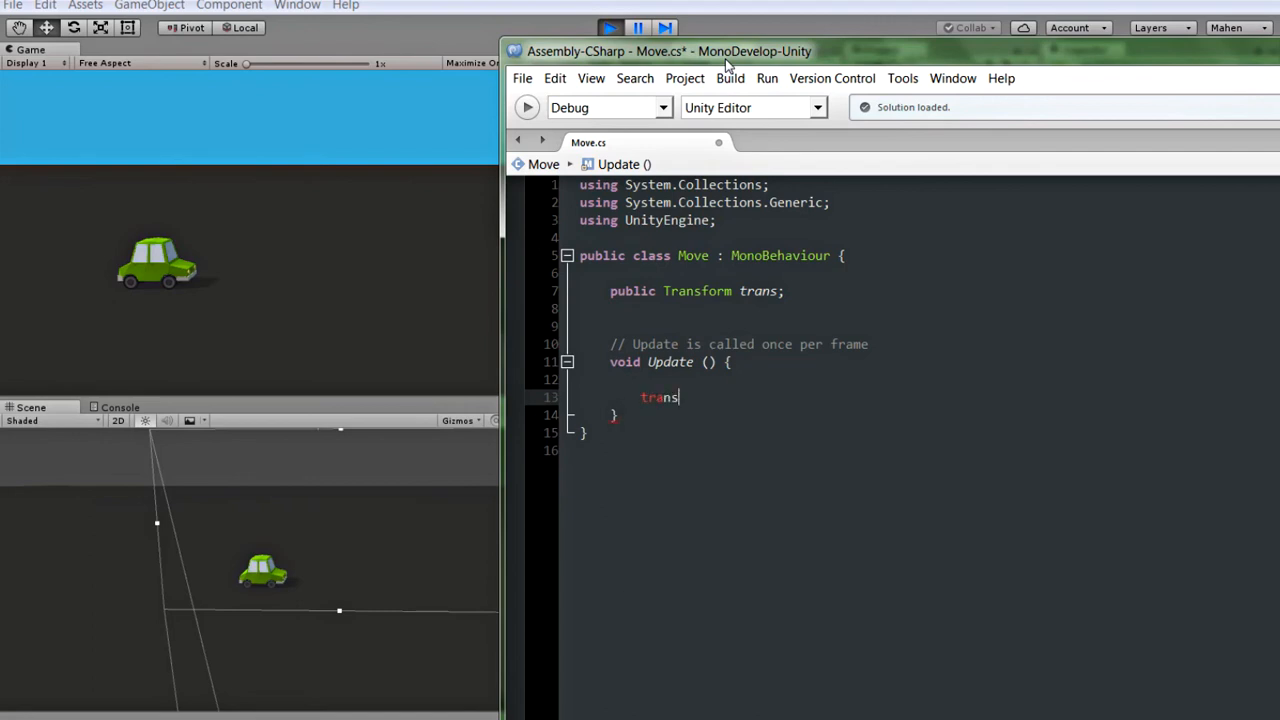
pyautogui.write('.Translate(')
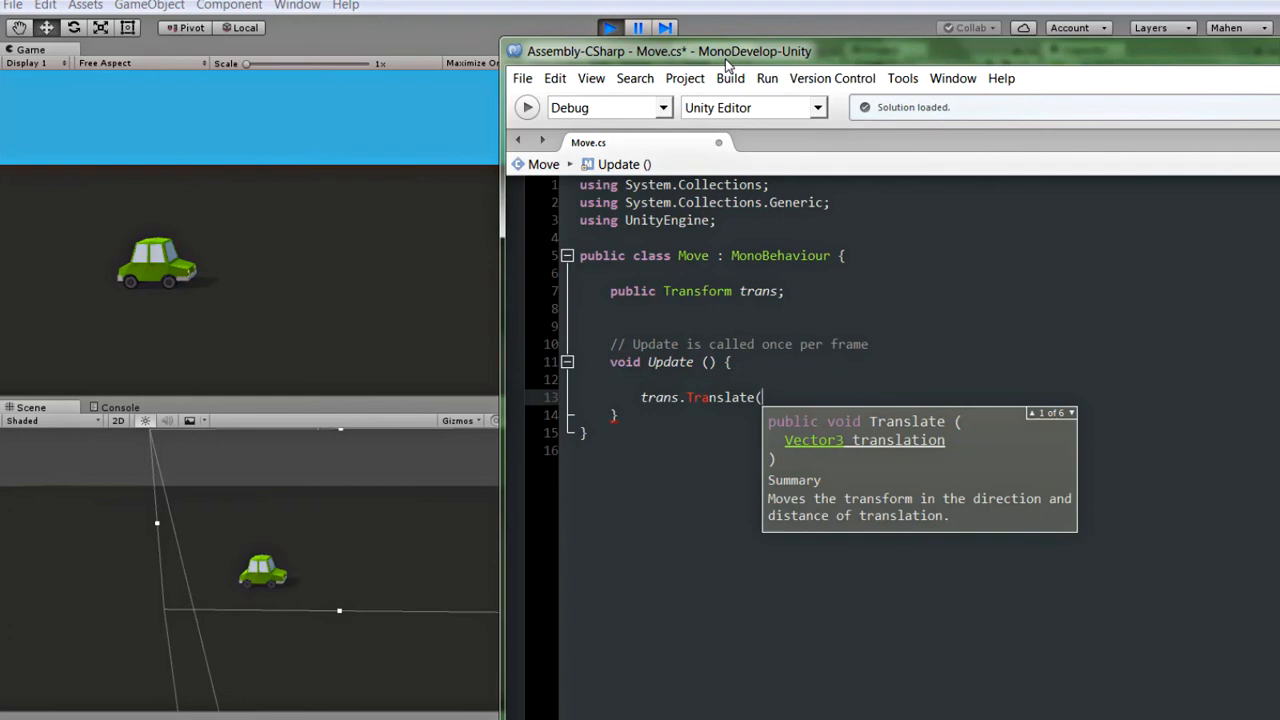
pyautogui.write('v')
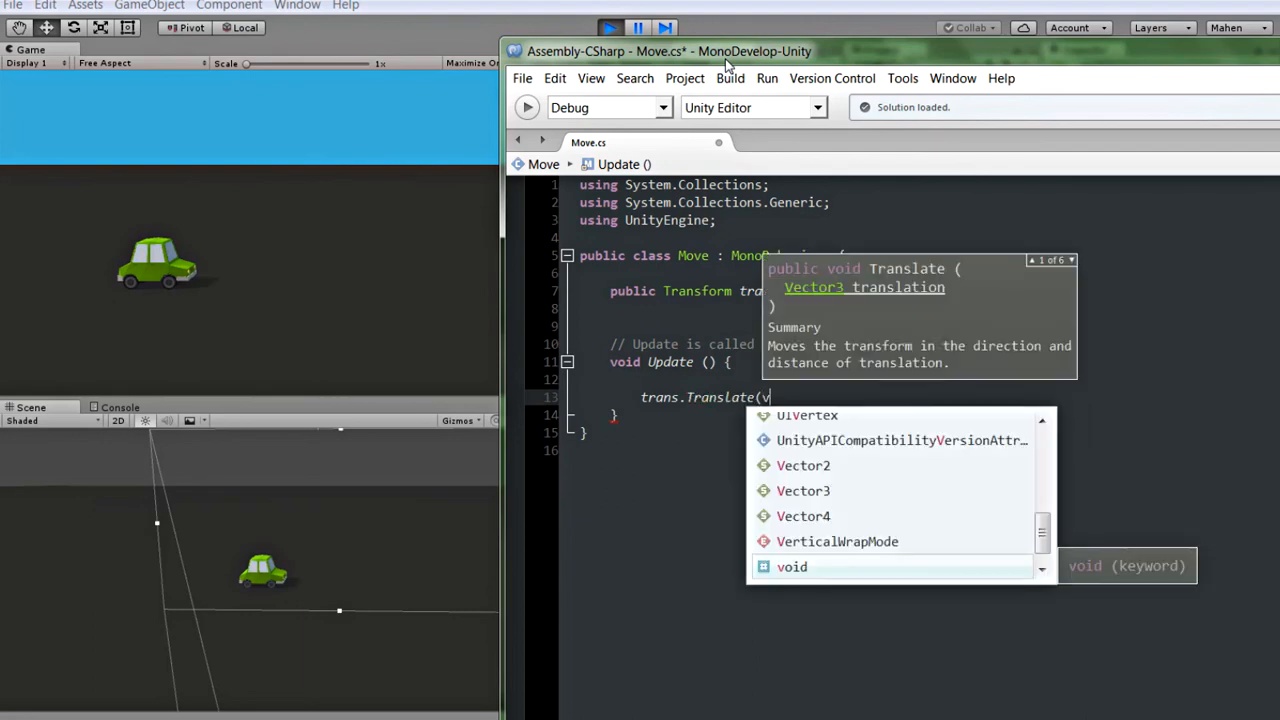
pyautogui.write('ector3.')
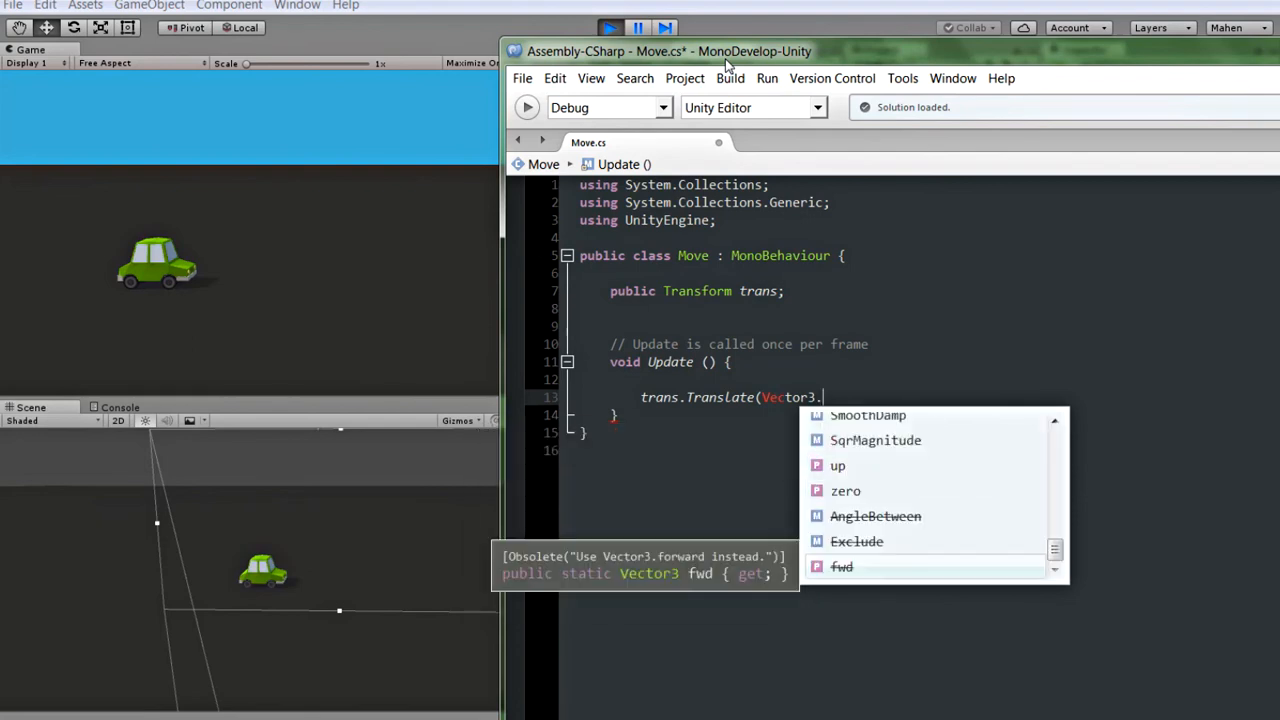
pyautogui.write('for')
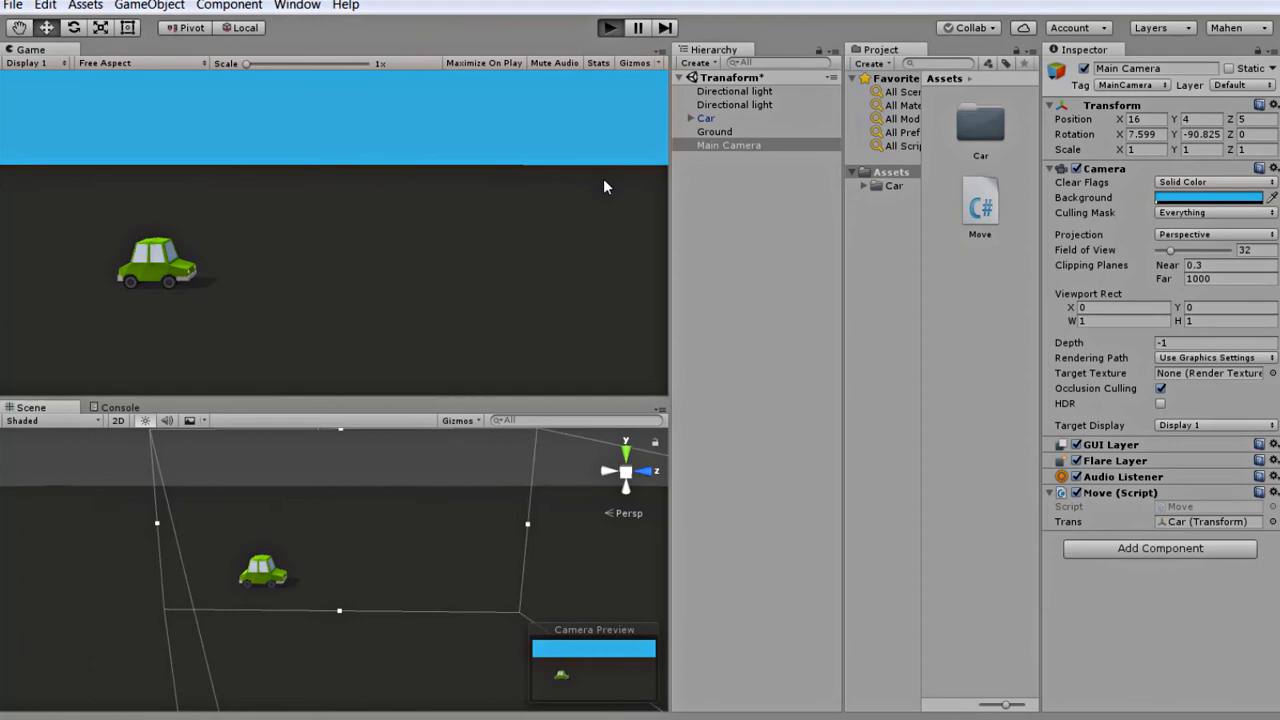
# Play-test the scene with Car as the Trans target, stop, and reopen Move
pyautogui.click(610, 28)
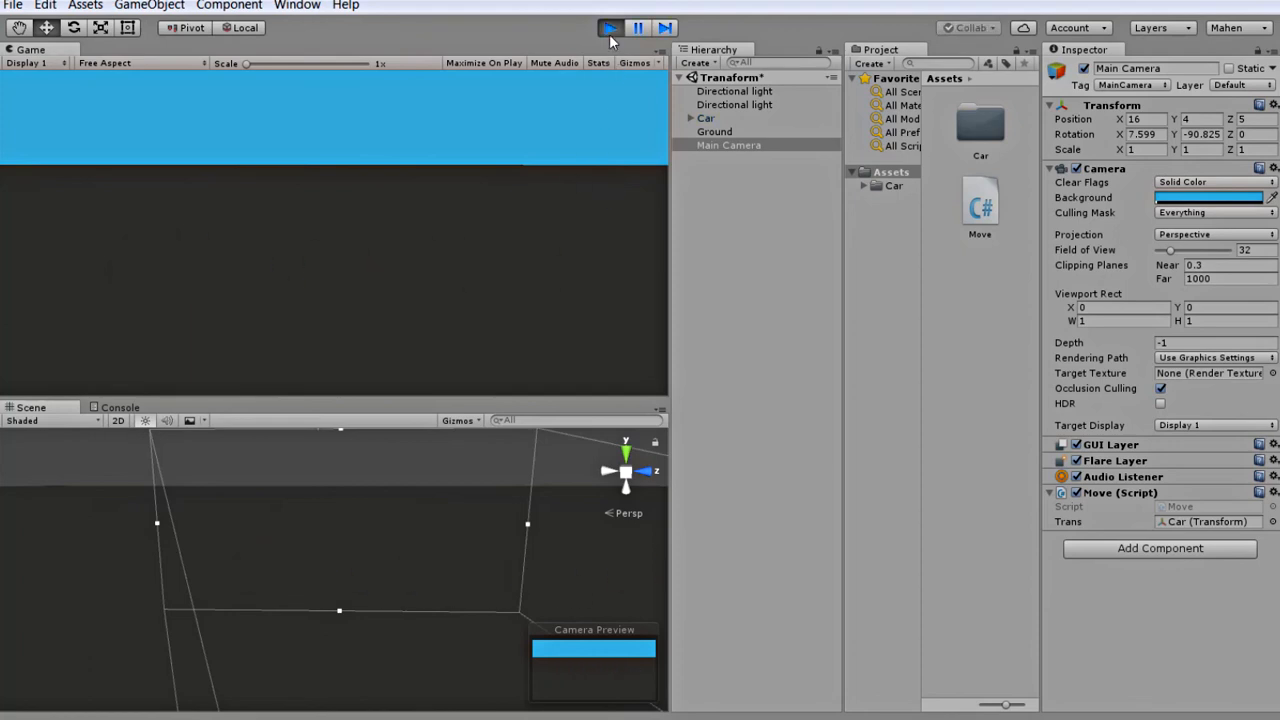
pyautogui.click(610, 28)
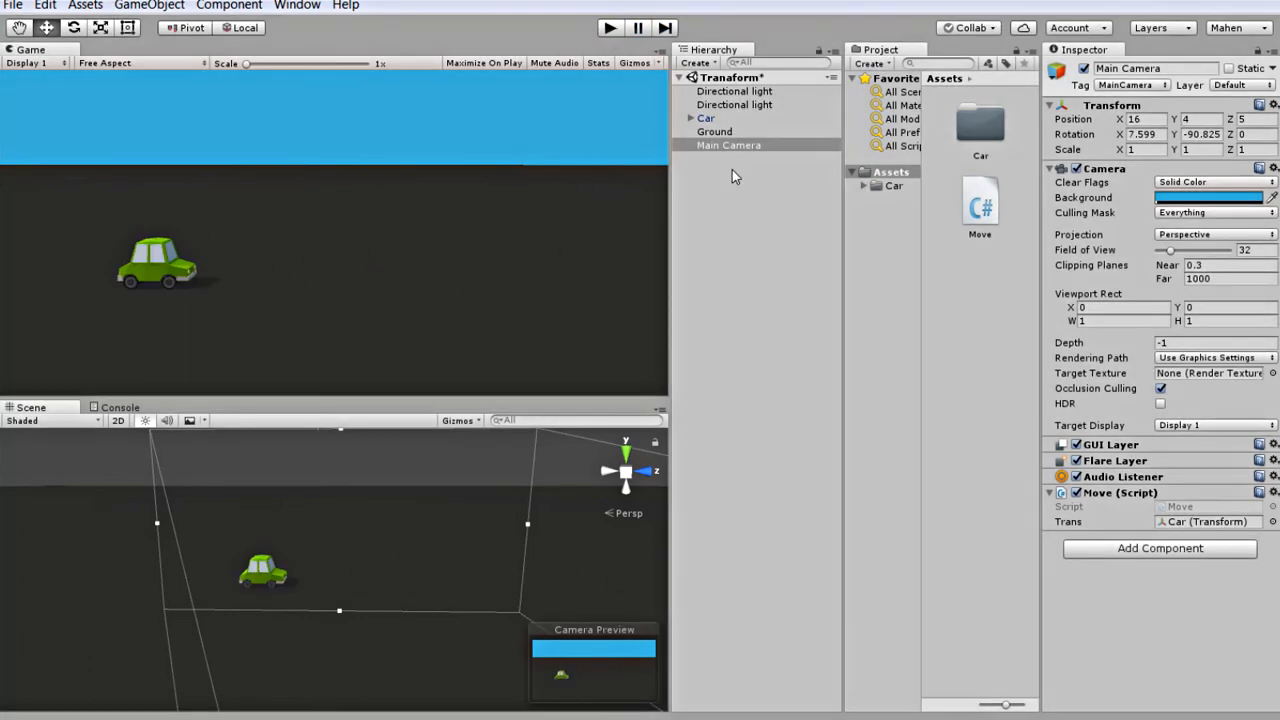
pyautogui.doubleClick(980, 200)
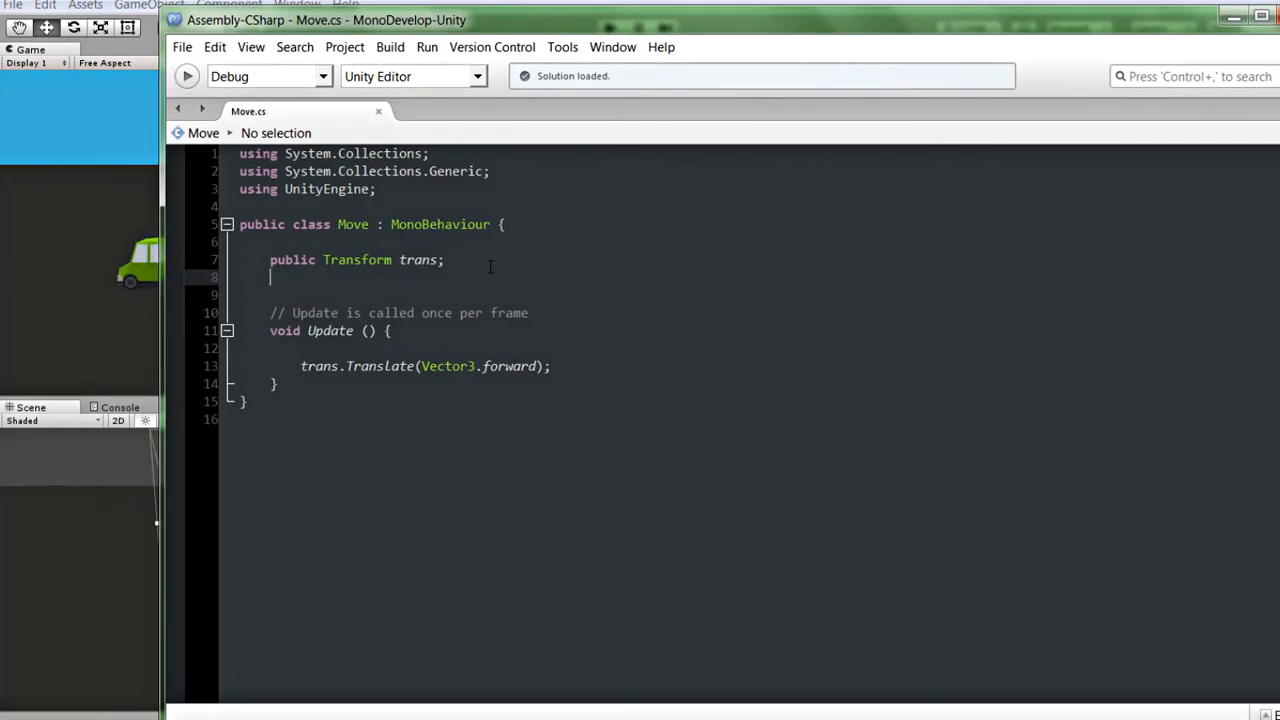
# Declare 'private float speed = 0.1f;' in the Move script
pyautogui.write('private')
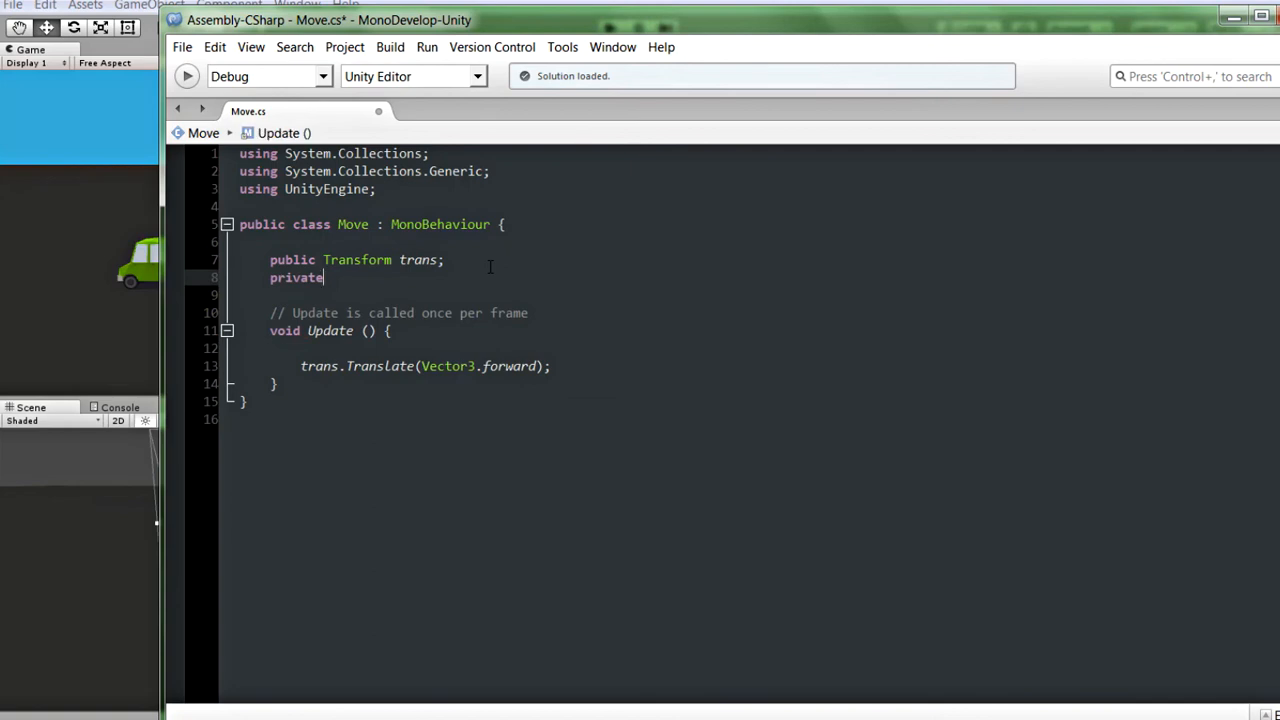
pyautogui.write('float')
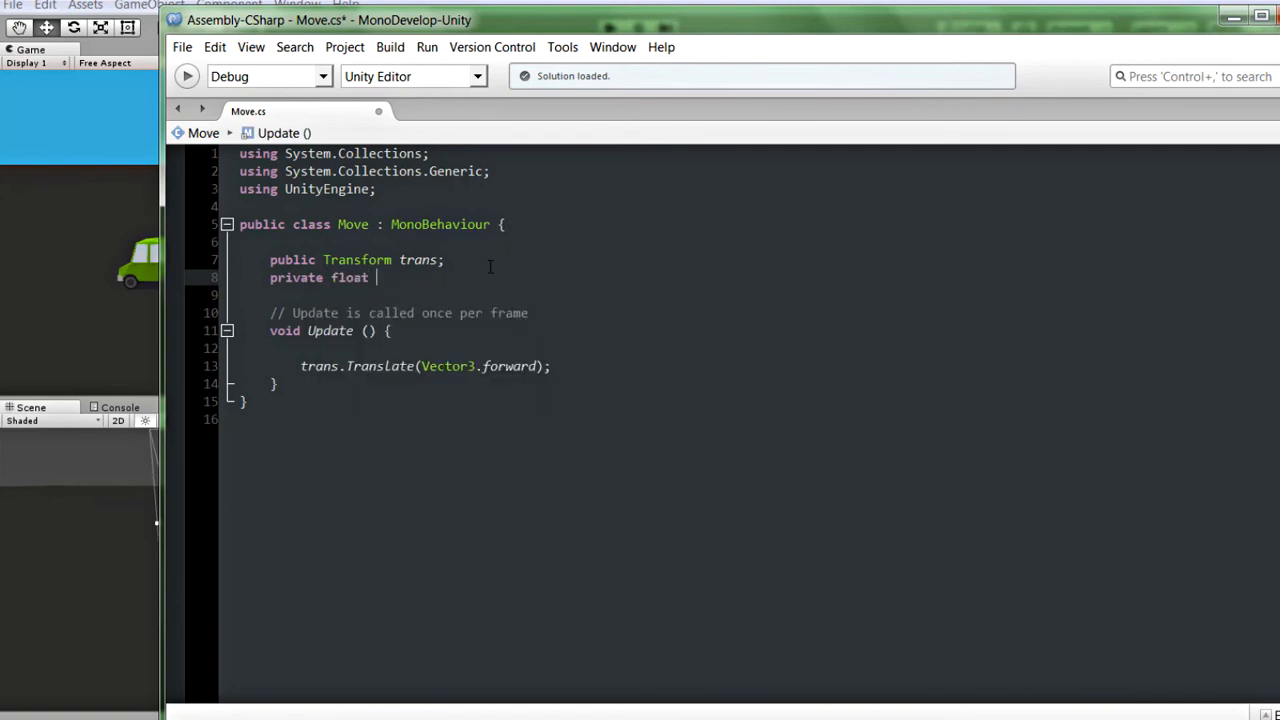
pyautogui.write('spp')
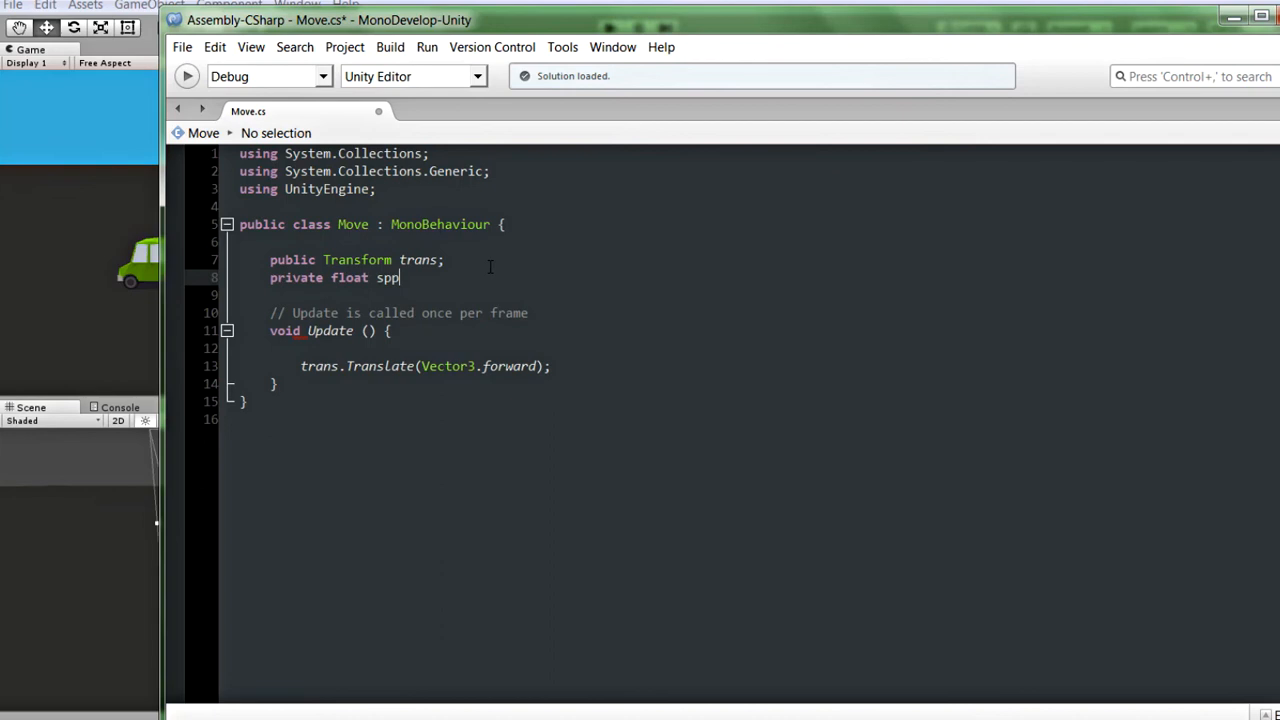
pyautogui.press('BackSpace')
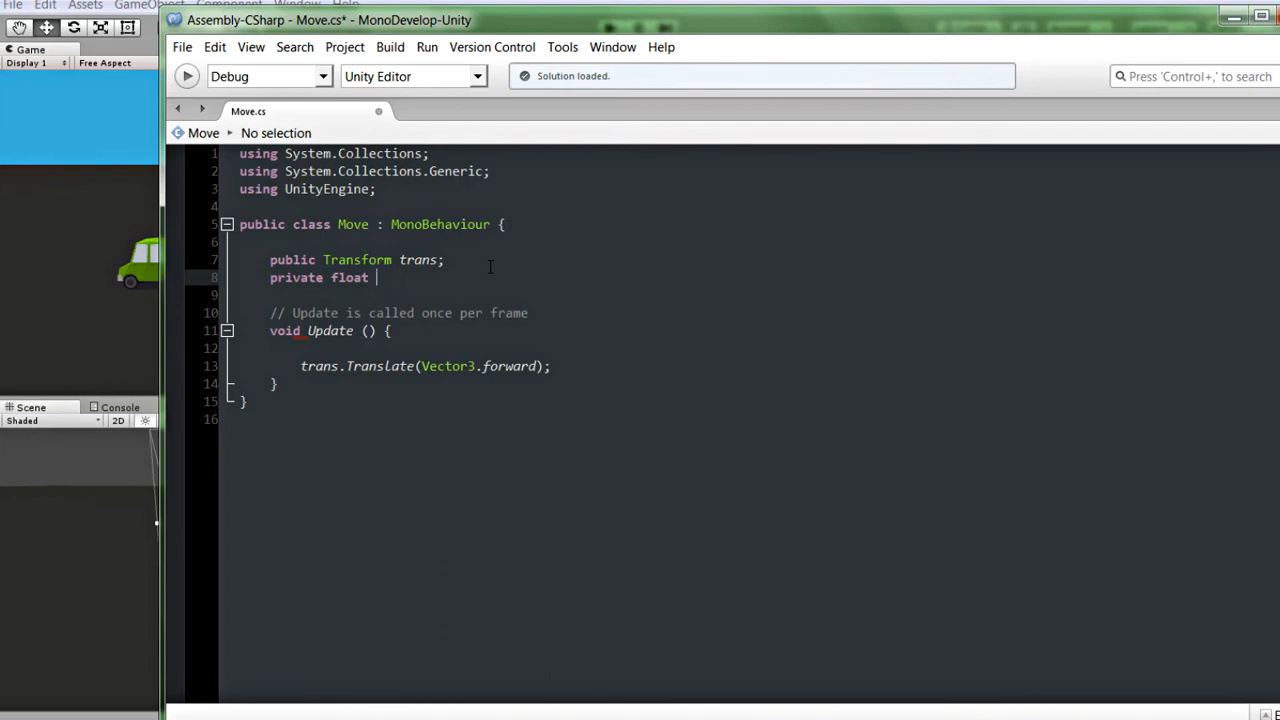
pyautogui.write('speed')
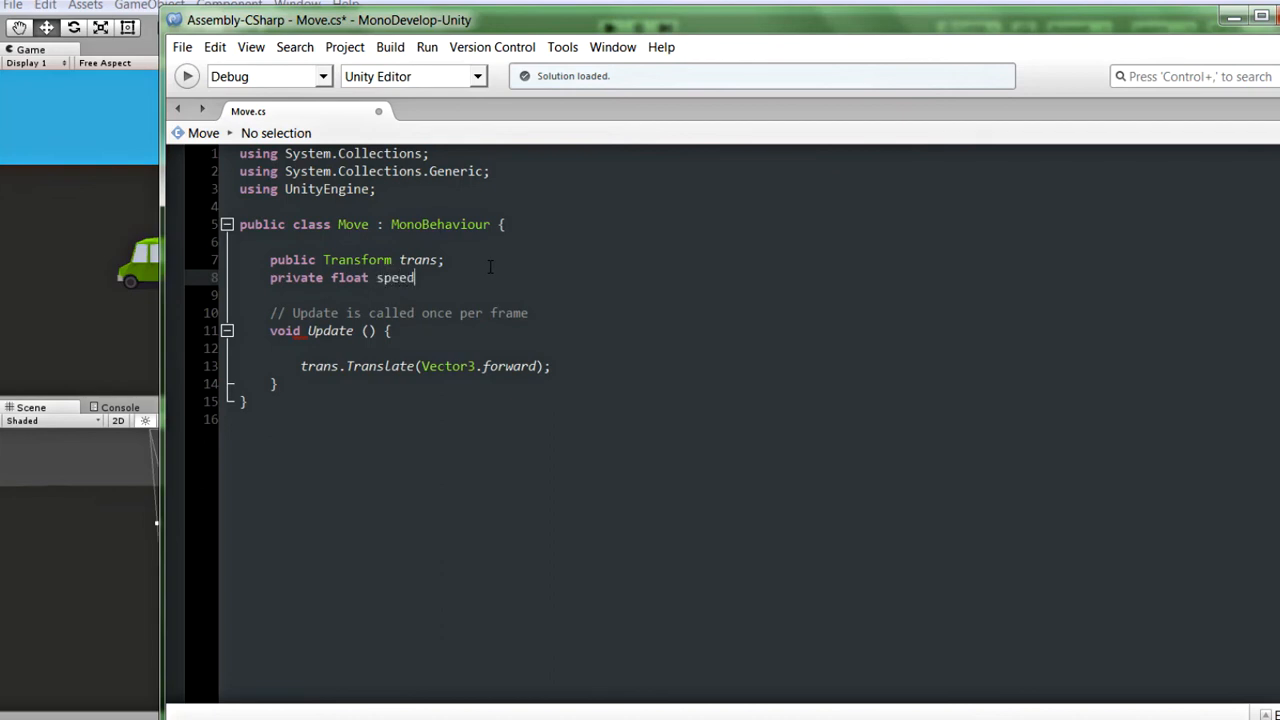
pyautogui.write('l')
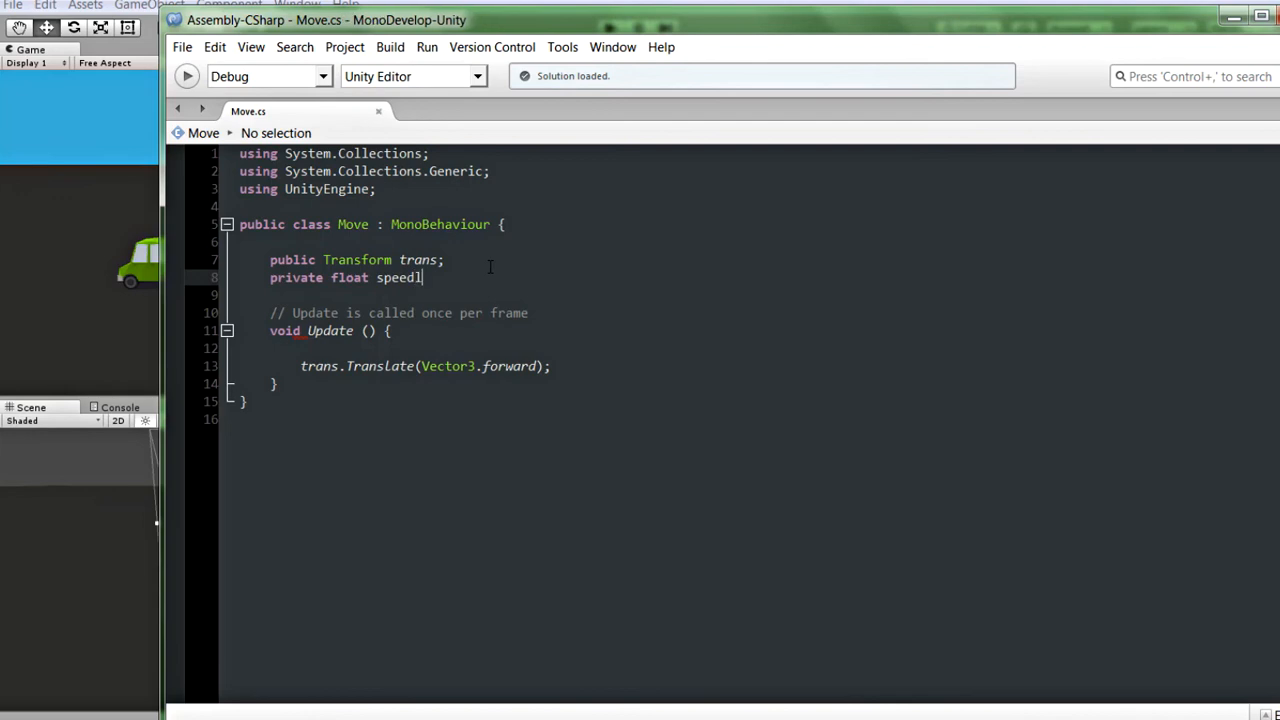
pyautogui.press('Backspace')
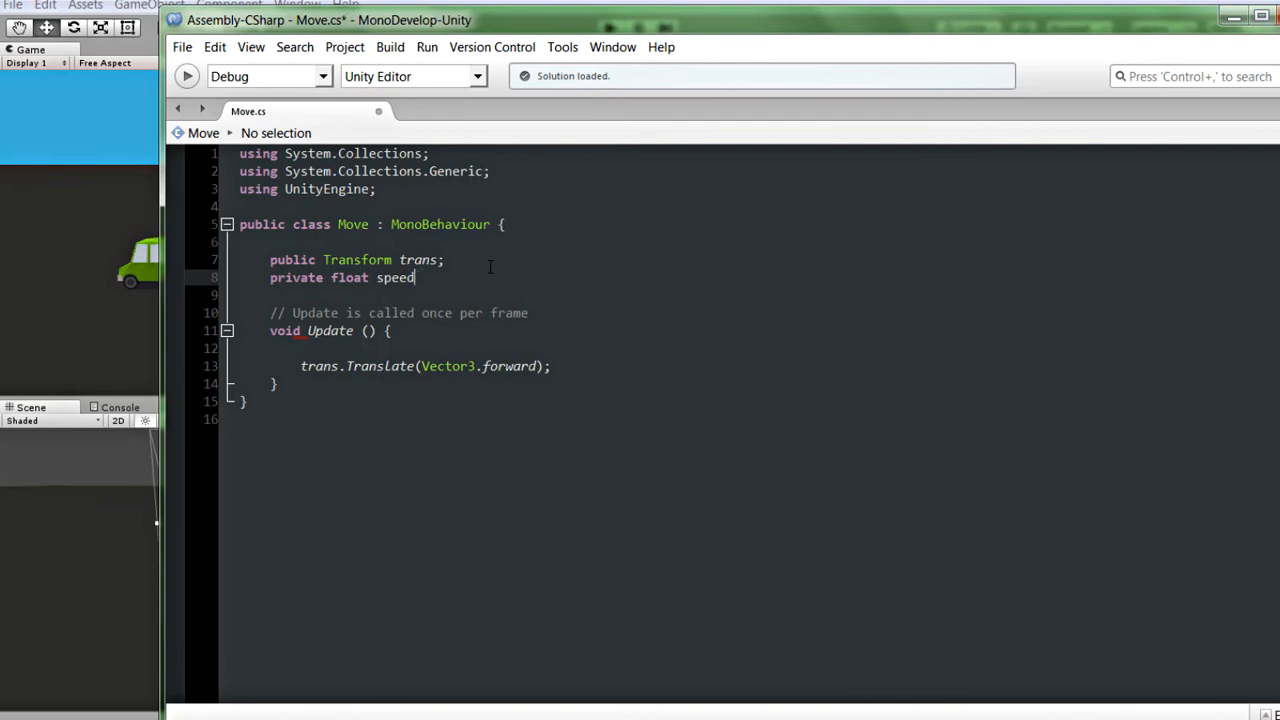
pyautogui.write('=')
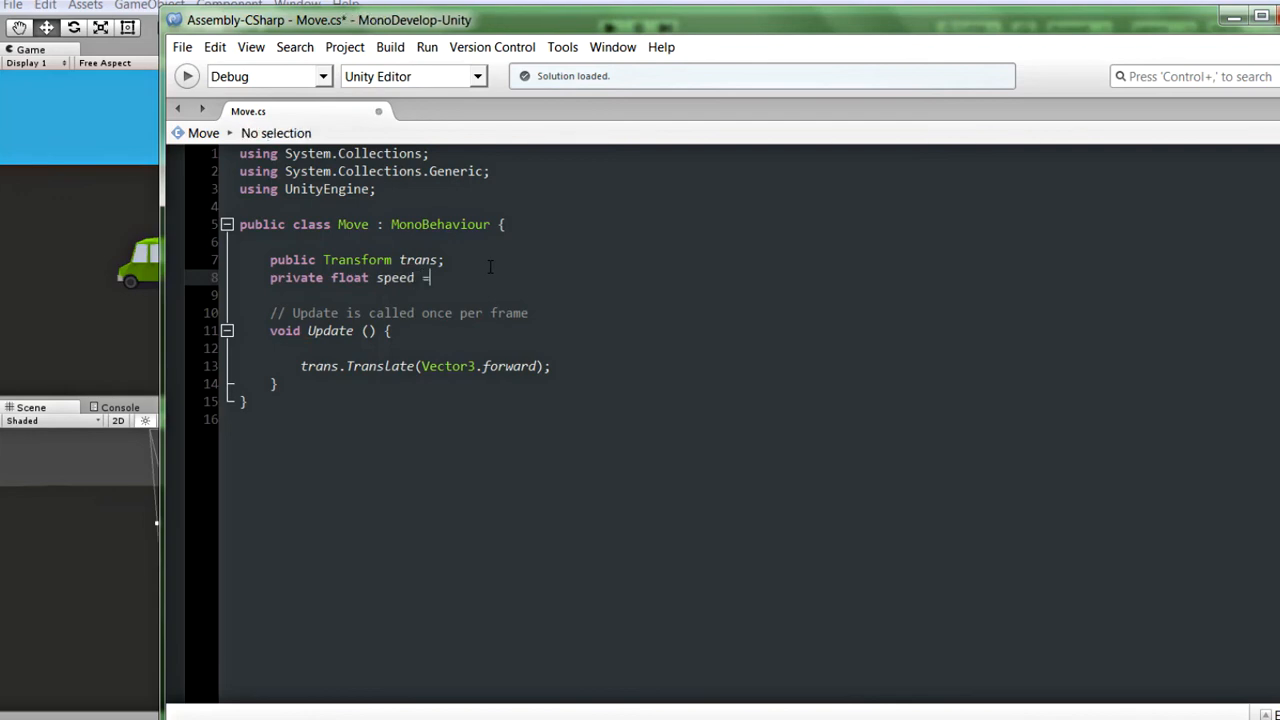
pyautogui.write('0.1f;')
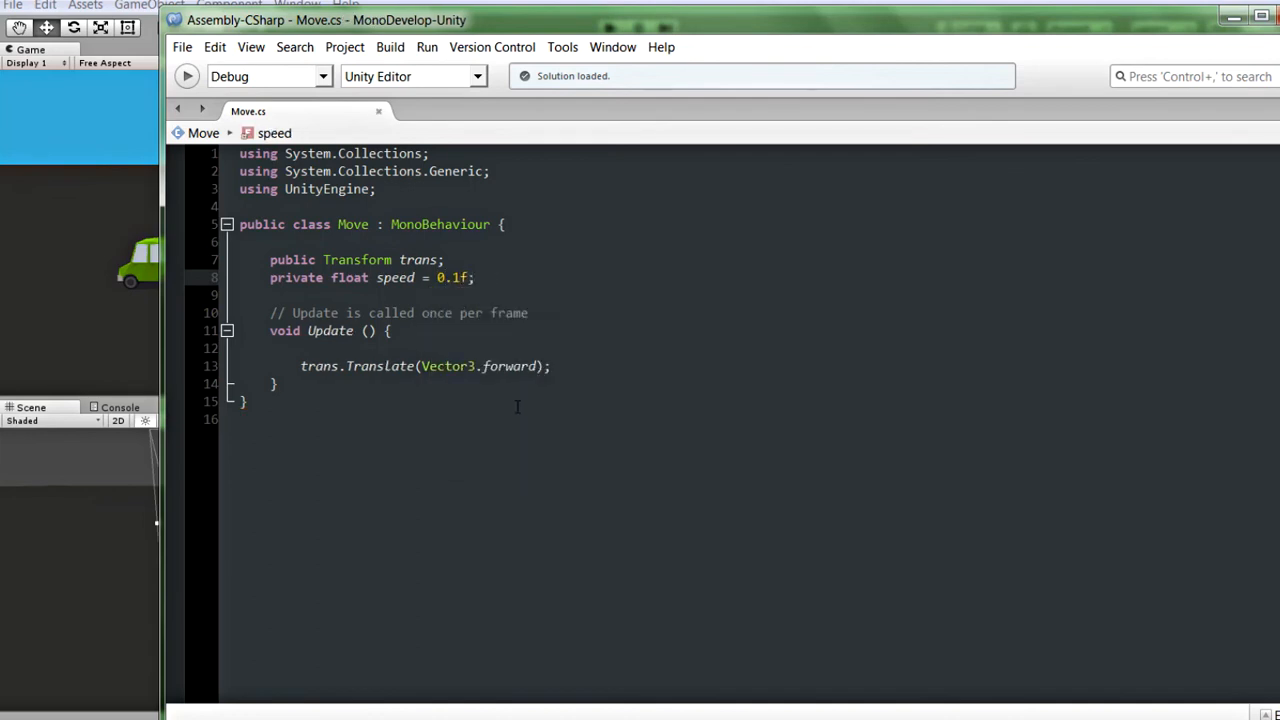
# Multiply Vector3.forward by speed, save, and play the scene in Unity
pyautogui.write('*')
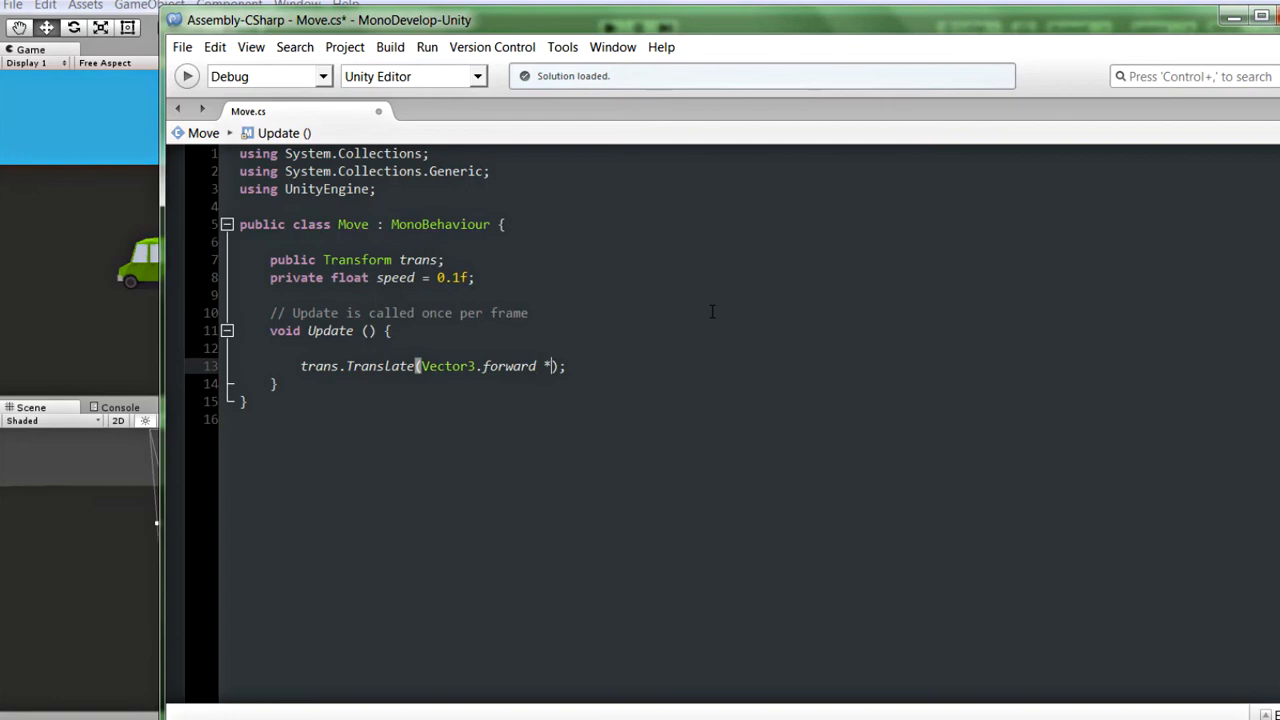
pyautogui.write('speed')
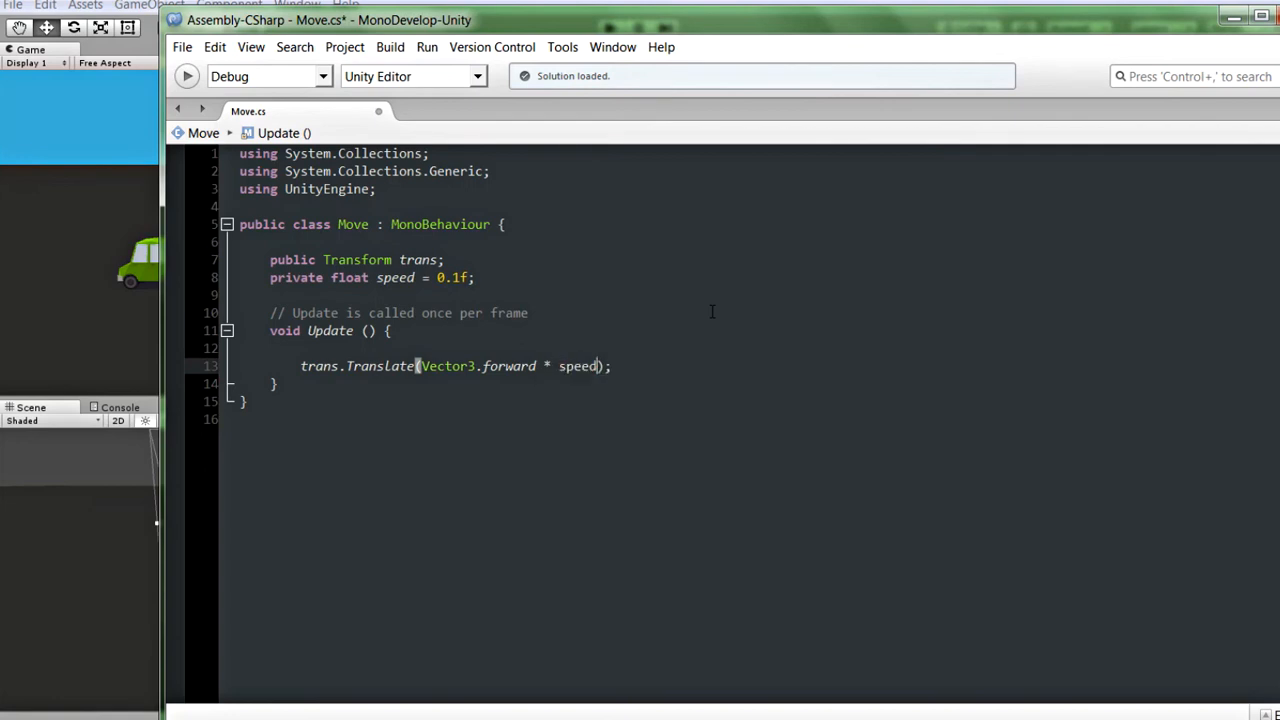
pyautogui.press('ctrl+s')
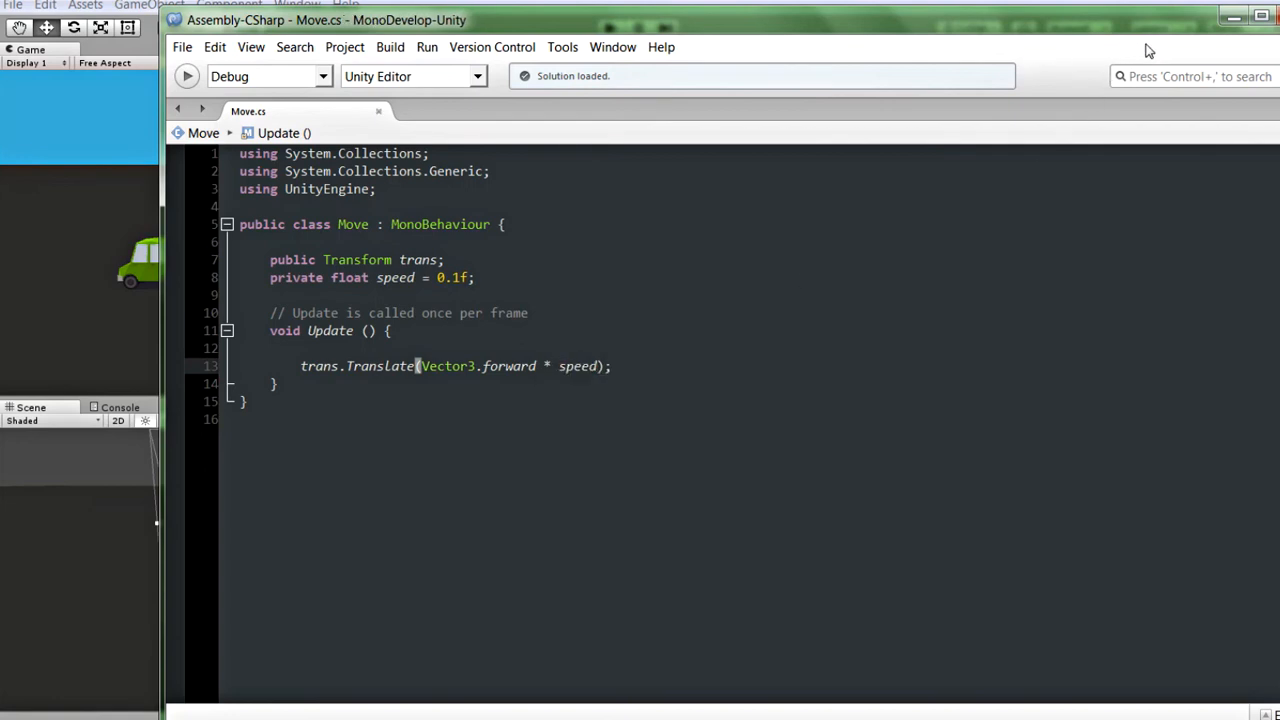
pyautogui.click(608, 28)
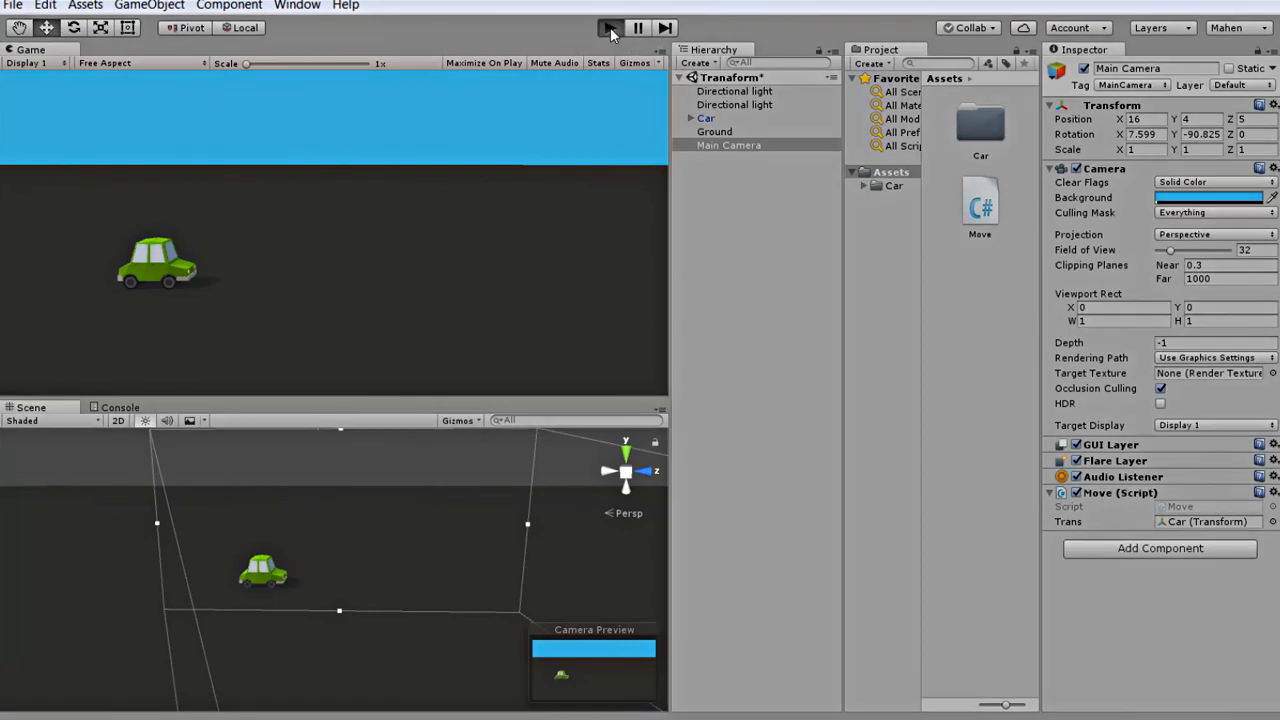
pyautogui.click(610, 28)
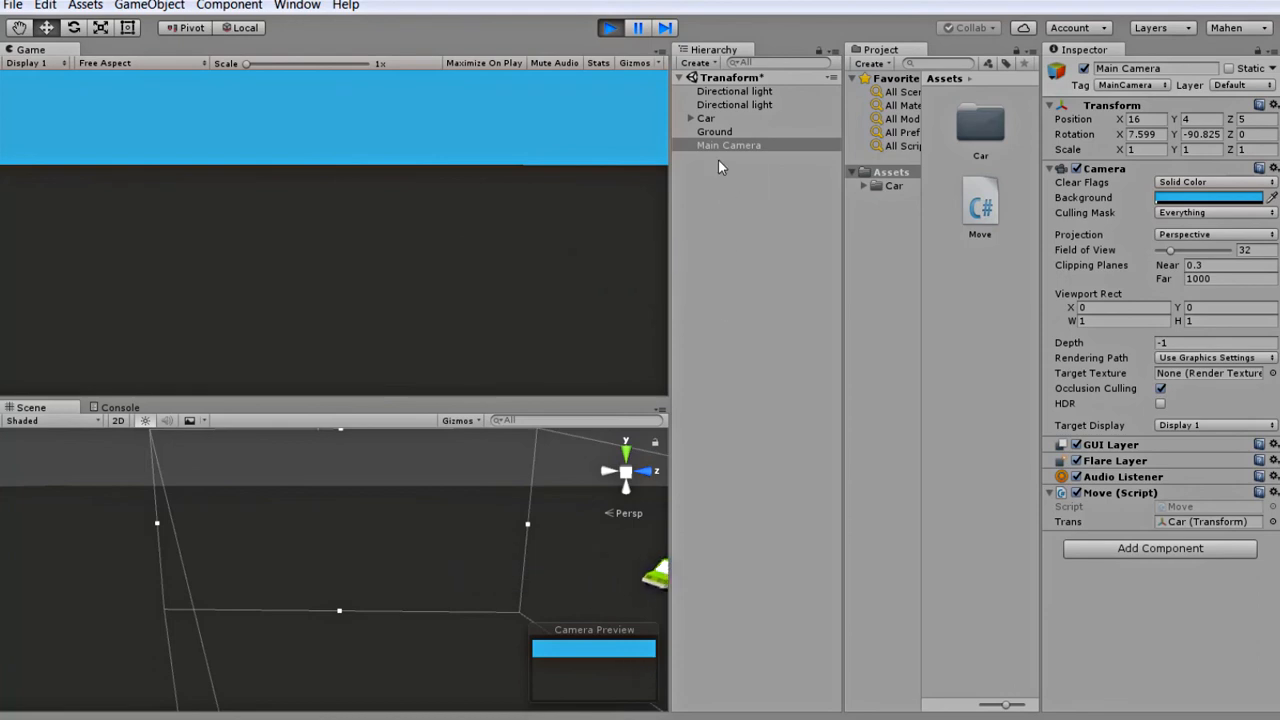
# Remove '* speed' from the Translate call and start a second argument
pyautogui.doubleClick(980, 200)
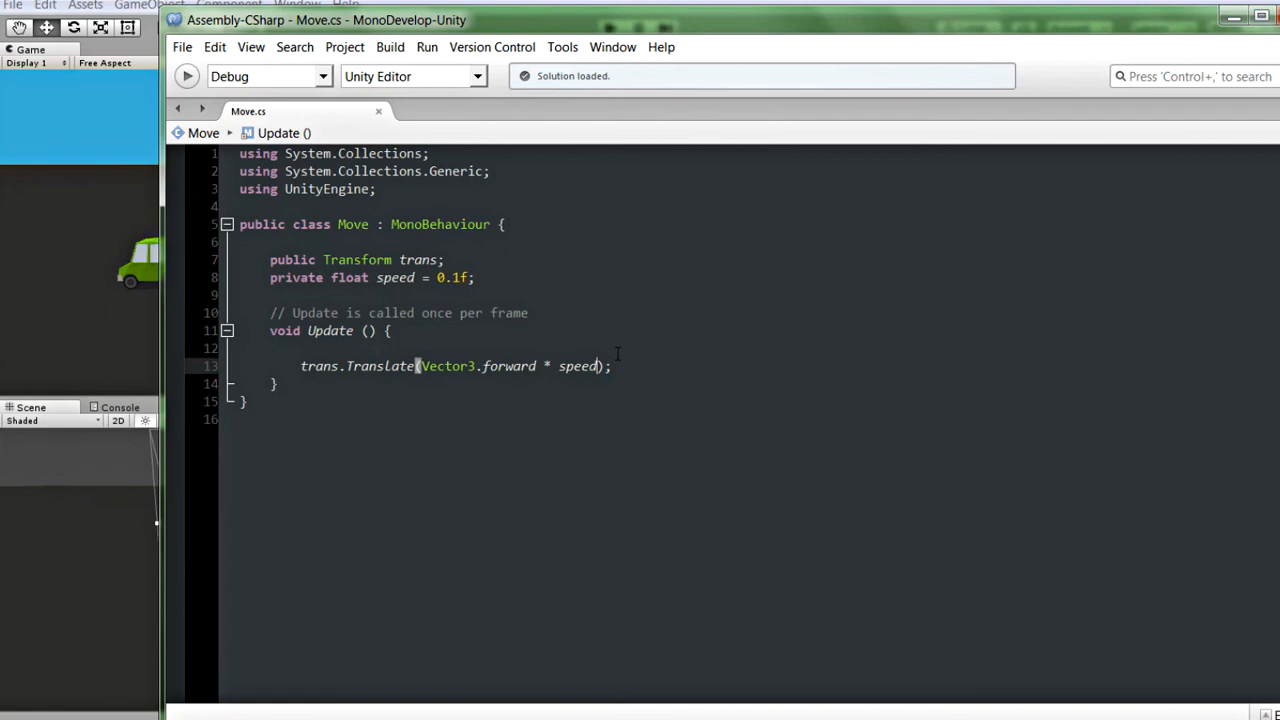
pyautogui.press('BackSpace')
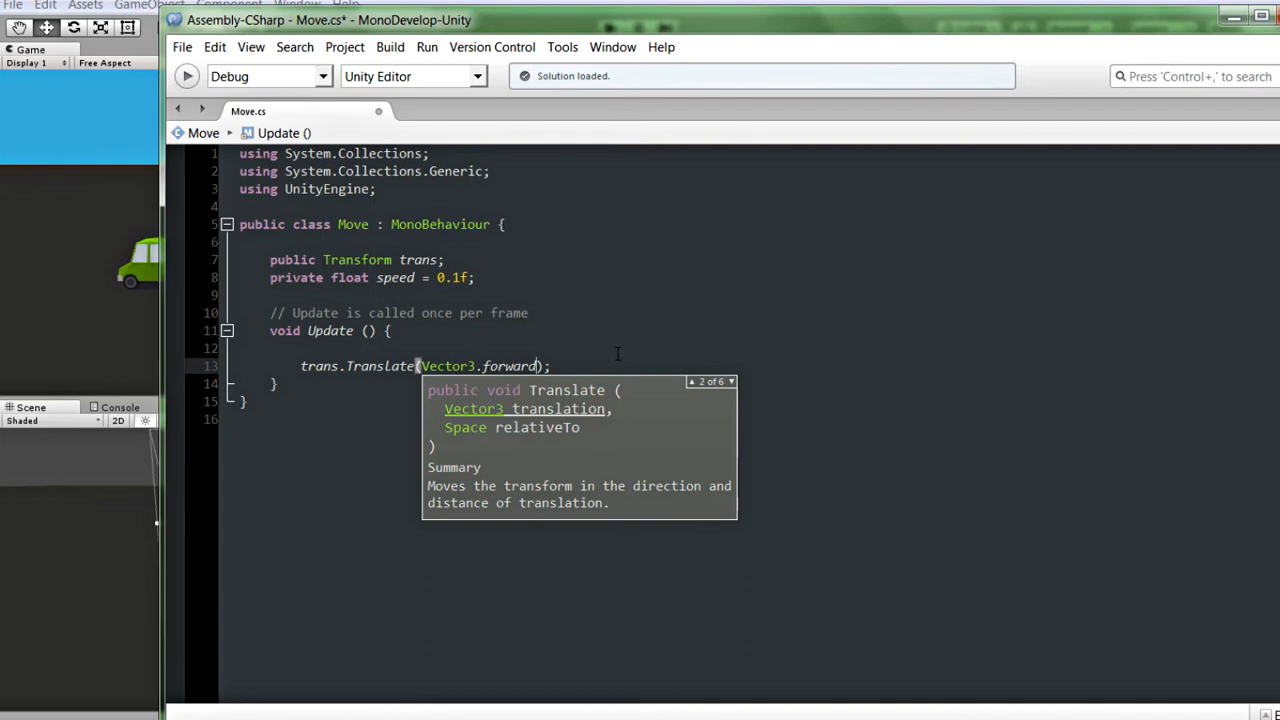
pyautogui.write(',spe')
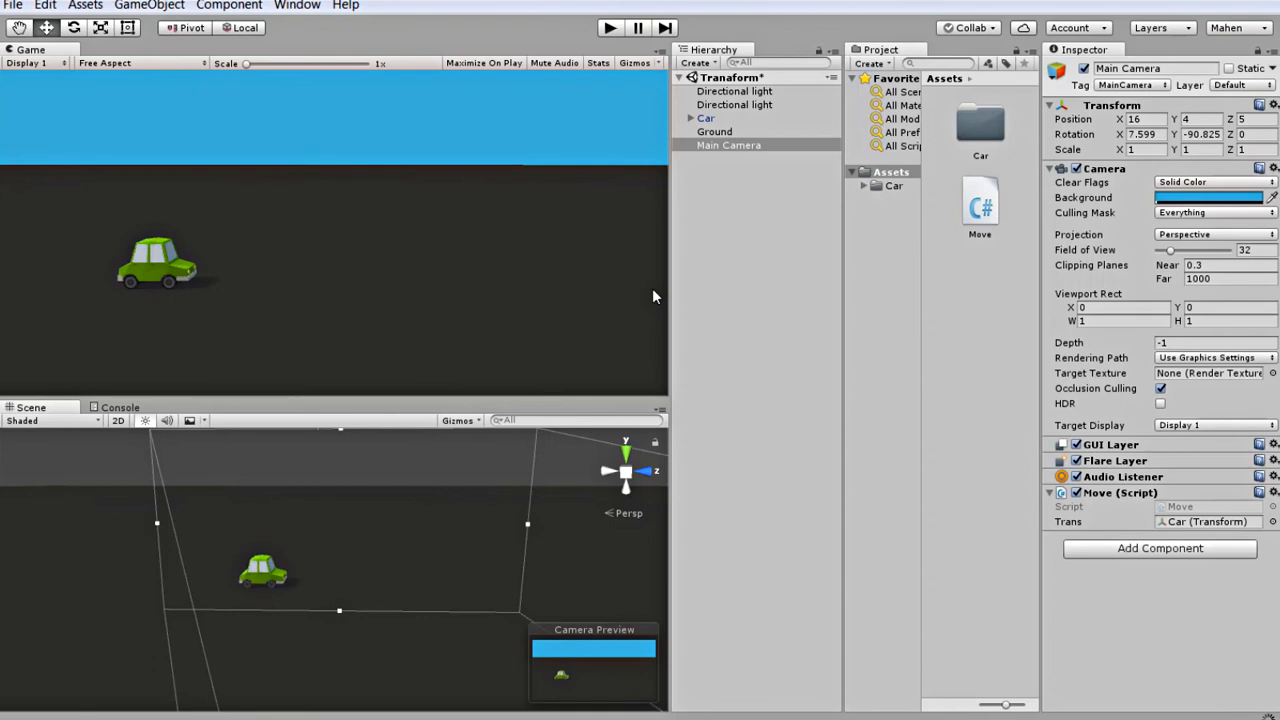
pyautogui.moveTo(748, 176)
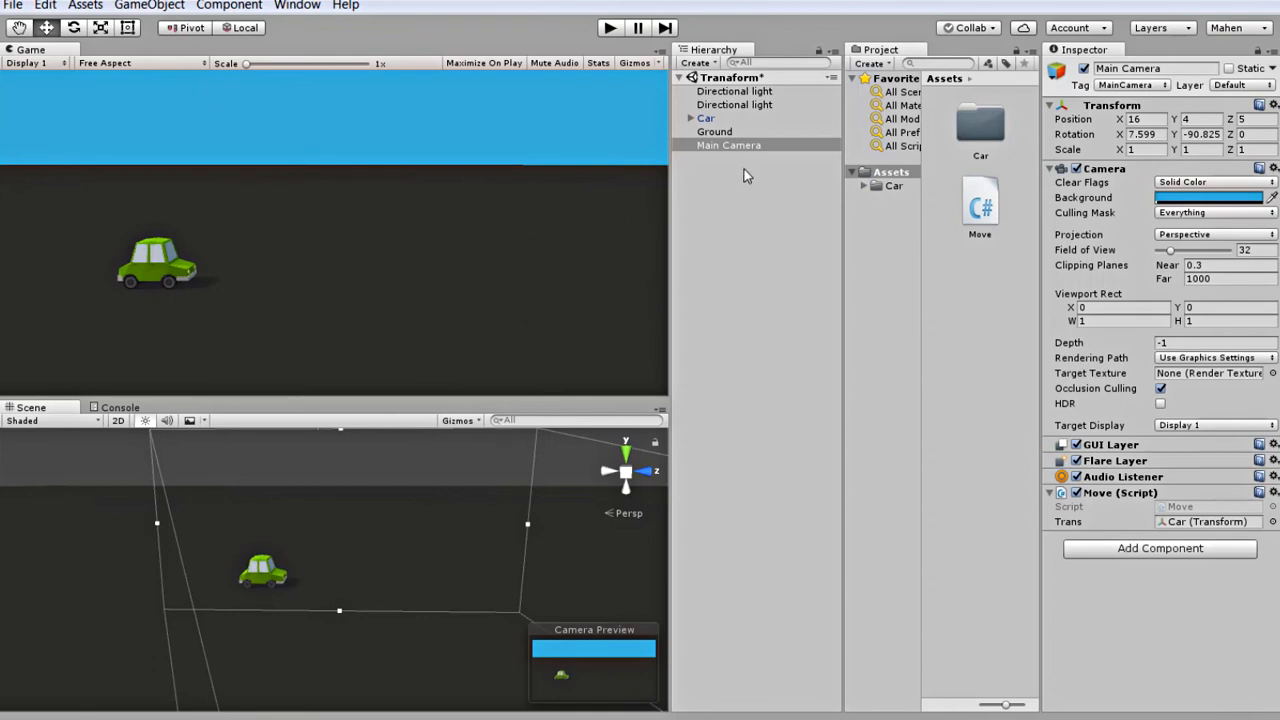
# Select the Car and play-test it driving forward, then stop
pyautogui.click(706, 118)
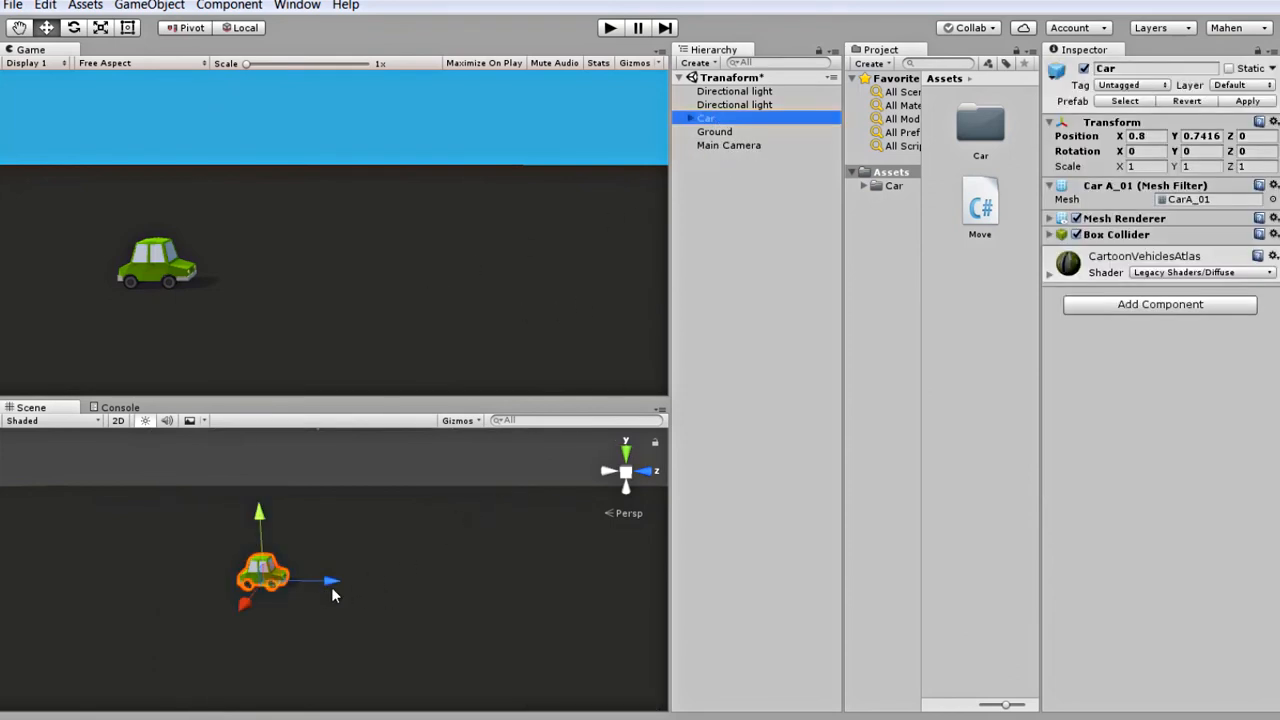
pyautogui.moveTo(310, 578)
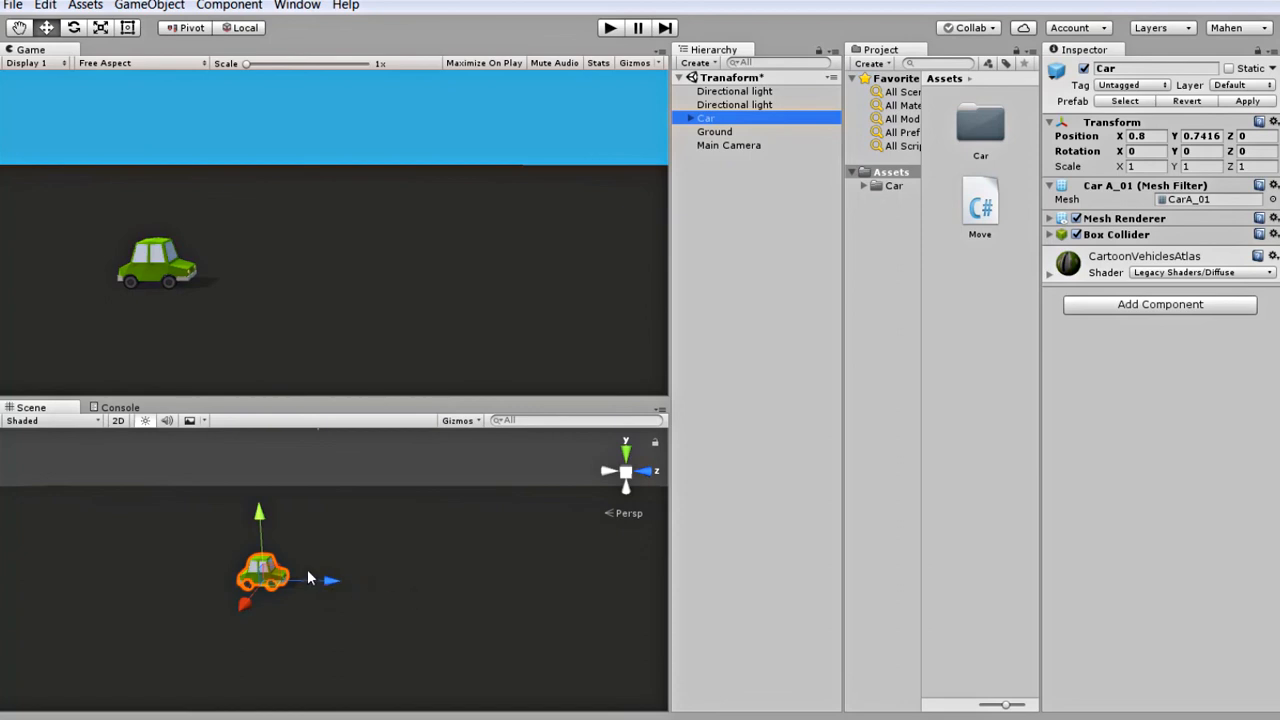
pyautogui.moveTo(264, 580); pyautogui.dragTo(318, 580)
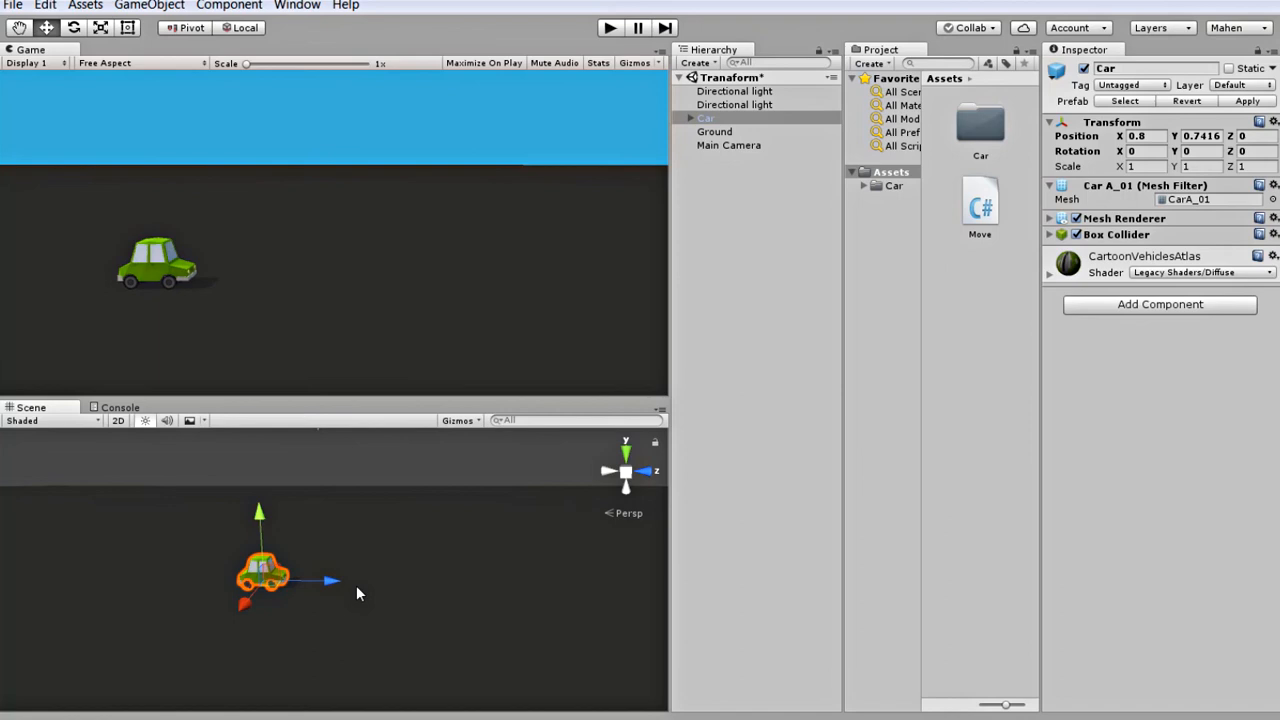
pyautogui.moveTo(404, 598)
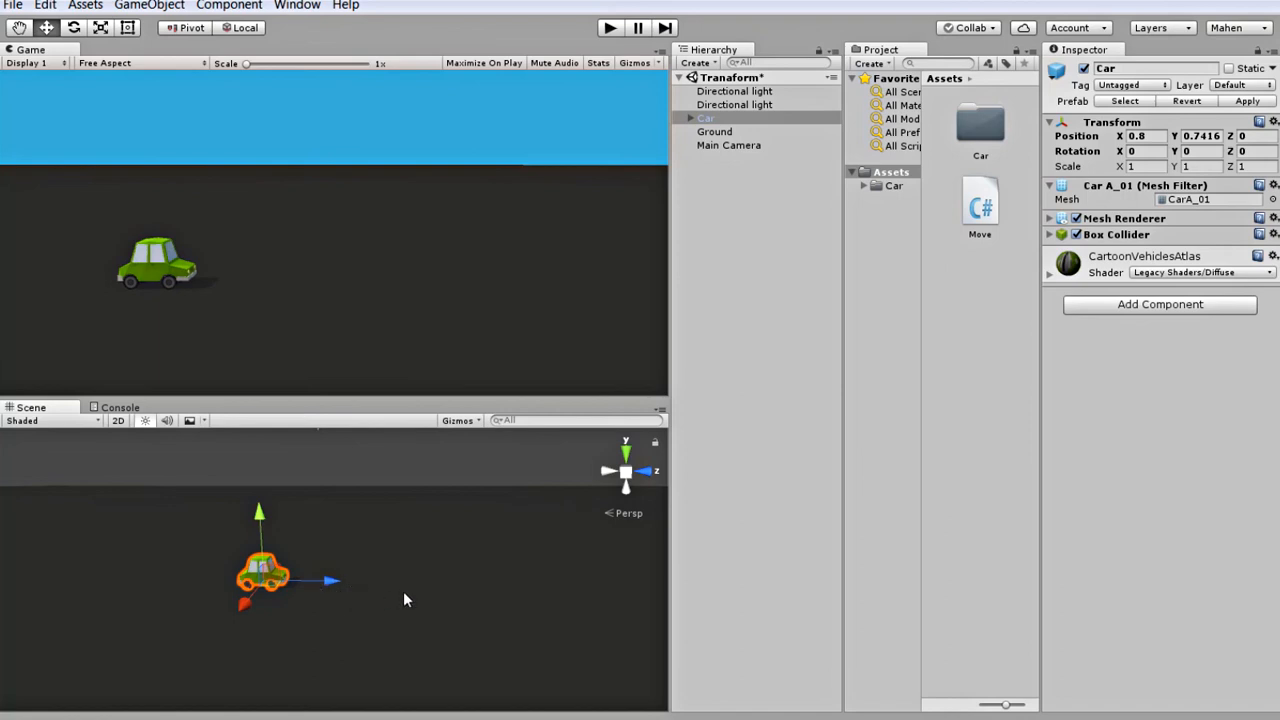
pyautogui.moveTo(404, 570)
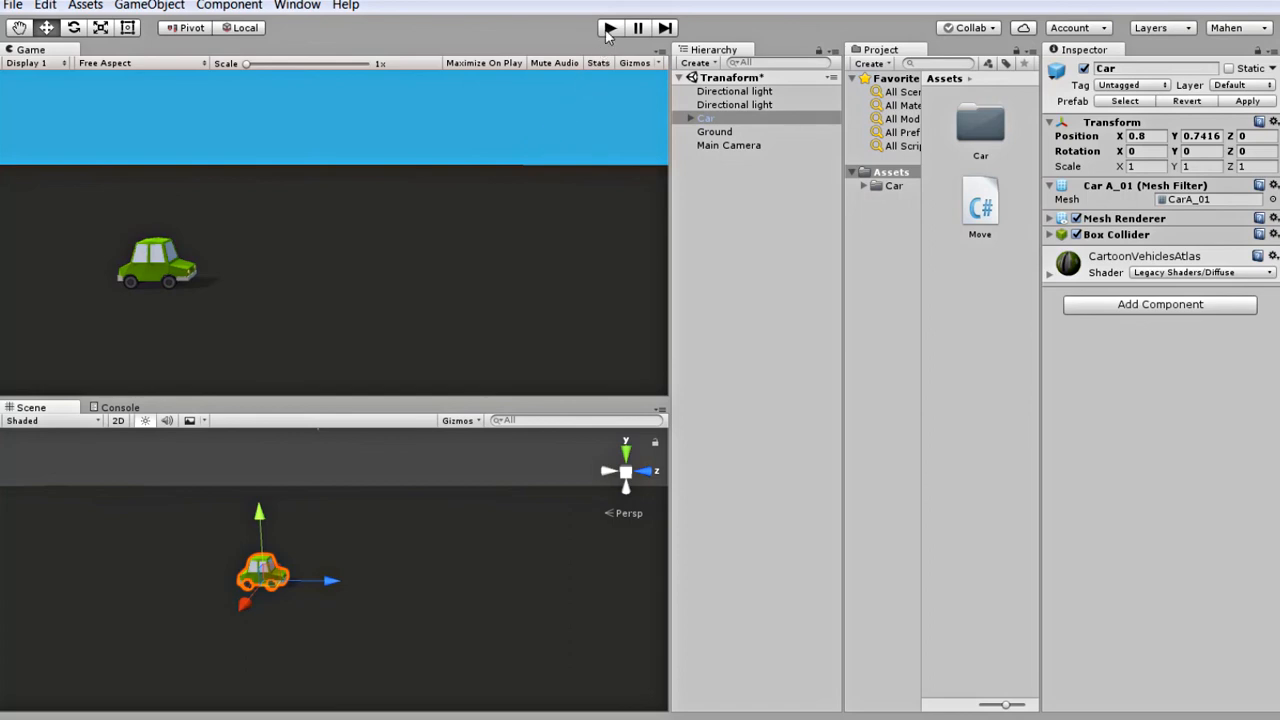
pyautogui.click(610, 28)
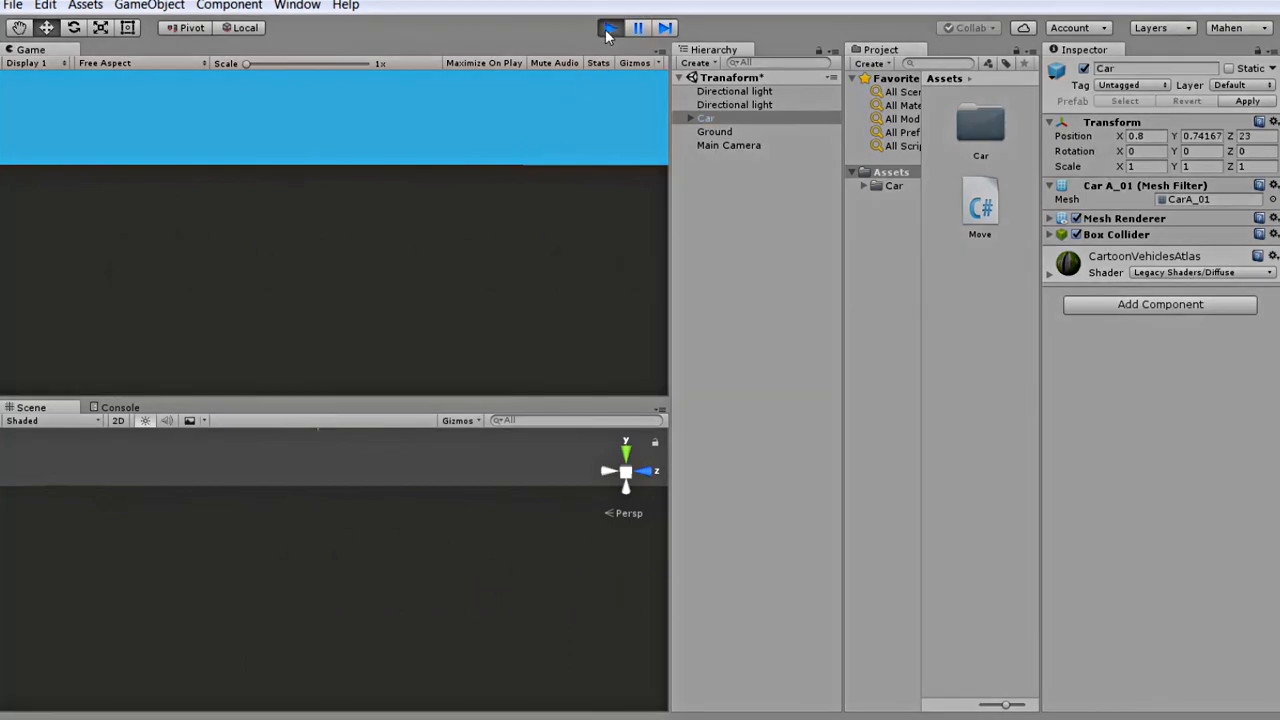
pyautogui.click(610, 28)
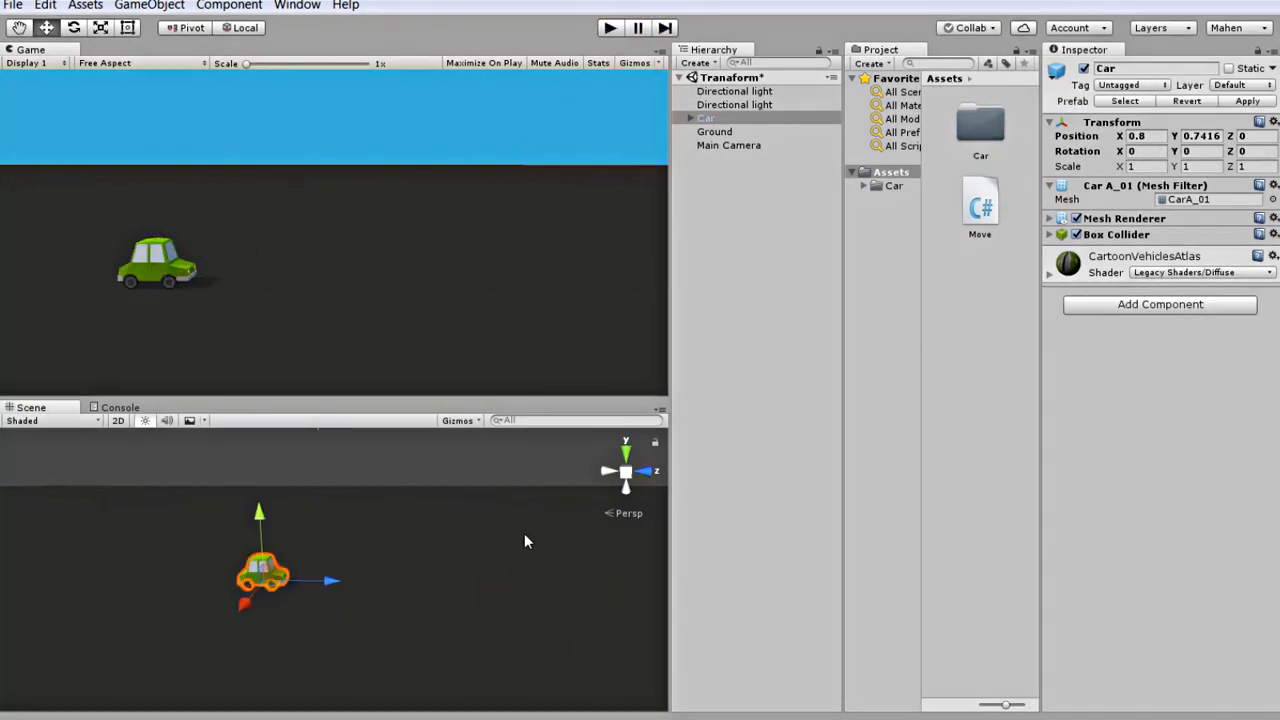
# Rotate the car to a new orientation, test again, and return to the Move script
pyautogui.click(72, 28)
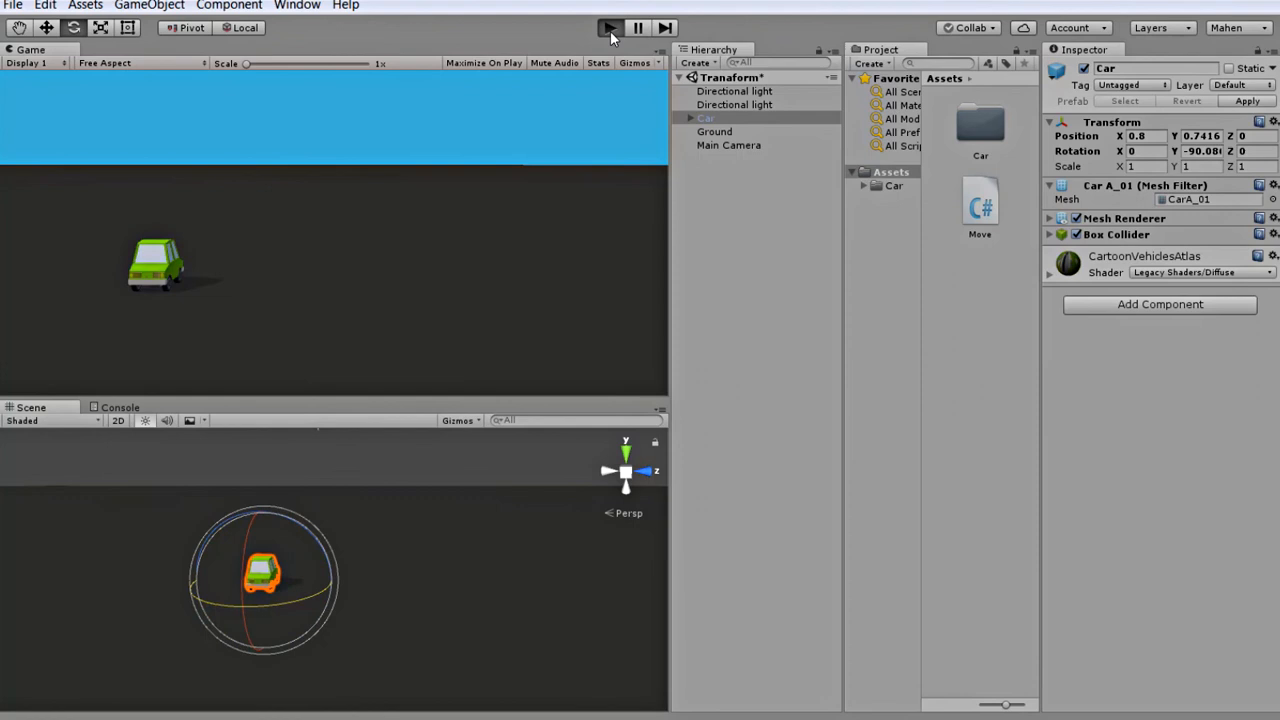
pyautogui.click(610, 28)
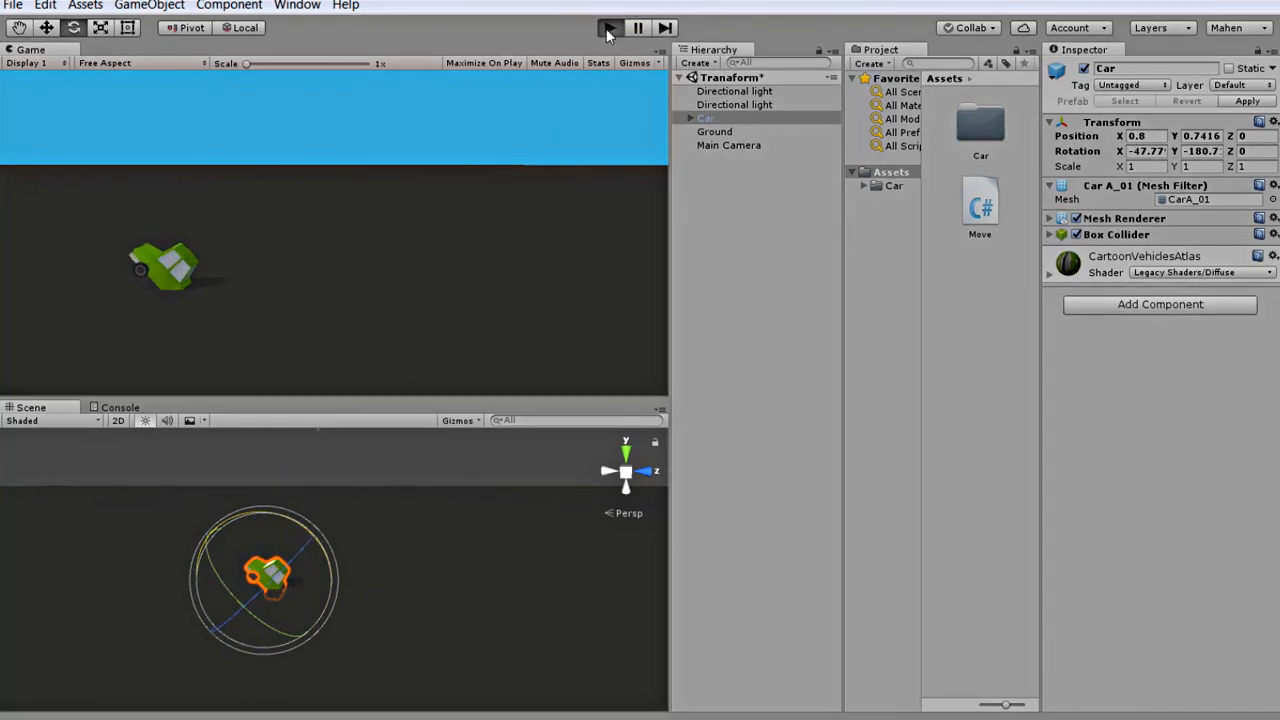
pyautogui.click(608, 28)
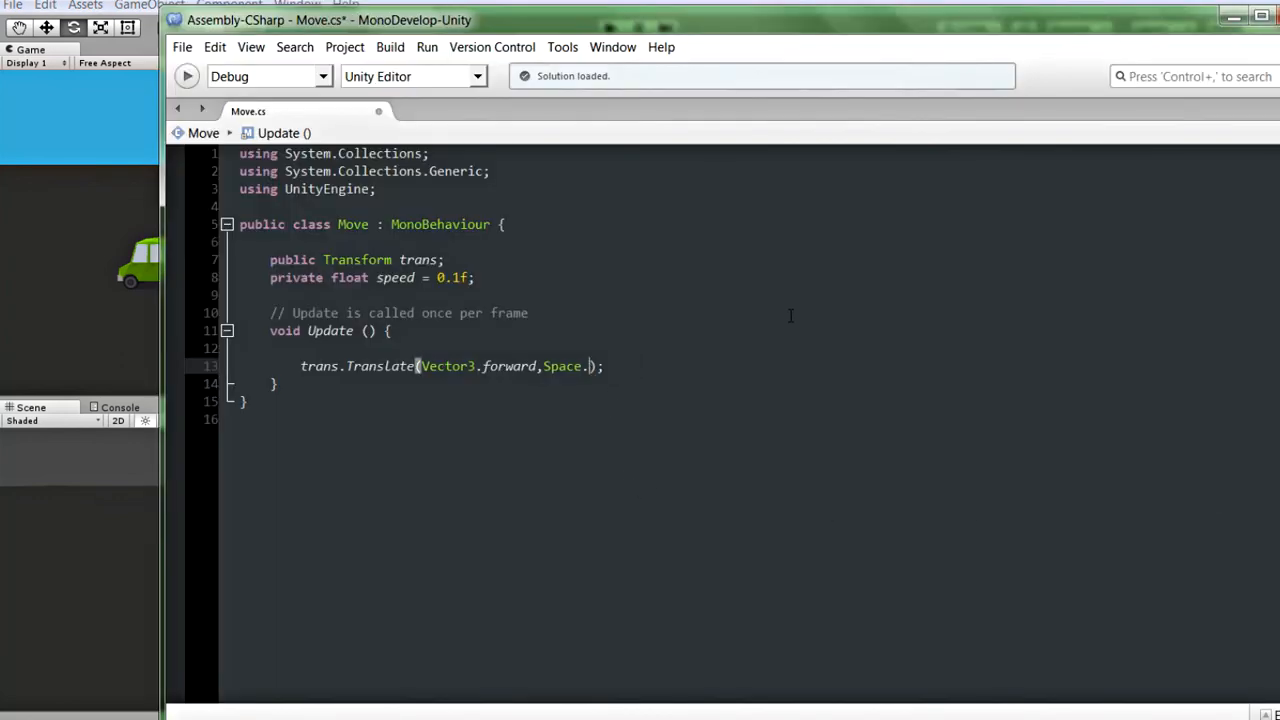
# Add the Space. relative-to argument to the Translate call
pyautogui.write('.8')
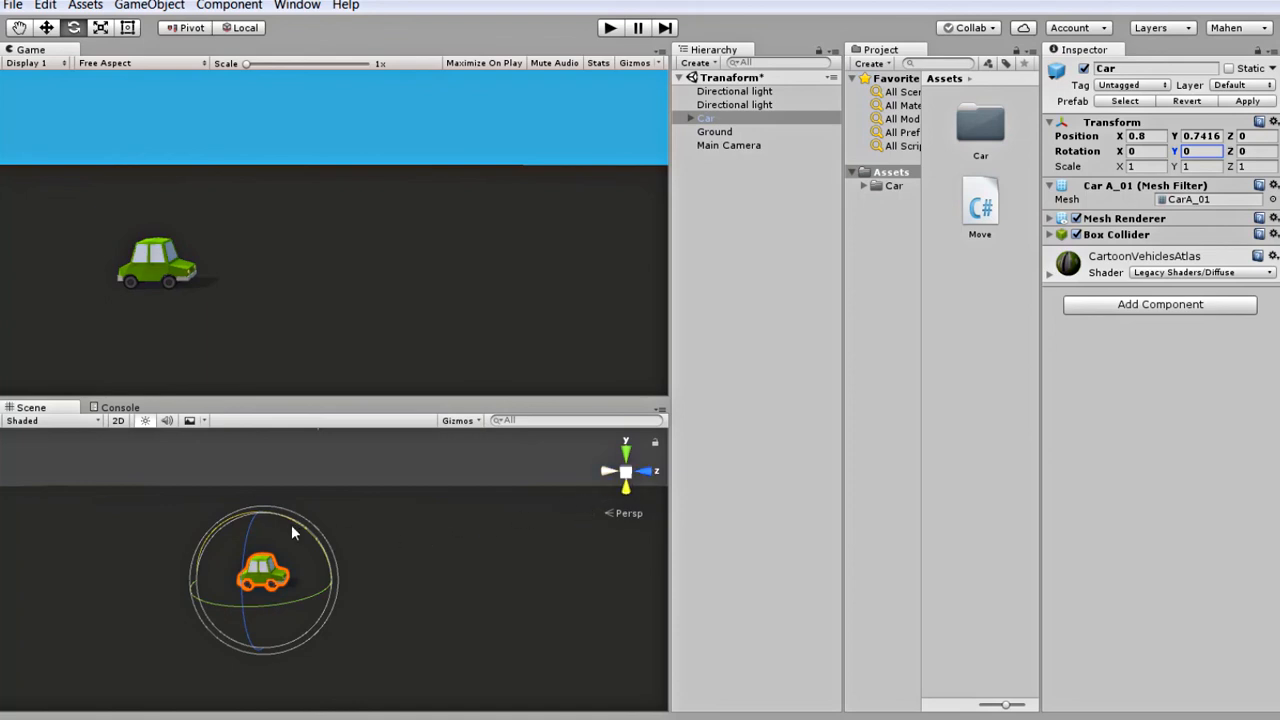
# Play-test the tilted Car with Space.World, stop, and reopen the Move script
pyautogui.click(714, 132)
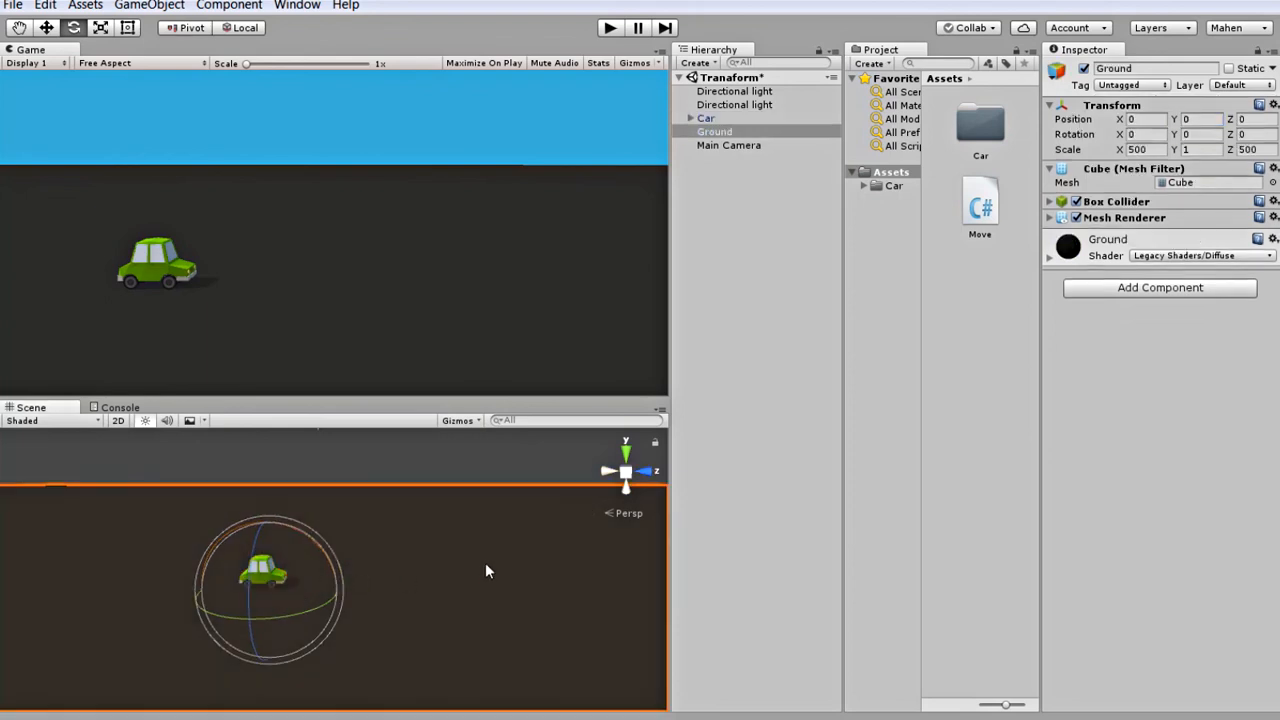
pyautogui.click(704, 118)
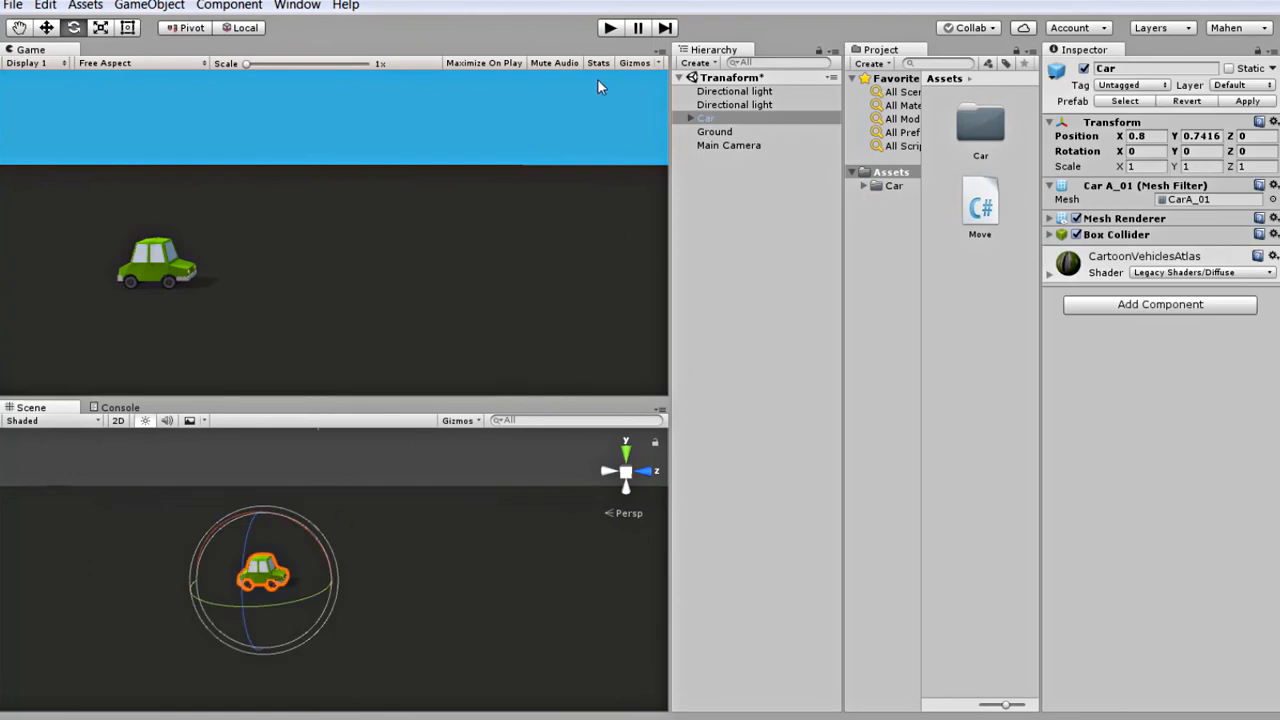
pyautogui.click(608, 28)
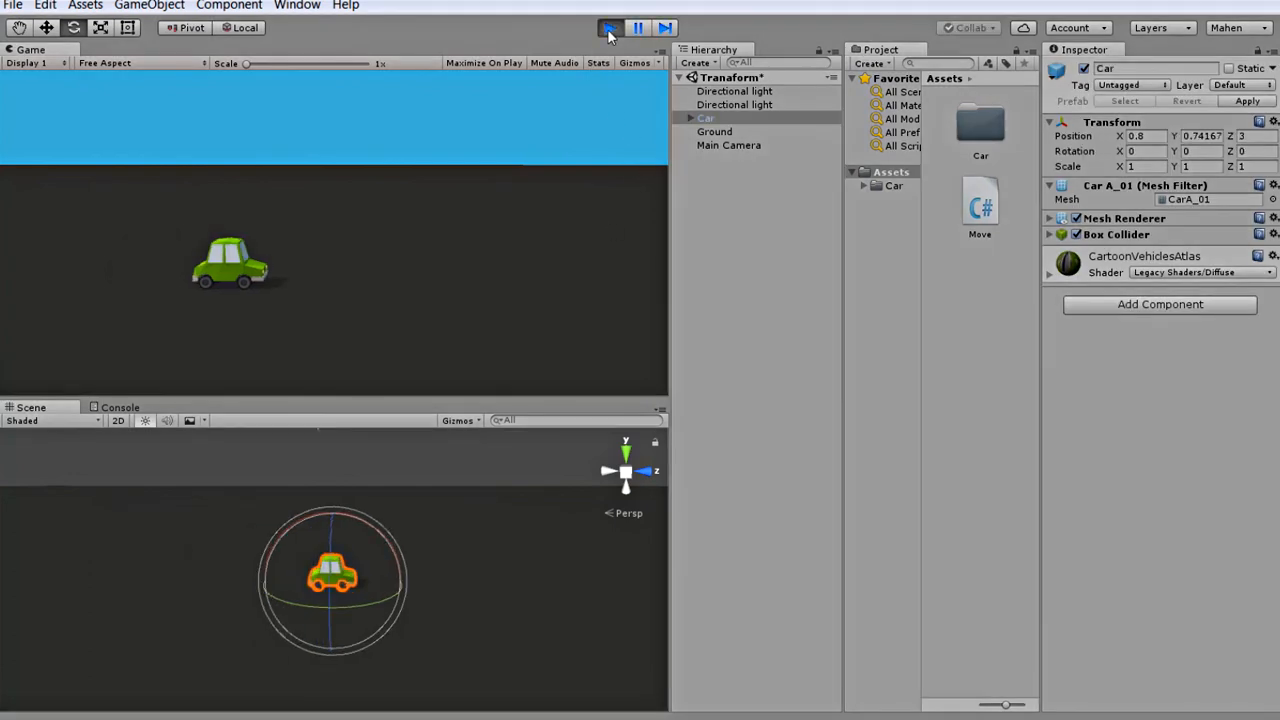
pyautogui.click(610, 28)
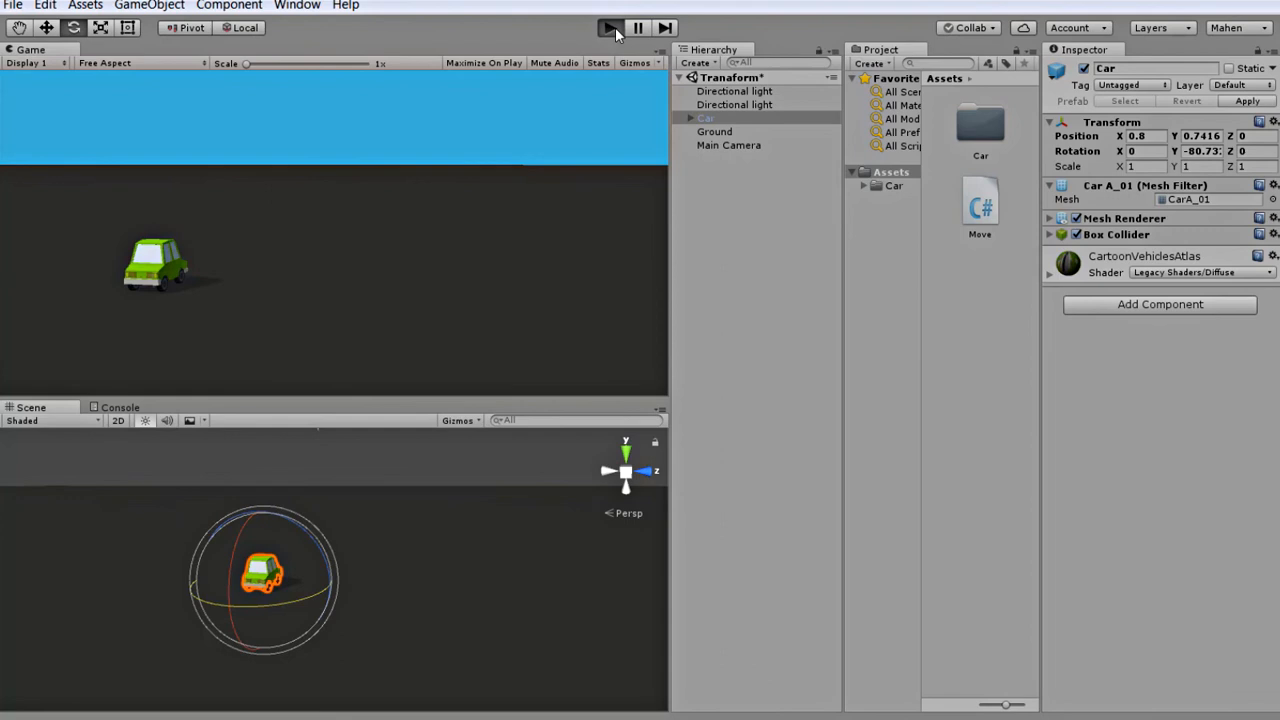
pyautogui.click(610, 28)
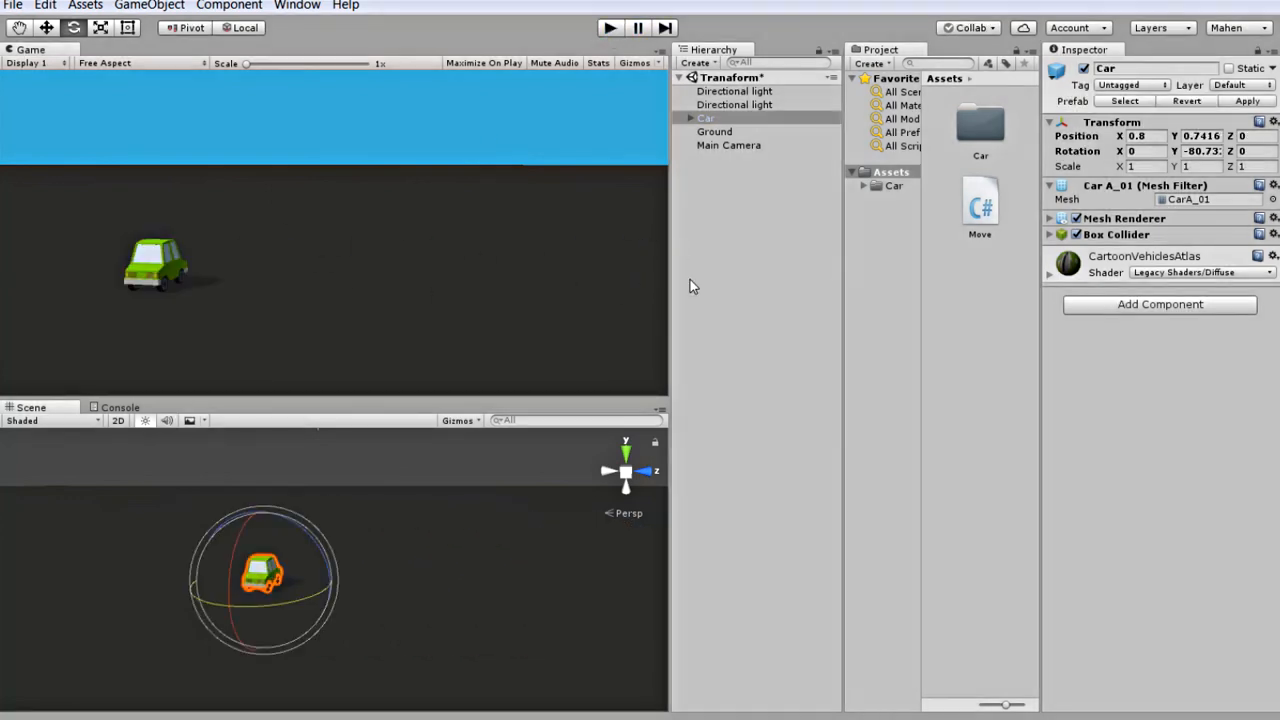
pyautogui.moveTo(282, 556)
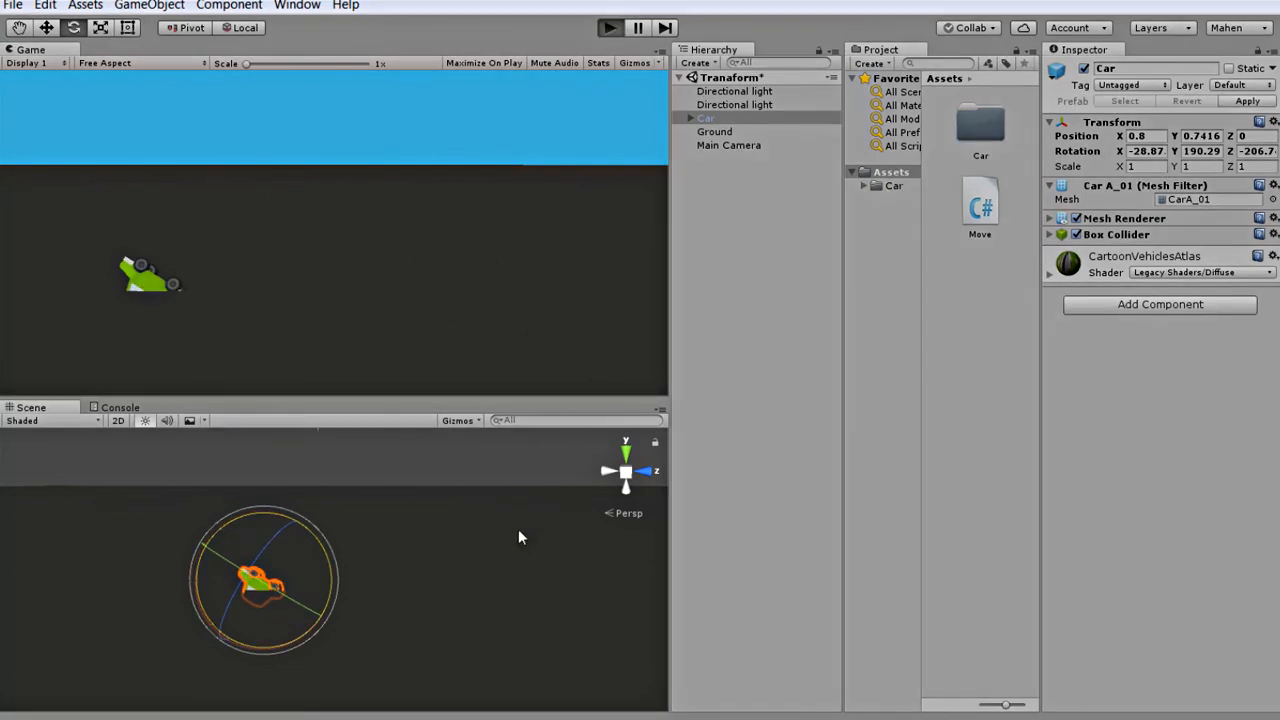
pyautogui.doubleClick(980, 200)
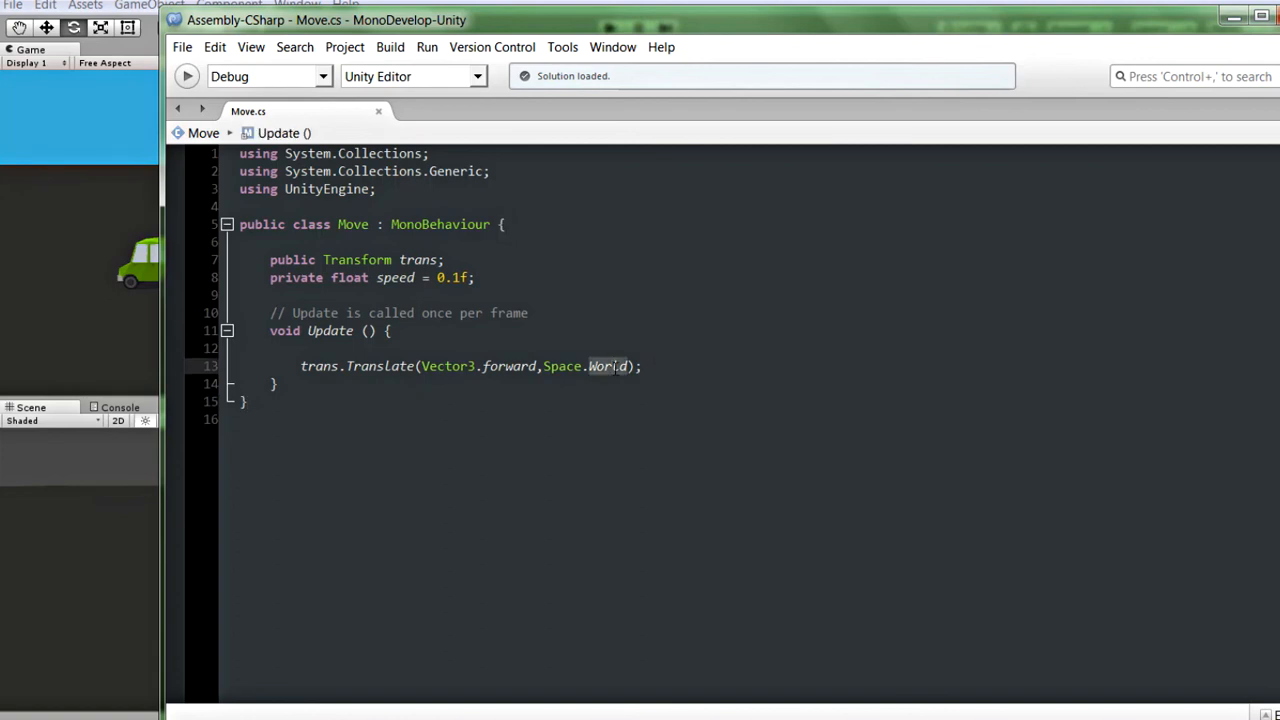
# Delete the ',Space.World' argument so Translate uses only Vector3.forward
pyautogui.press('BackSpace')
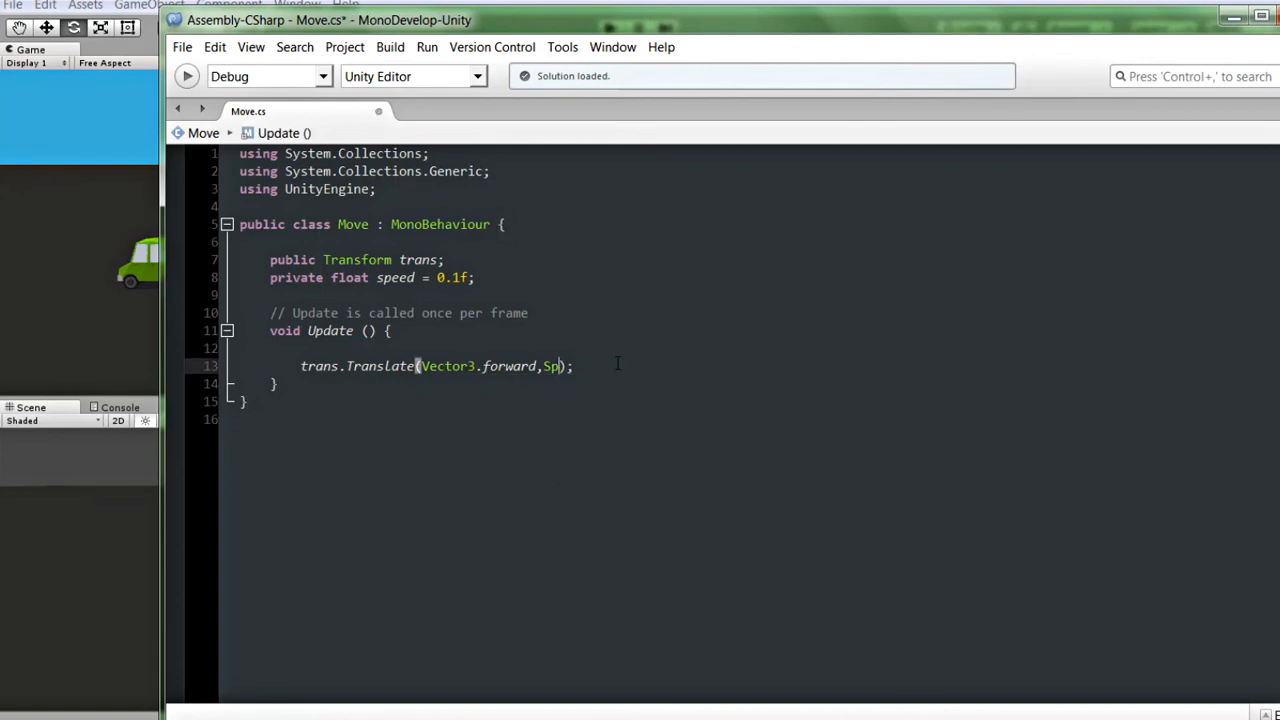
pyautogui.press('BackSpace')
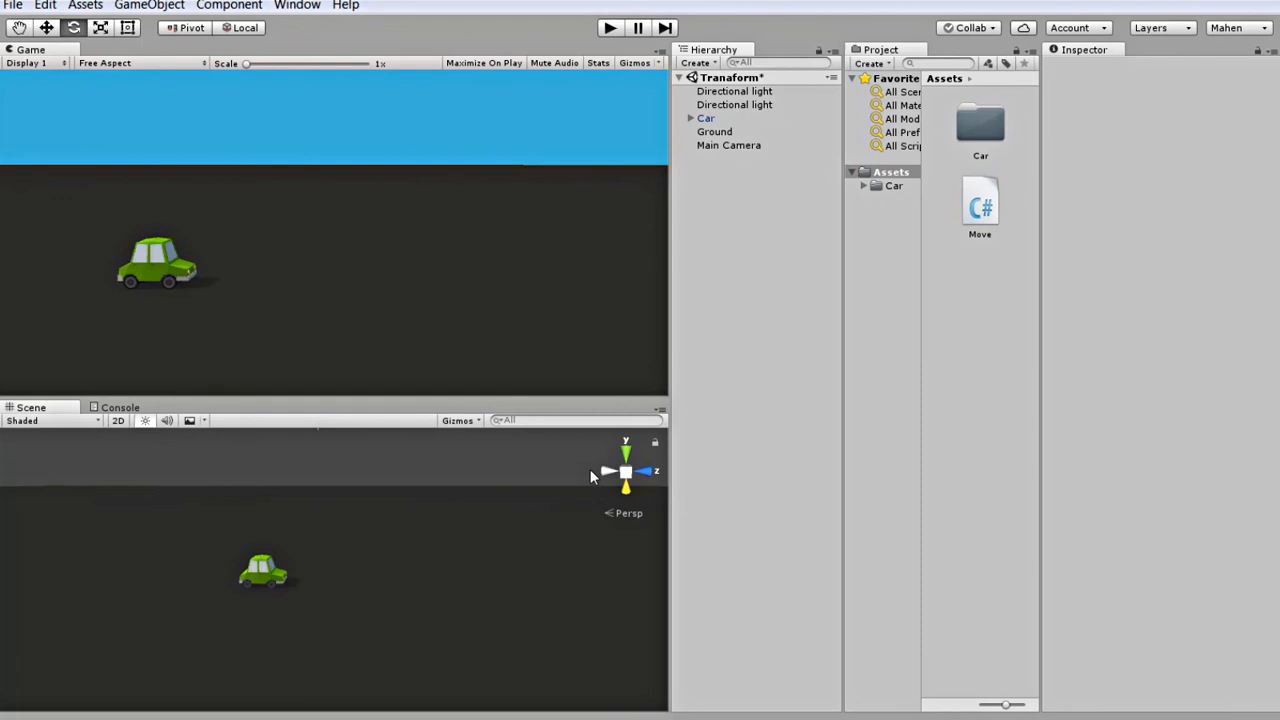
pyautogui.moveTo(592, 496)
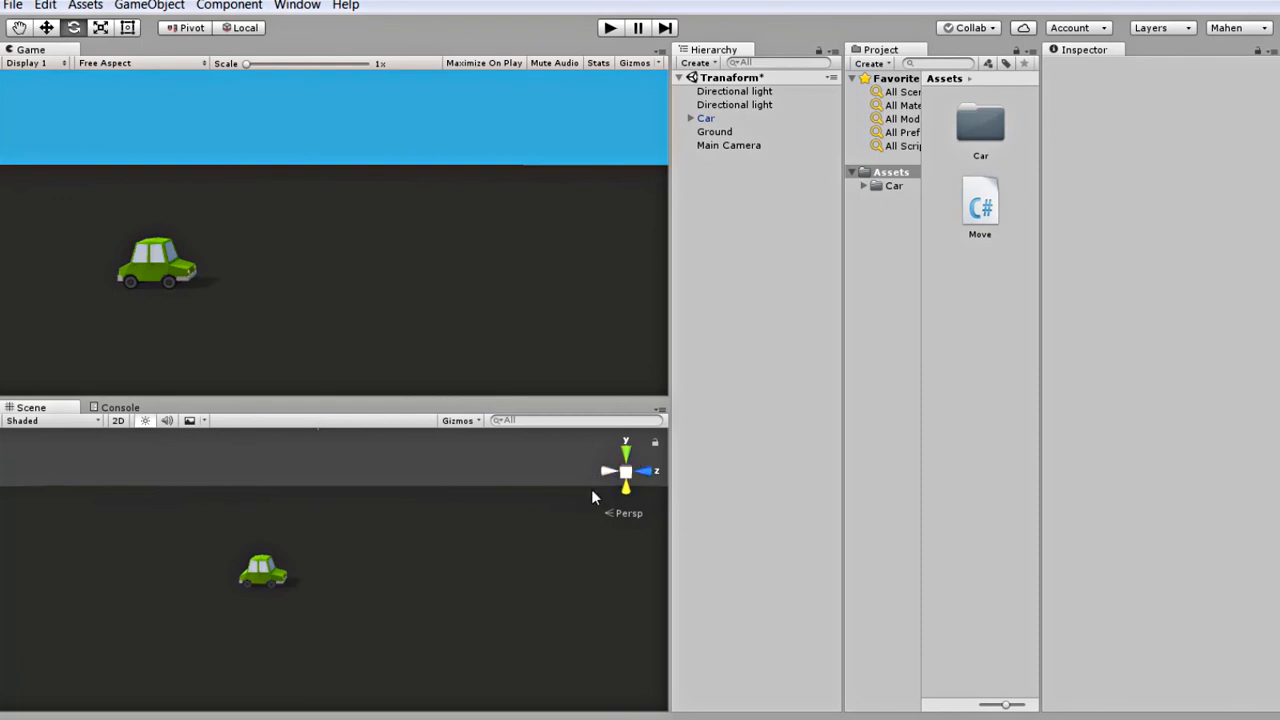
pyautogui.moveTo(630, 504)
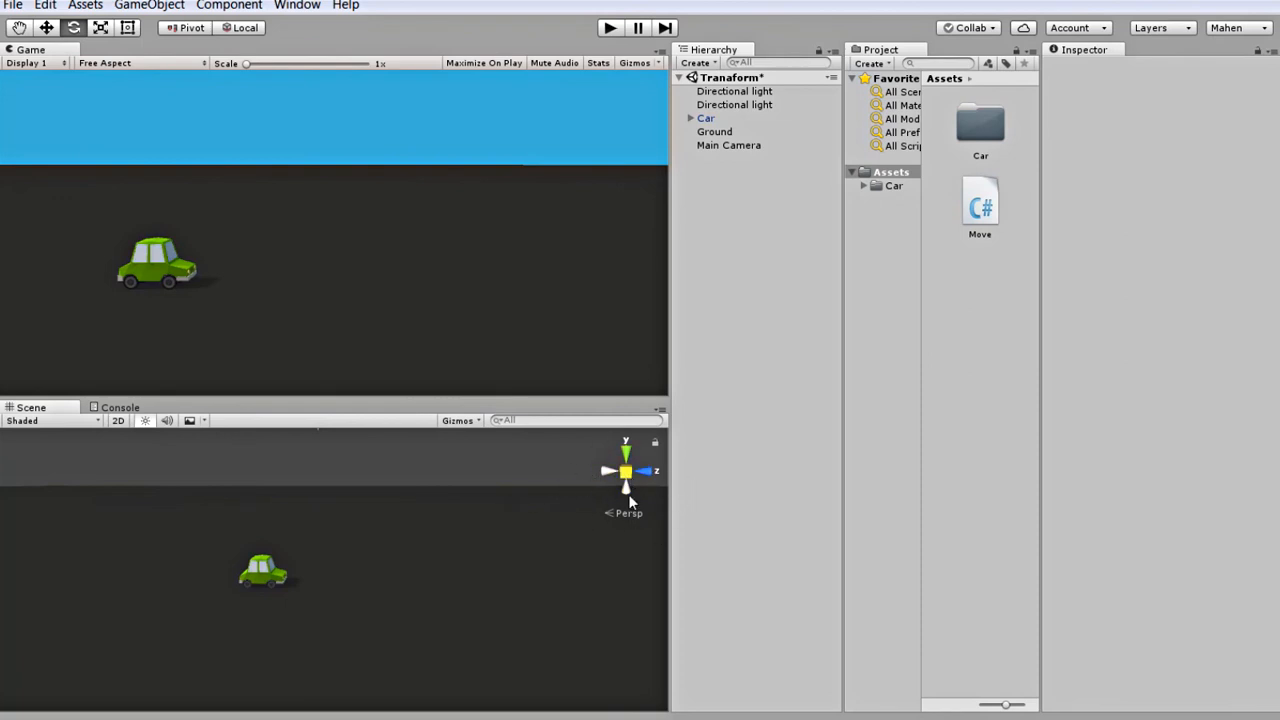
pyautogui.moveTo(532, 520)
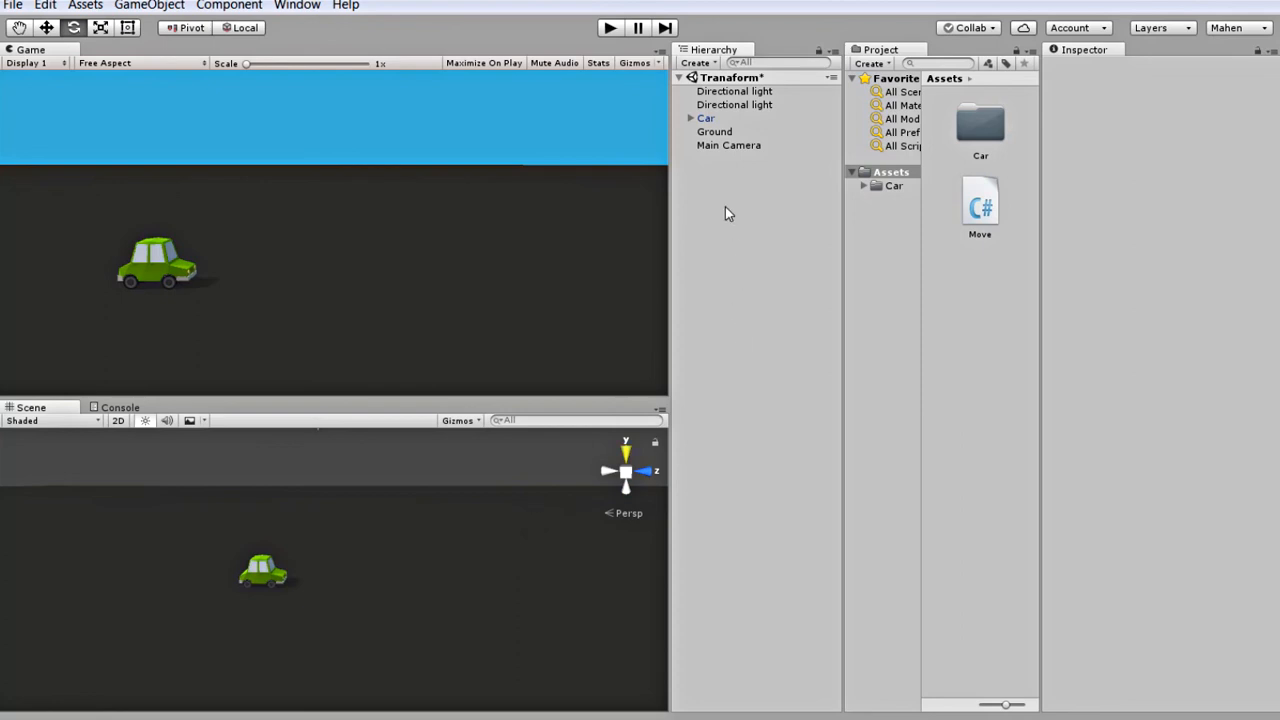
# Create a Cube from the 3D Object menu, drag it beside the car, and reopen Move.cs
pyautogui.rightClick(728, 212)
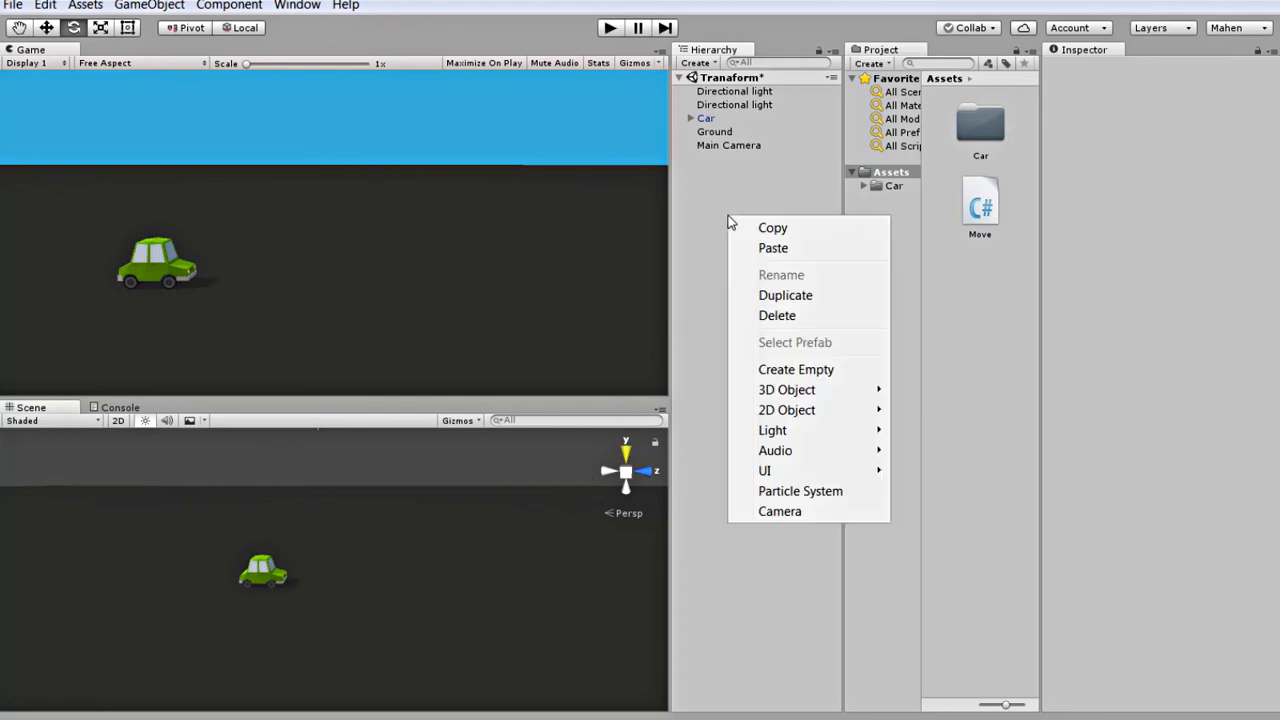
pyautogui.moveTo(786, 388)
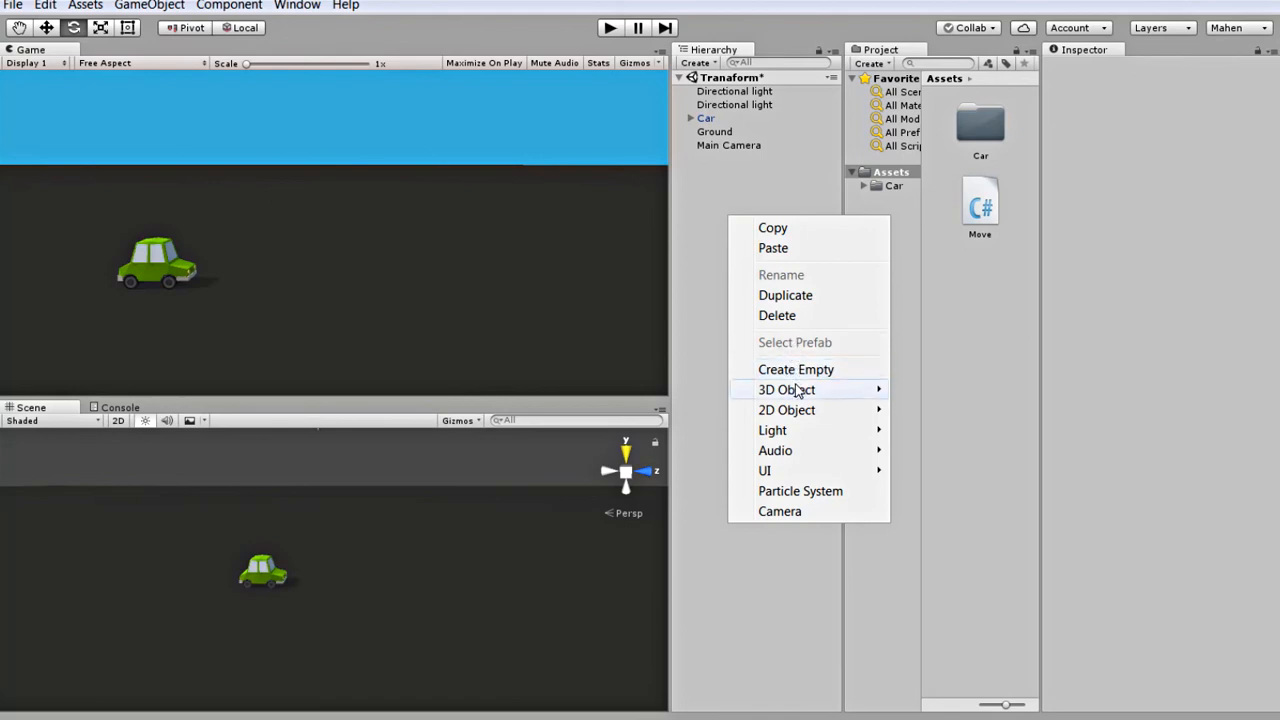
pyautogui.click(786, 388)
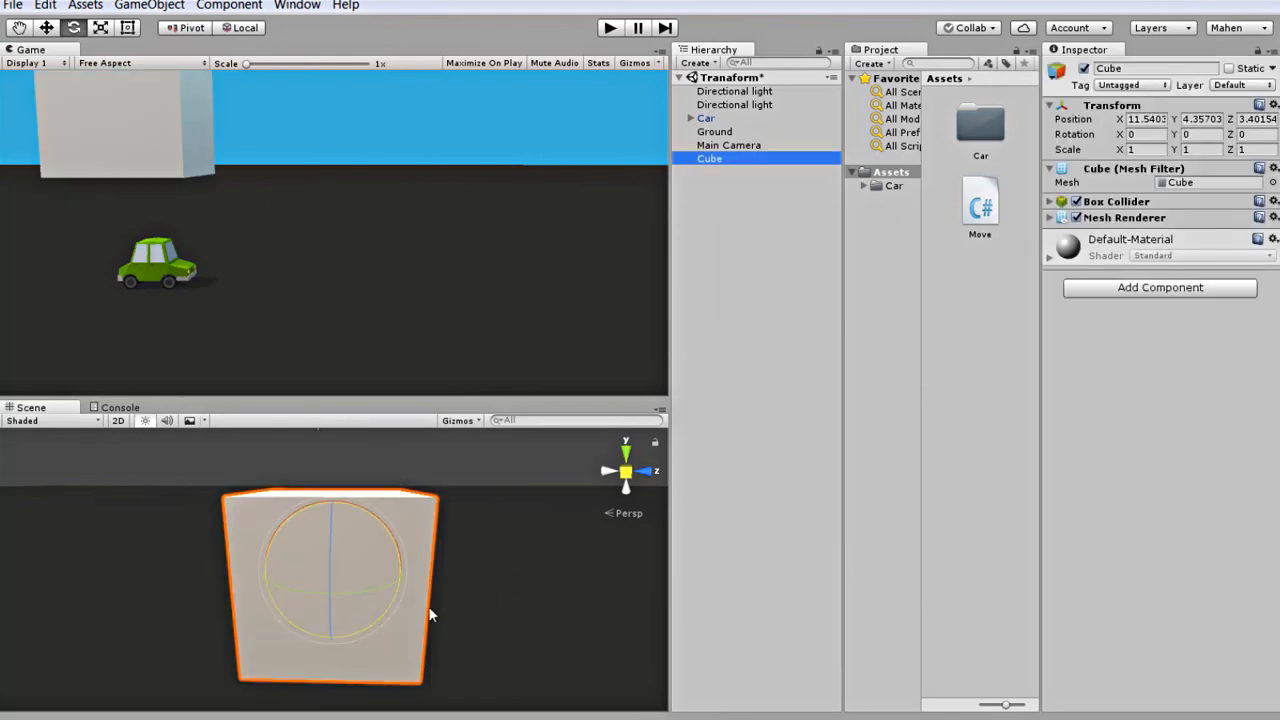
pyautogui.click(100, 28)
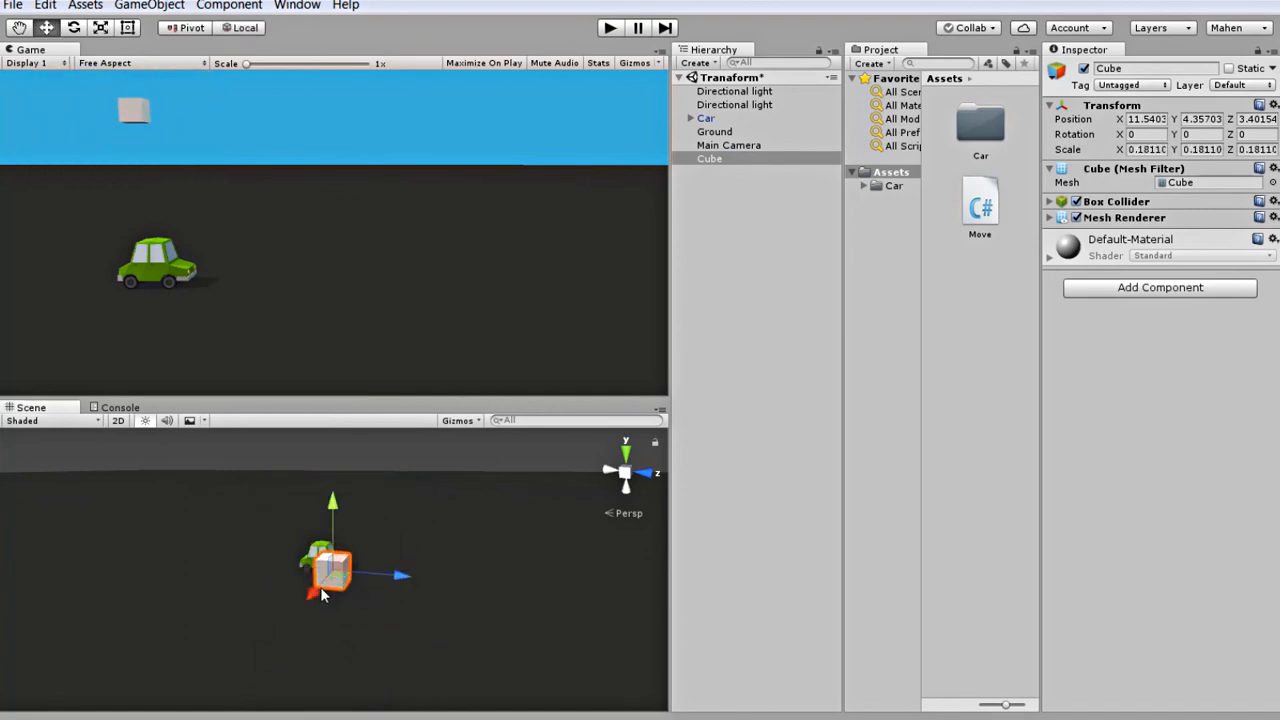
pyautogui.moveTo(330, 570); pyautogui.dragTo(338, 524)
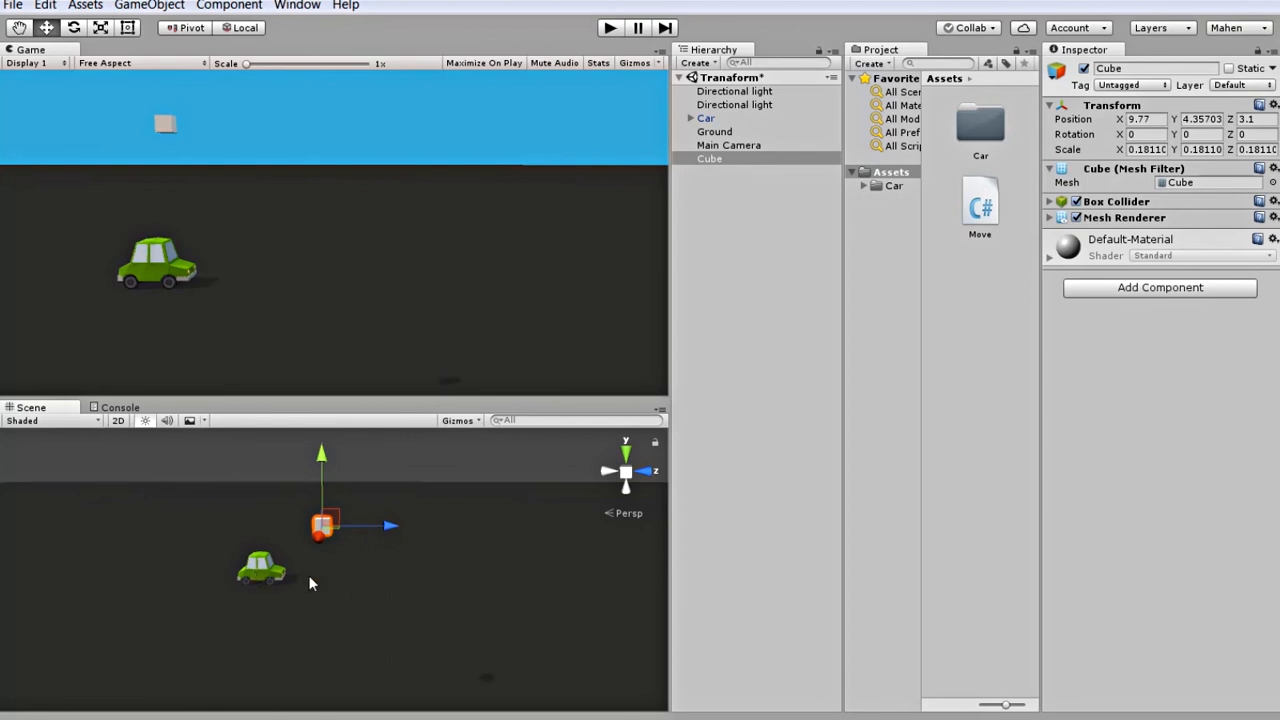
pyautogui.doubleClick(980, 206)
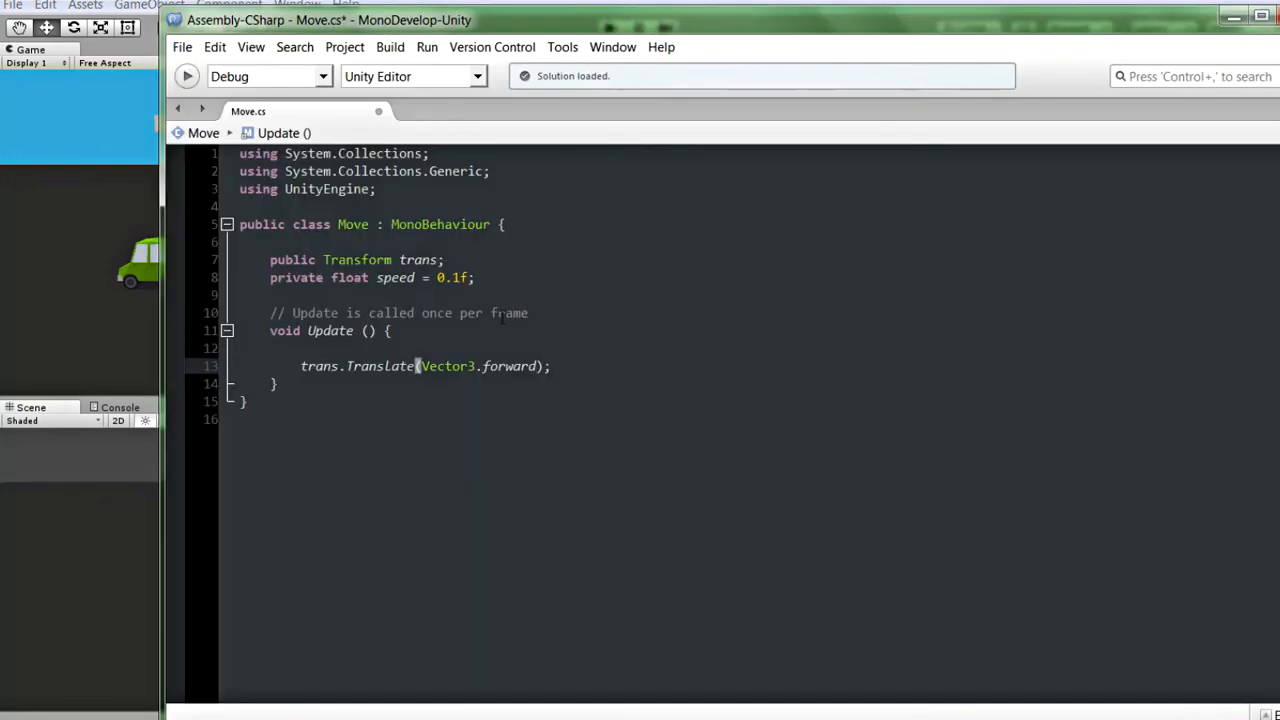
# Declare 'public Transform source;' and make Translate use Vector3.forward*speed relative to source
pyautogui.write(',')
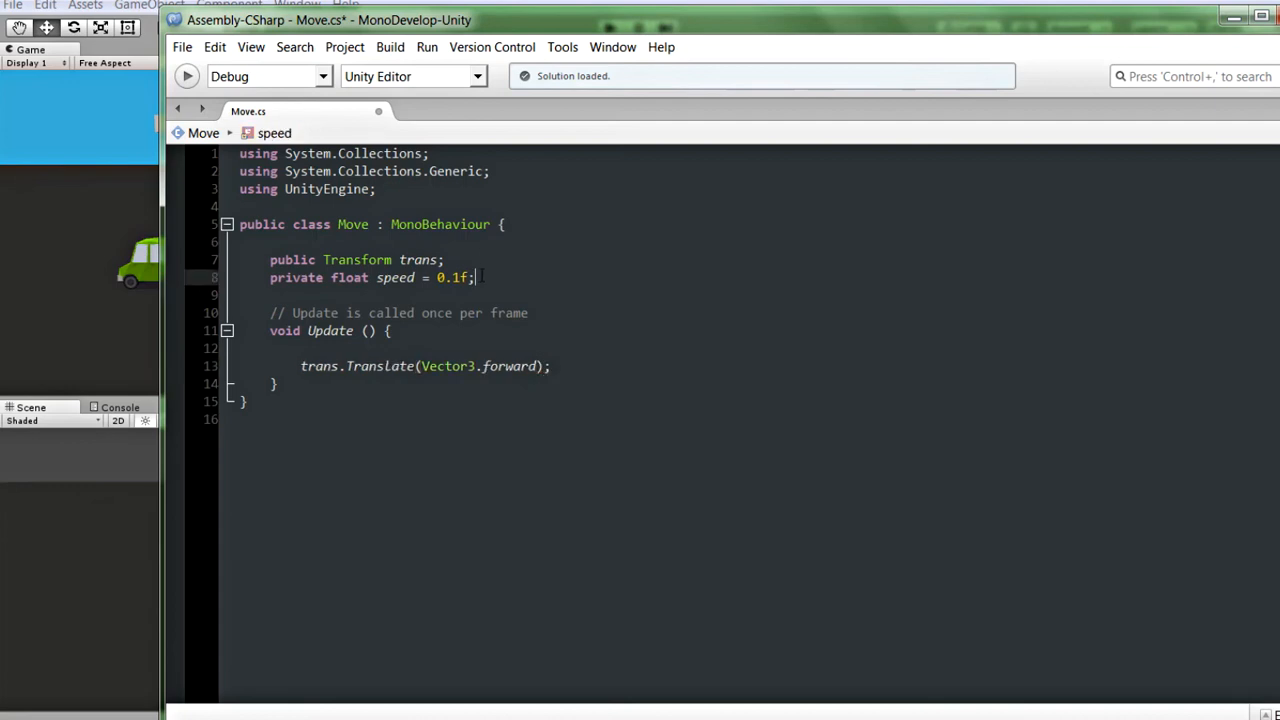
pyautogui.write('public')
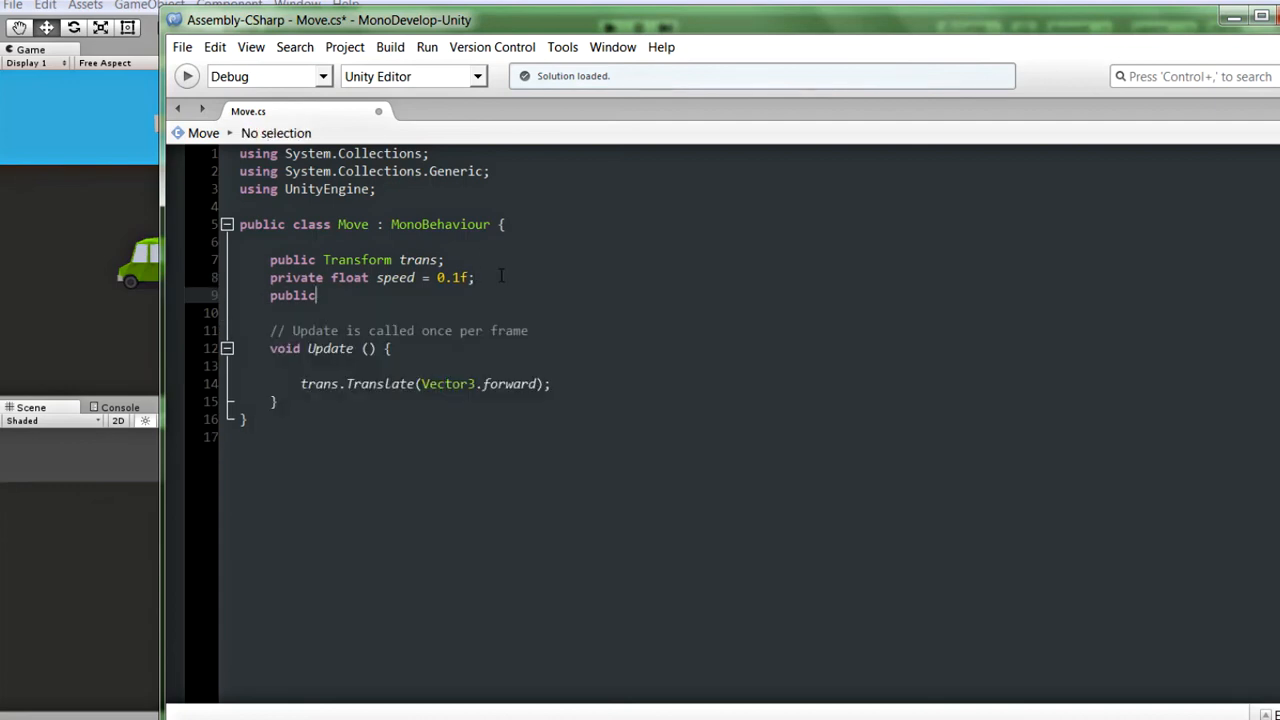
pyautogui.write('sour')
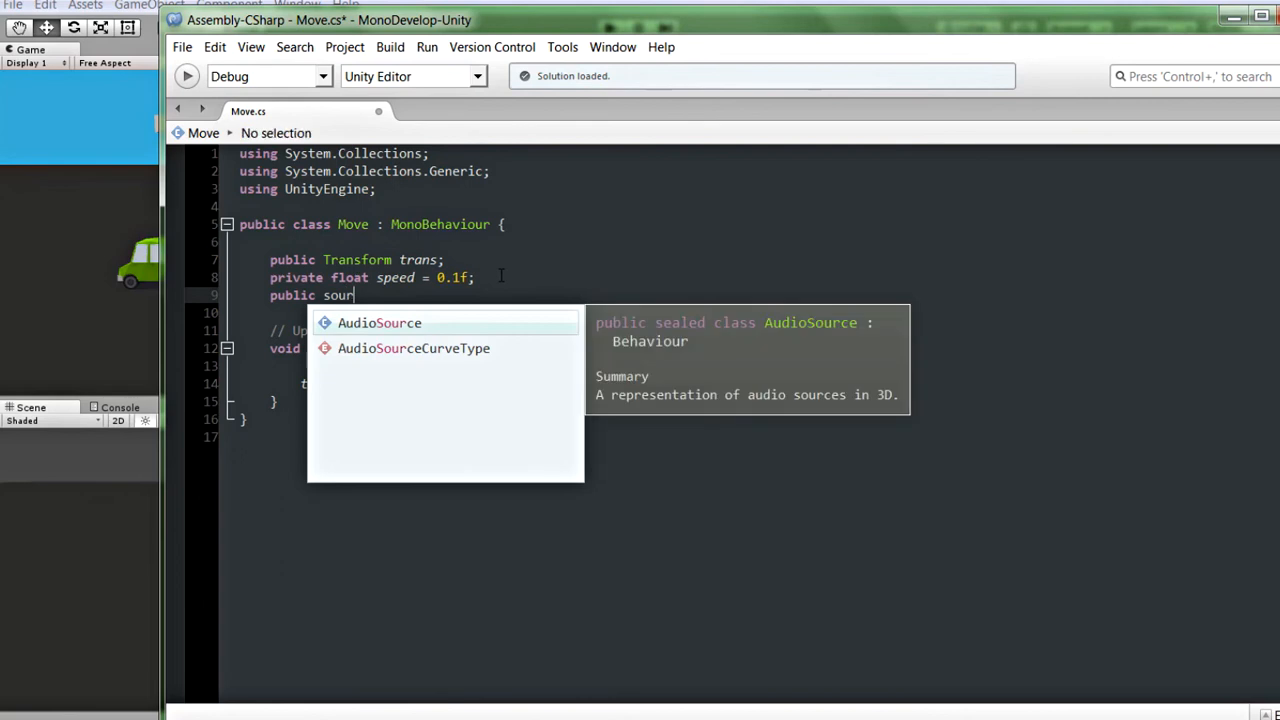
pyautogui.write('Transform')
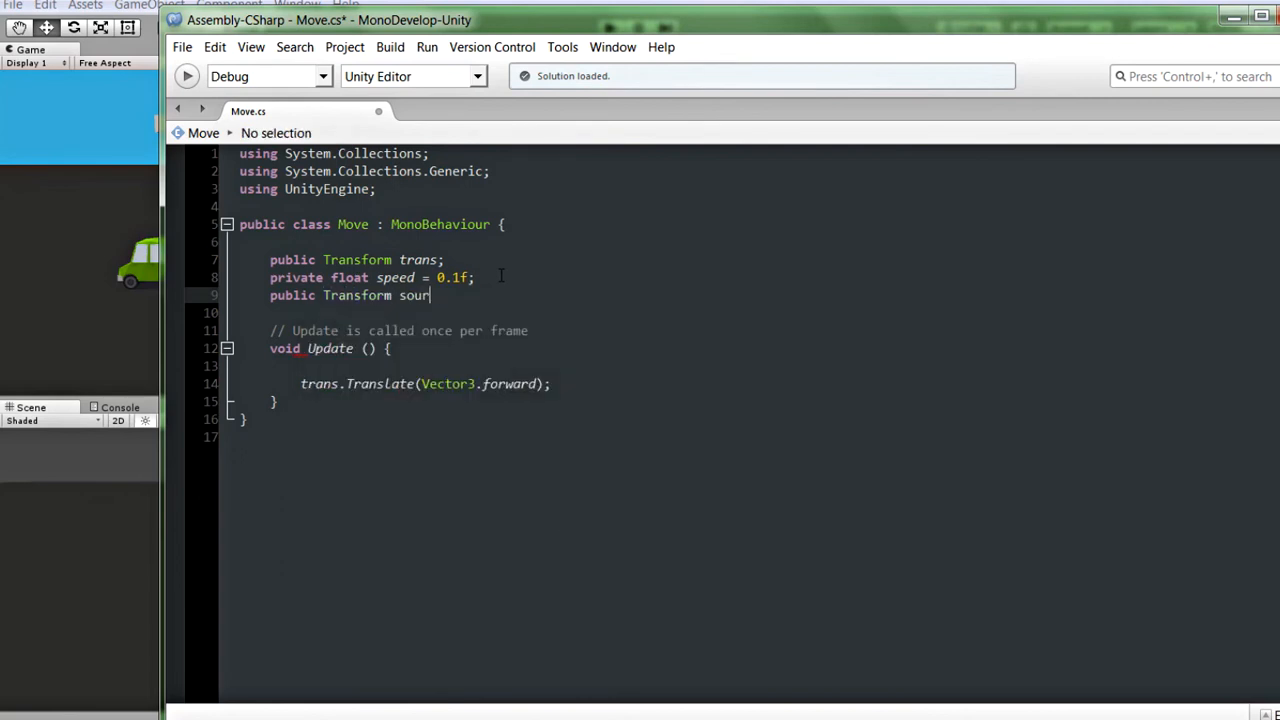
pyautogui.write('ce;')
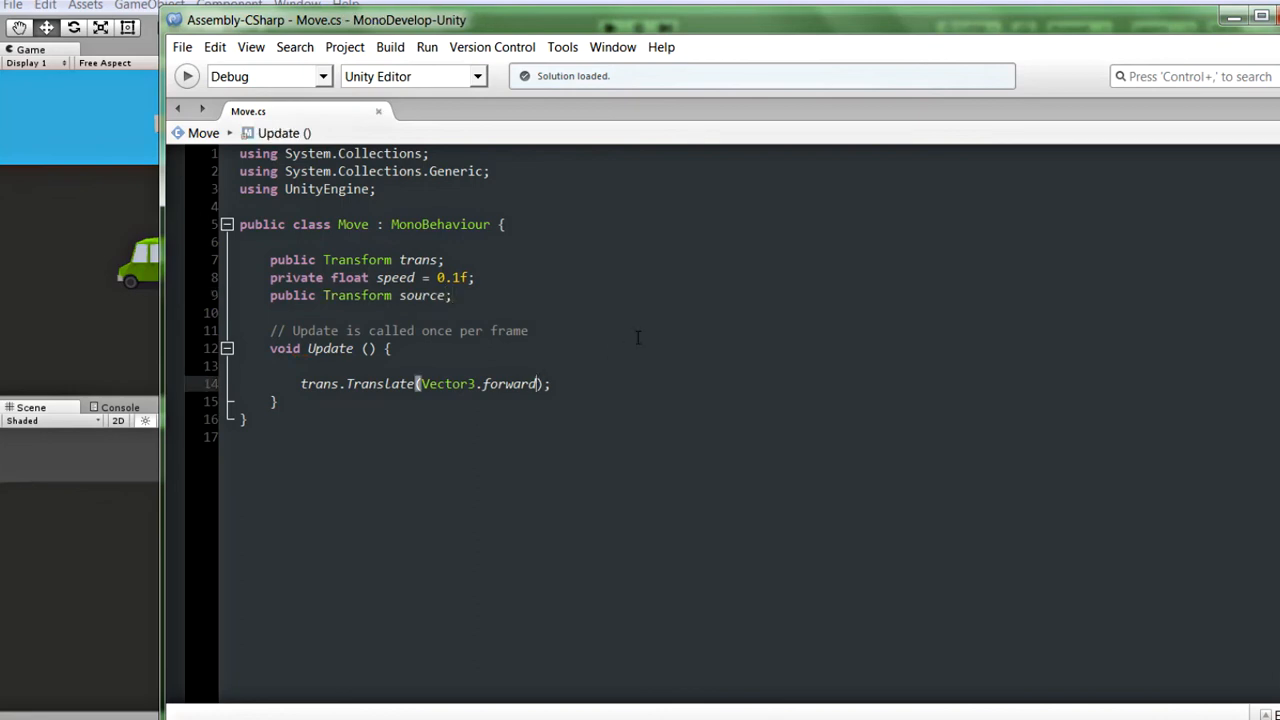
pyautogui.write(',')
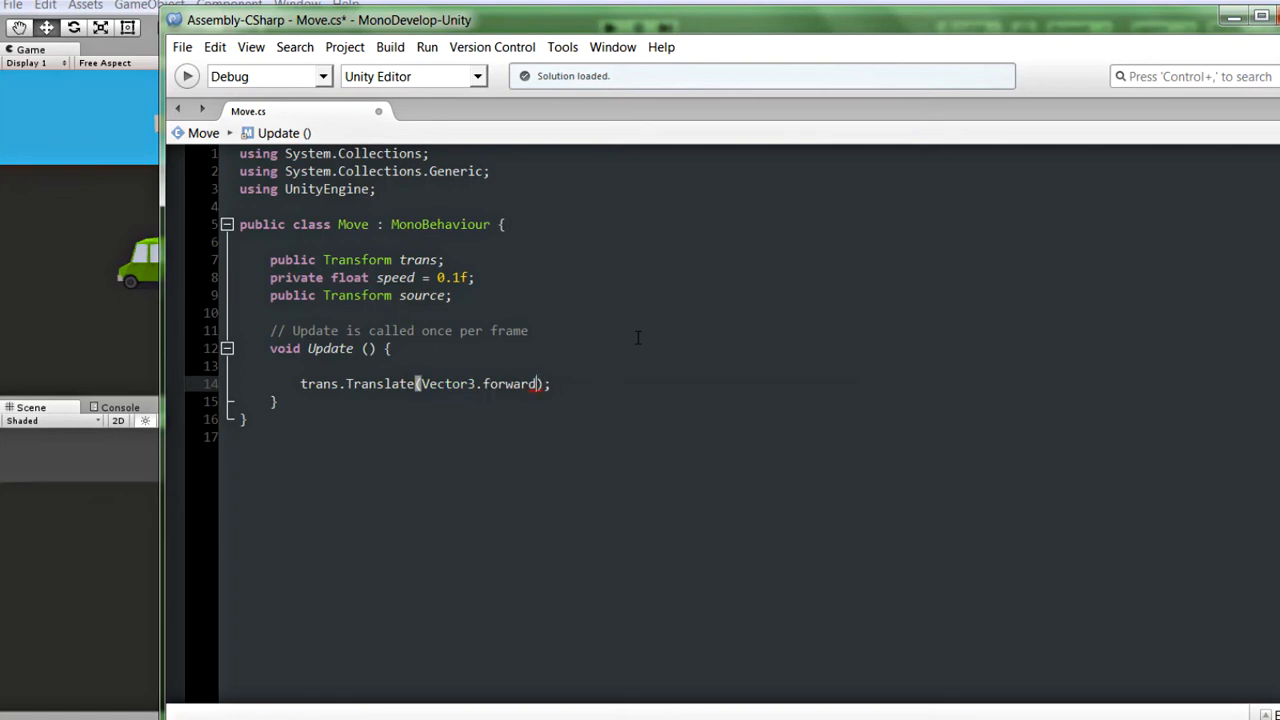
pyautogui.write(',')
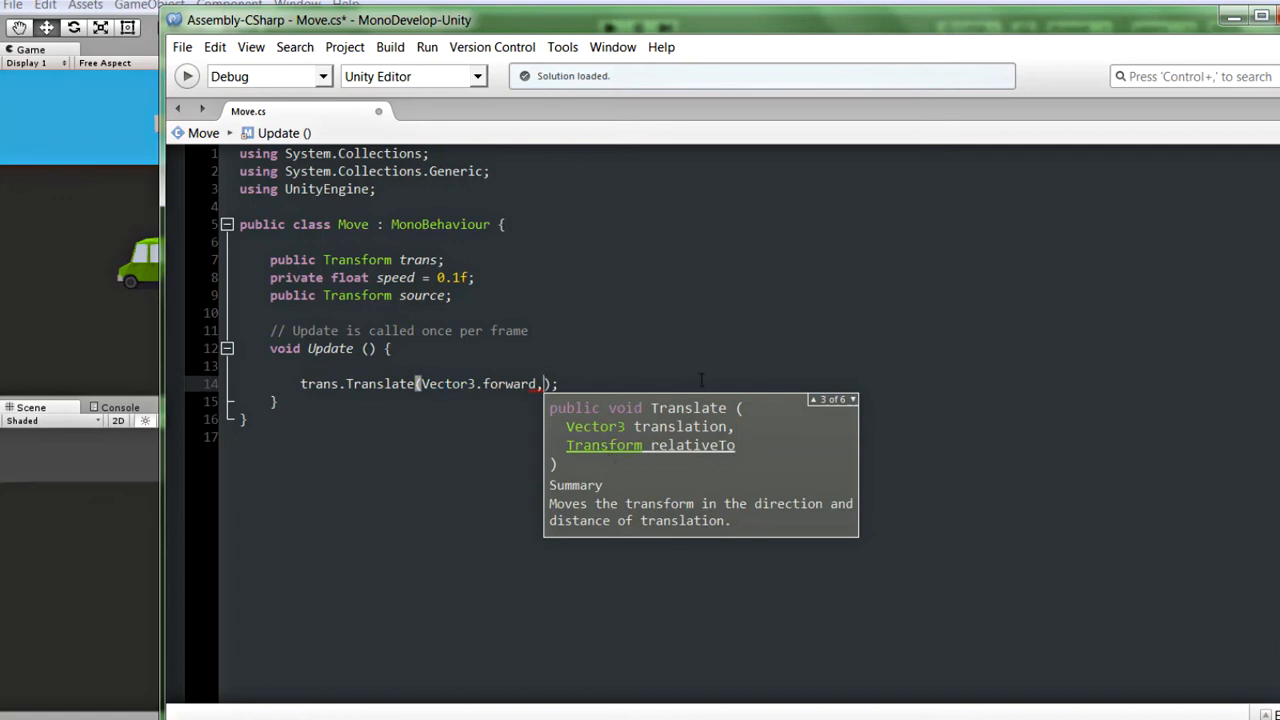
pyautogui.write('source')
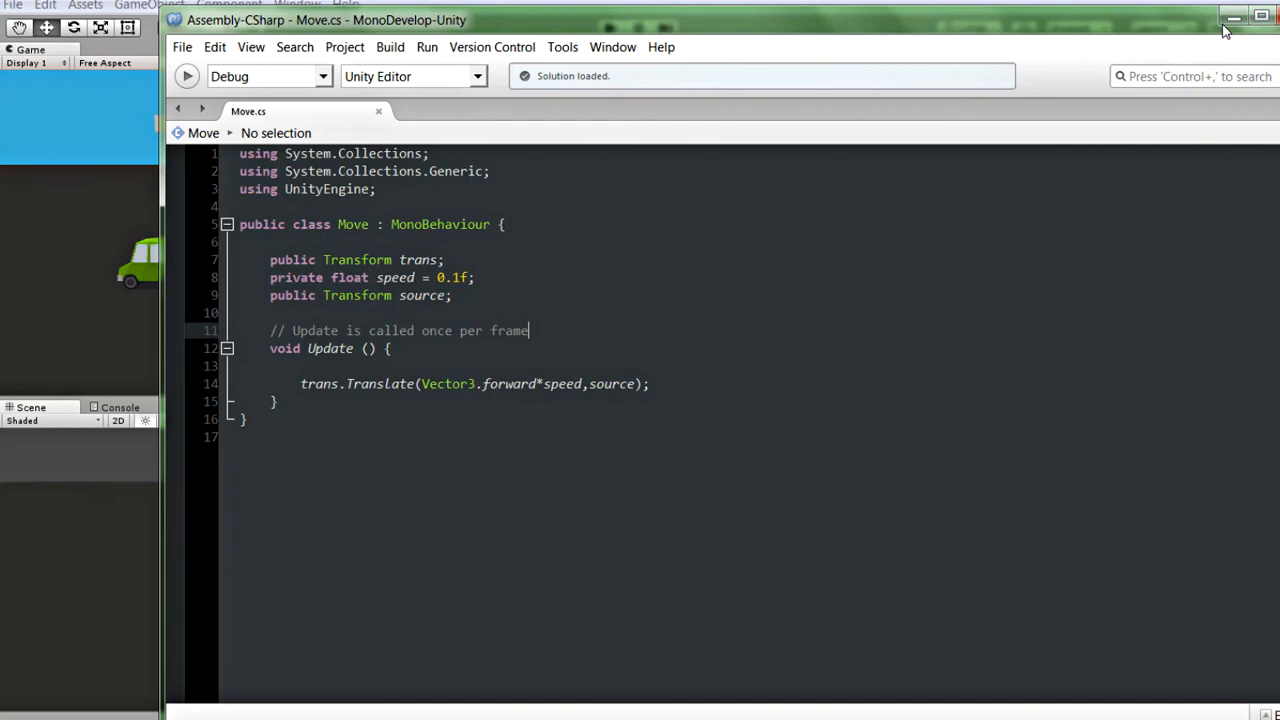
pyautogui.moveTo(1232, 18)
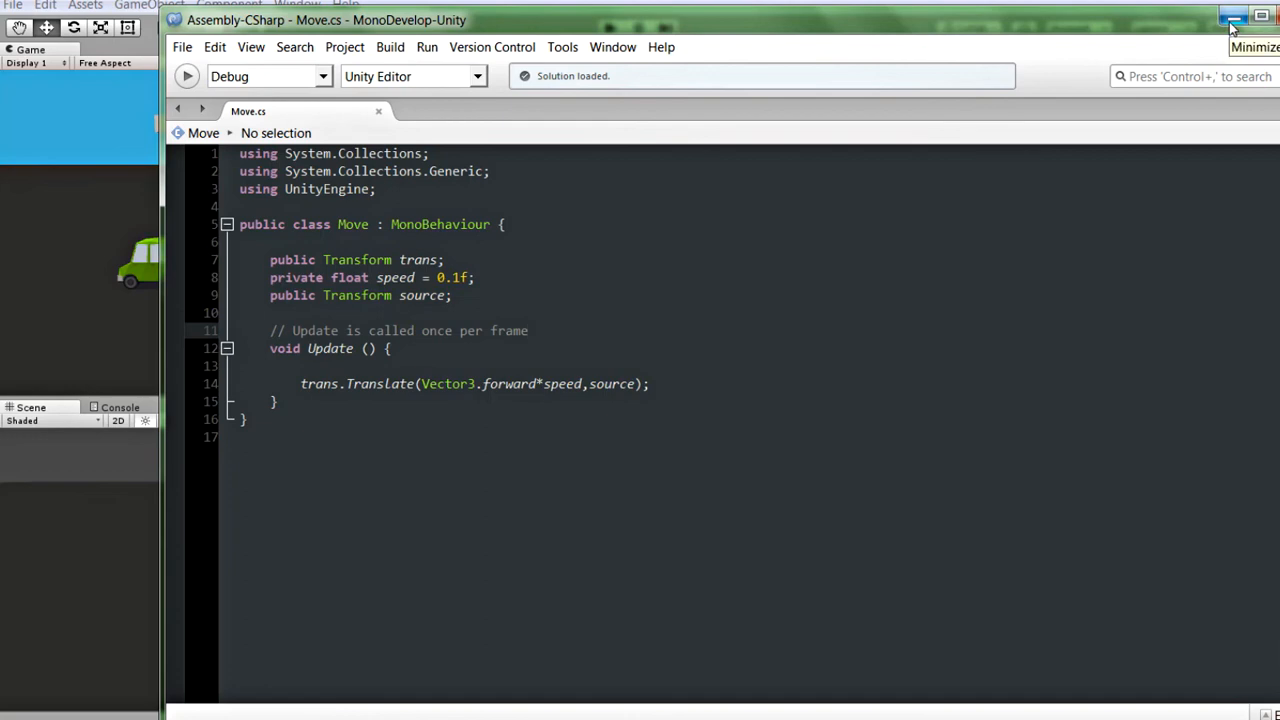
# Return to Unity, select Main Camera with the Move script, and play-test the car once
pyautogui.click(1234, 18)
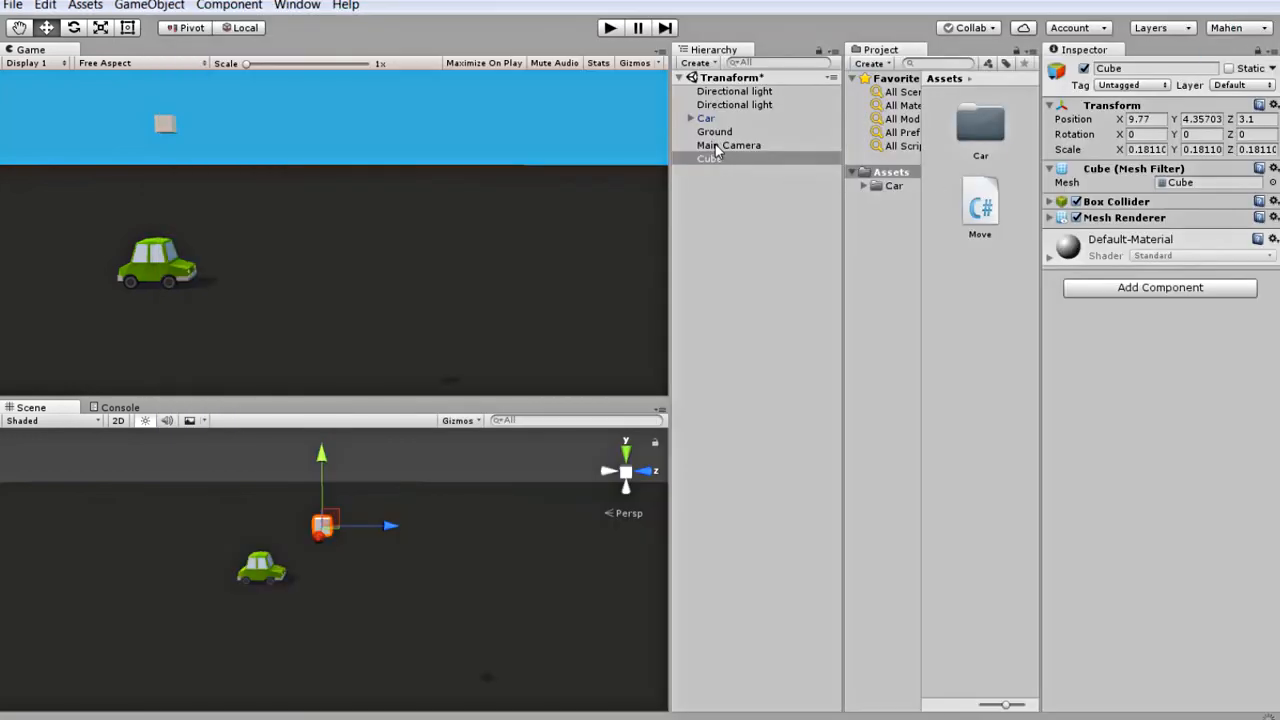
pyautogui.click(728, 144)
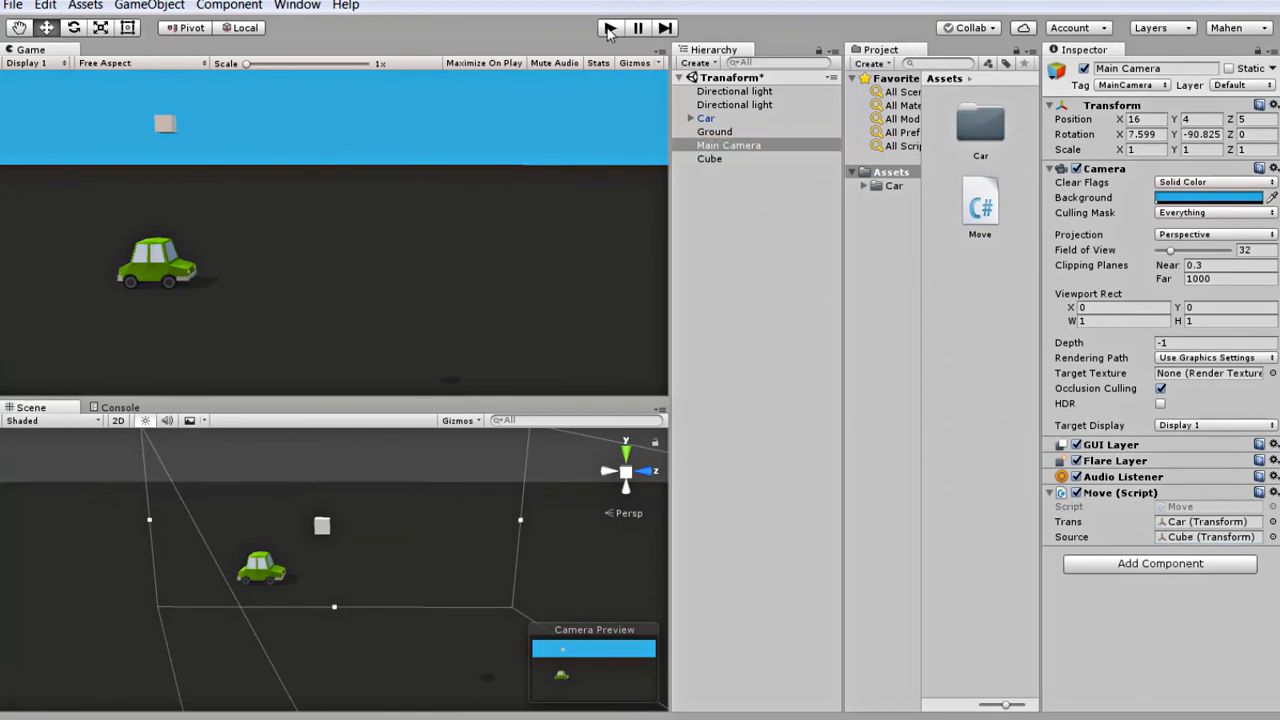
pyautogui.click(608, 28)
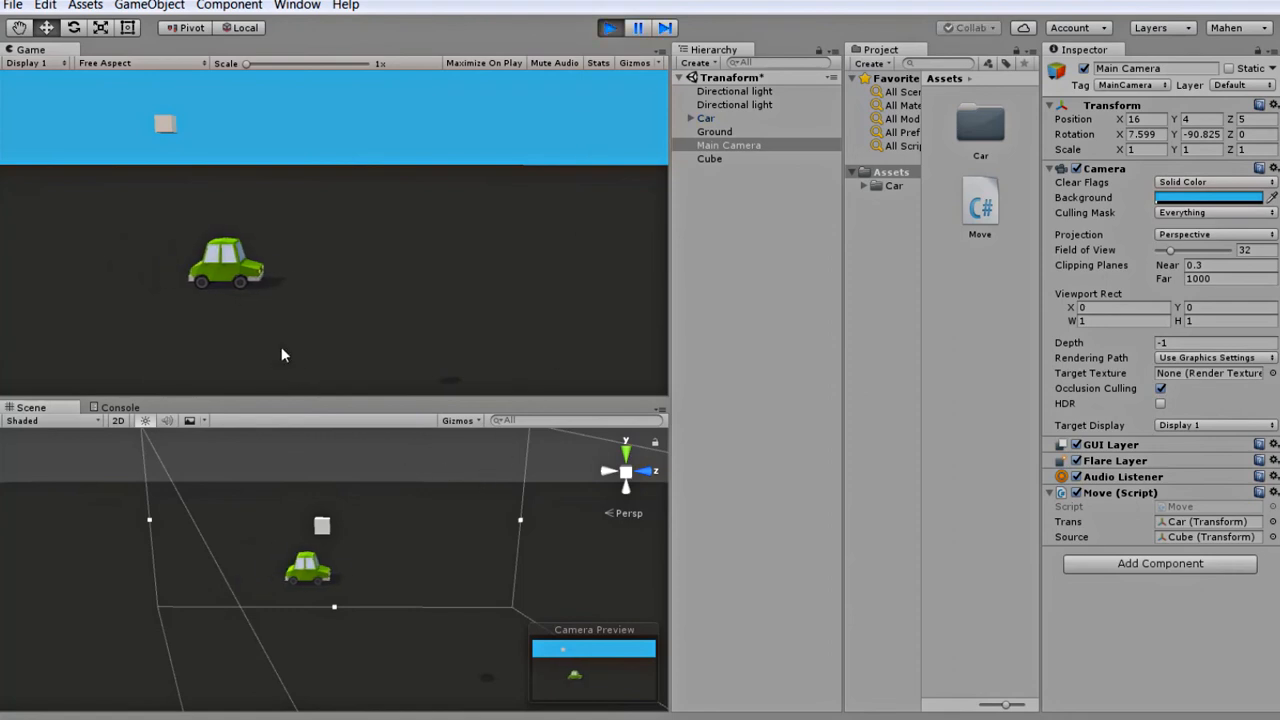
pyautogui.click(608, 28)
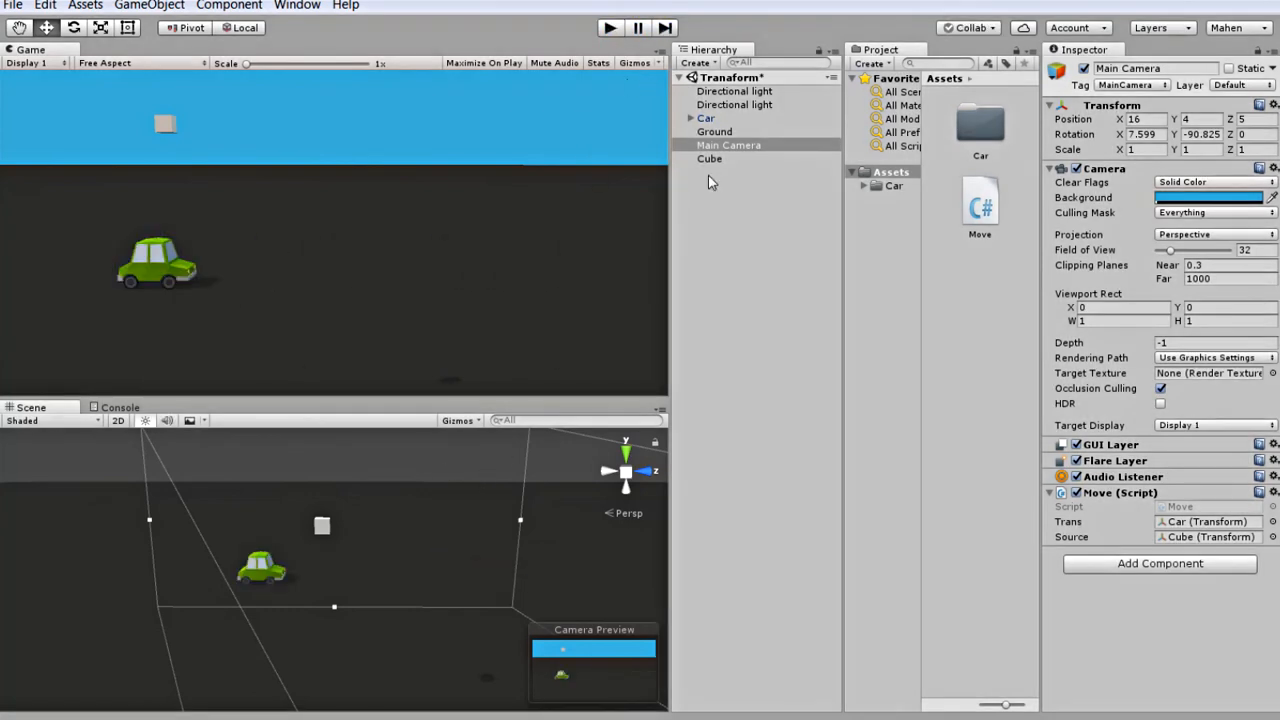
# Rotate the Cube about its vertical axis and replay so the car follows the cube's heading
pyautogui.click(708, 158)
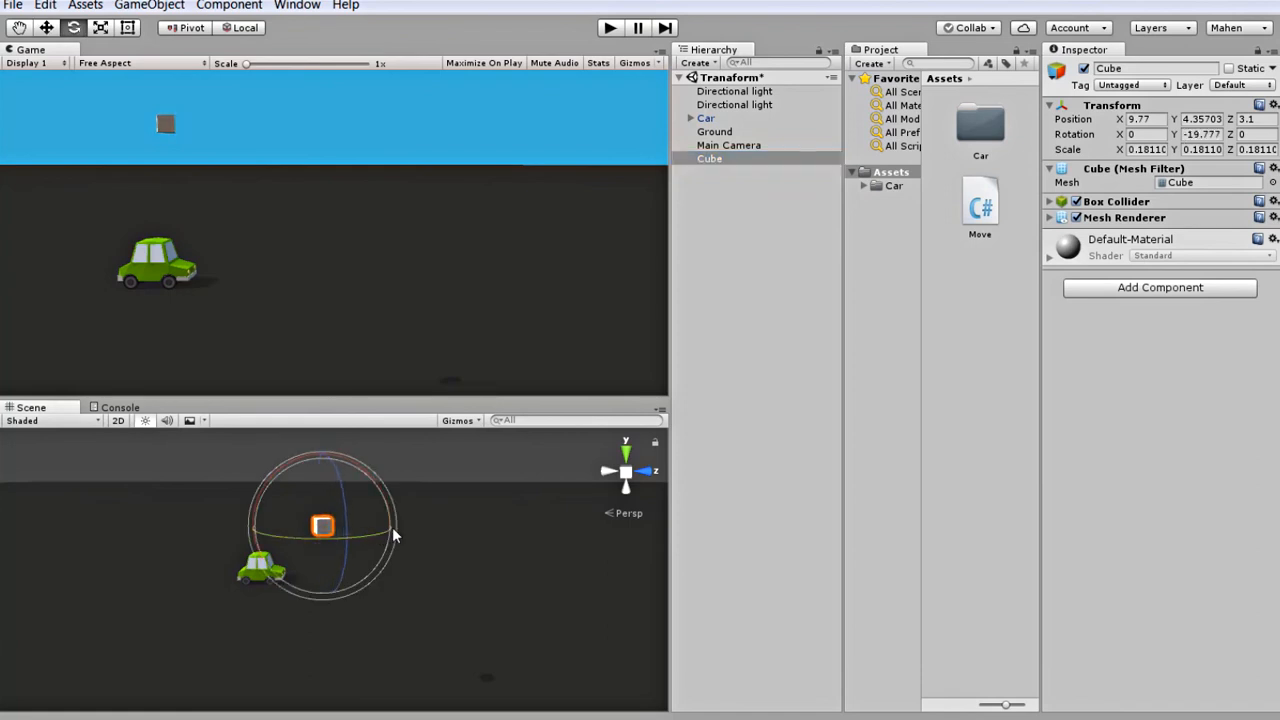
pyautogui.moveTo(390, 536); pyautogui.dragTo(540, 500)
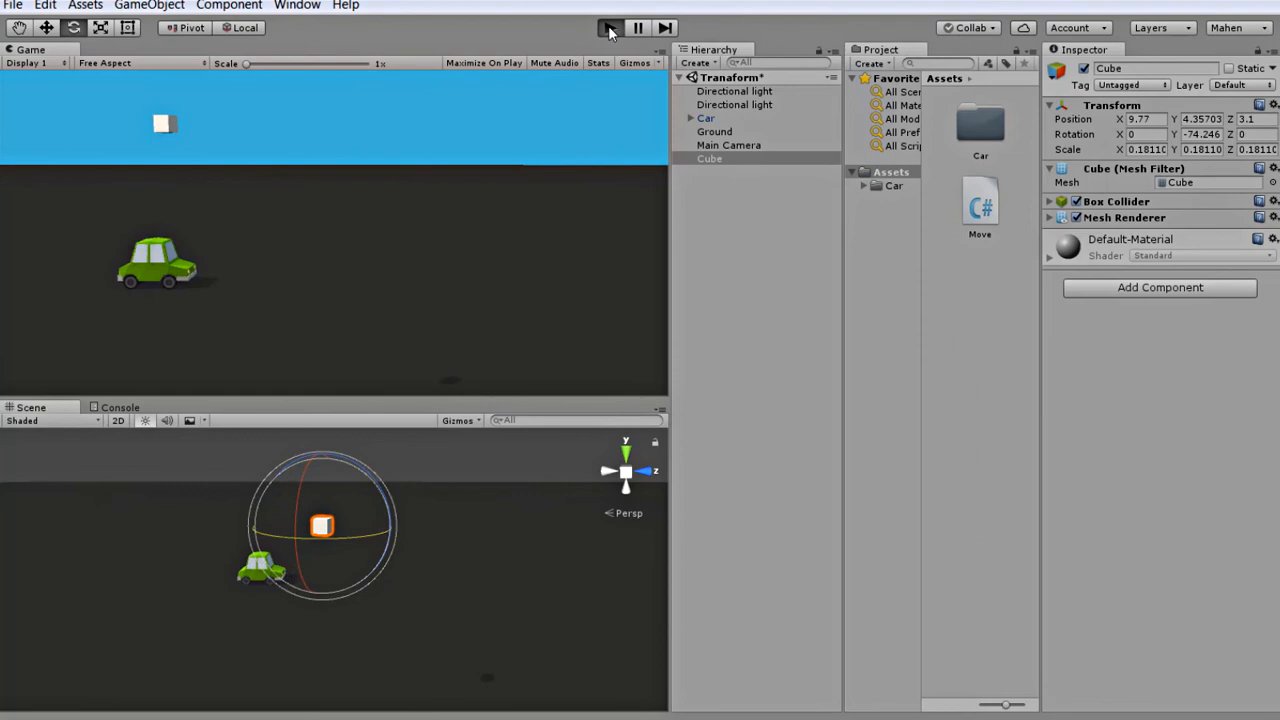
pyautogui.click(610, 28)
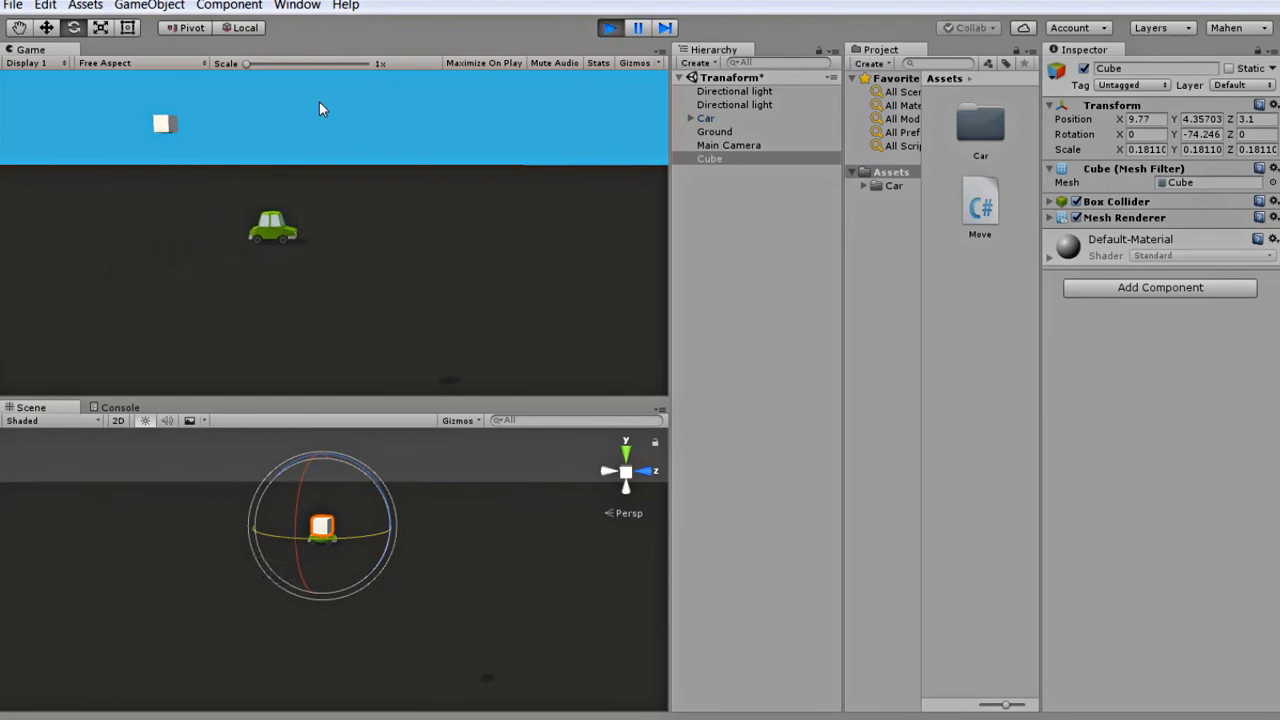
pyautogui.click(608, 28)
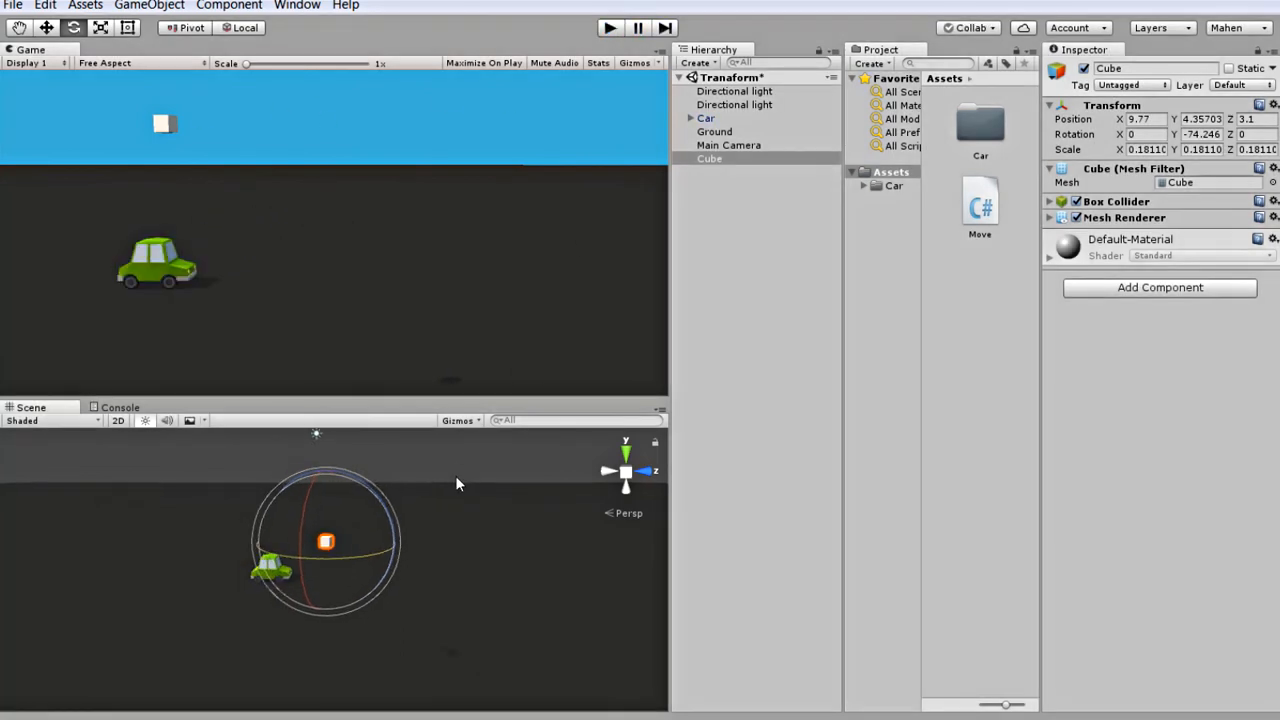
pyautogui.moveTo(458, 482); pyautogui.dragTo(384, 408)
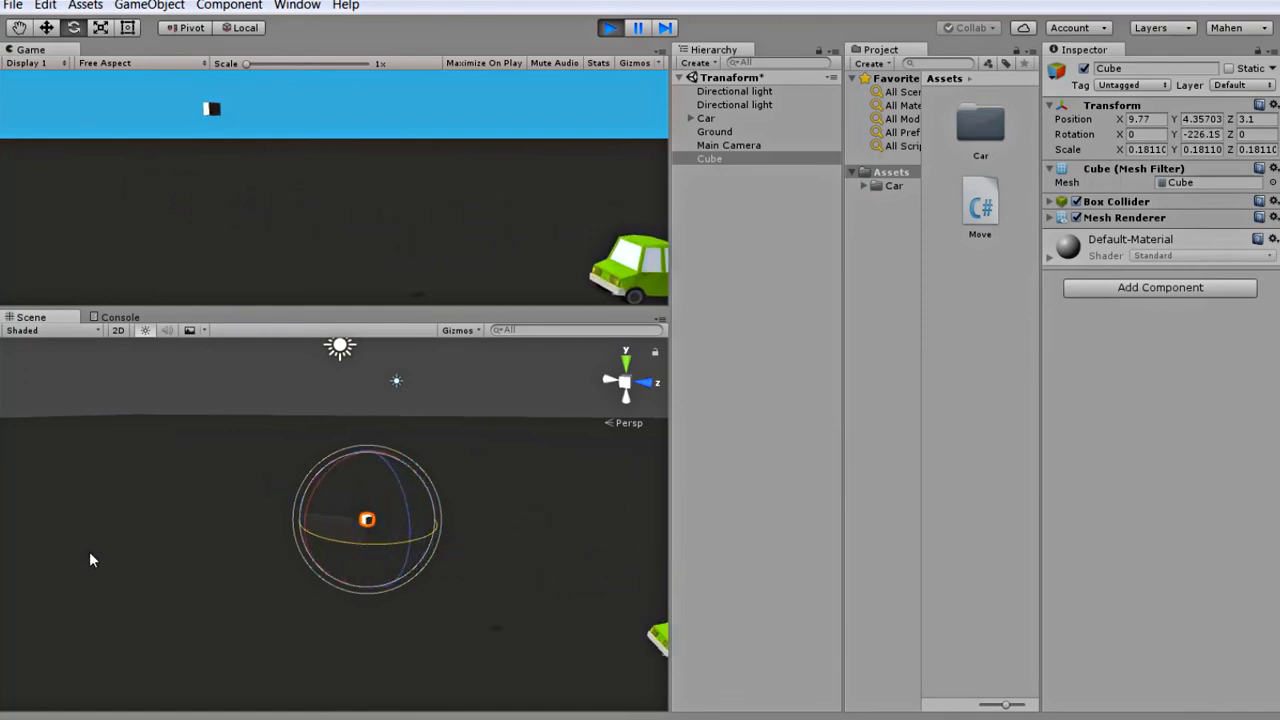
# Rotate the cube several times during play to steer the car, then stop the run
pyautogui.moveTo(368, 520); pyautogui.dragTo(396, 536)
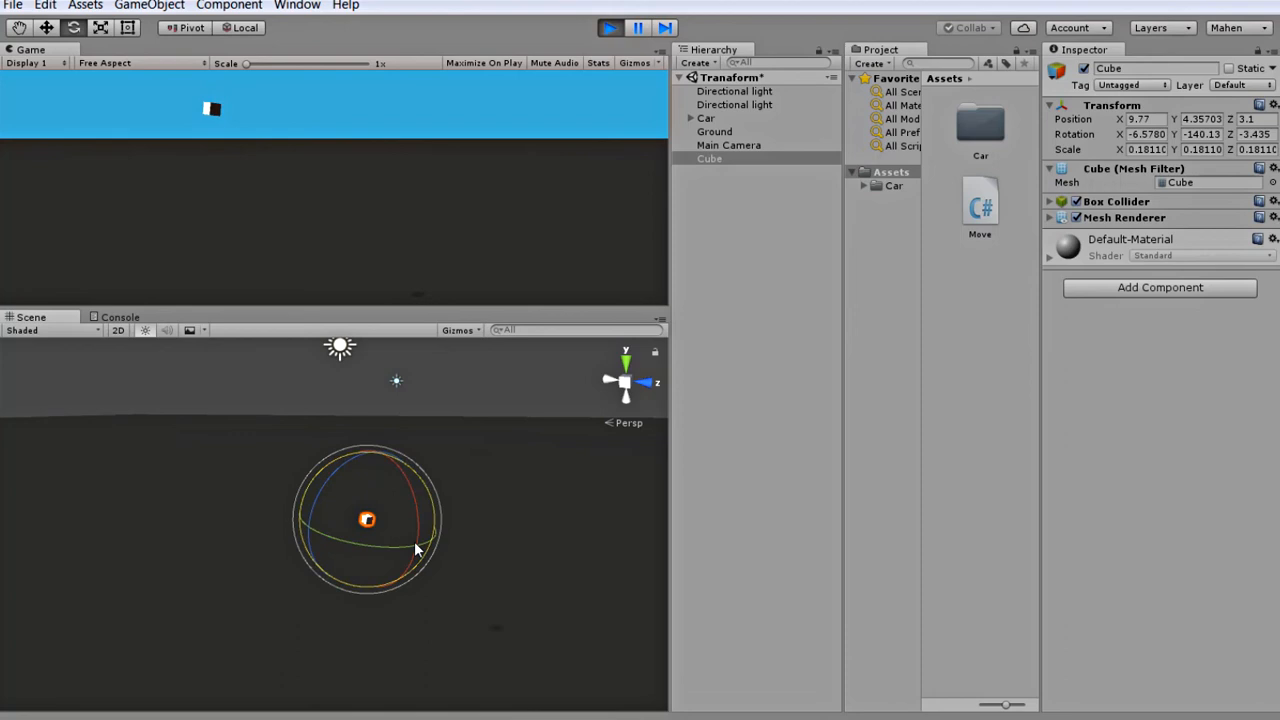
pyautogui.moveTo(416, 548); pyautogui.dragTo(416, 504)
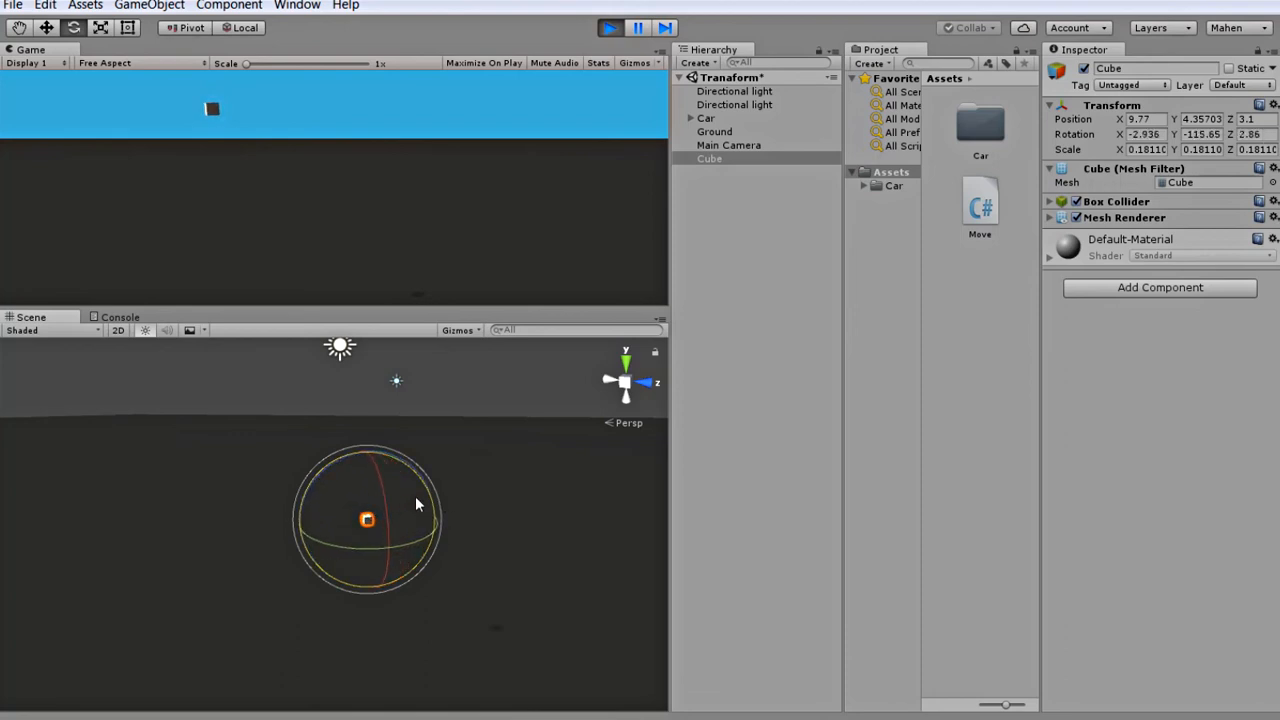
pyautogui.moveTo(416, 504); pyautogui.dragTo(350, 530)
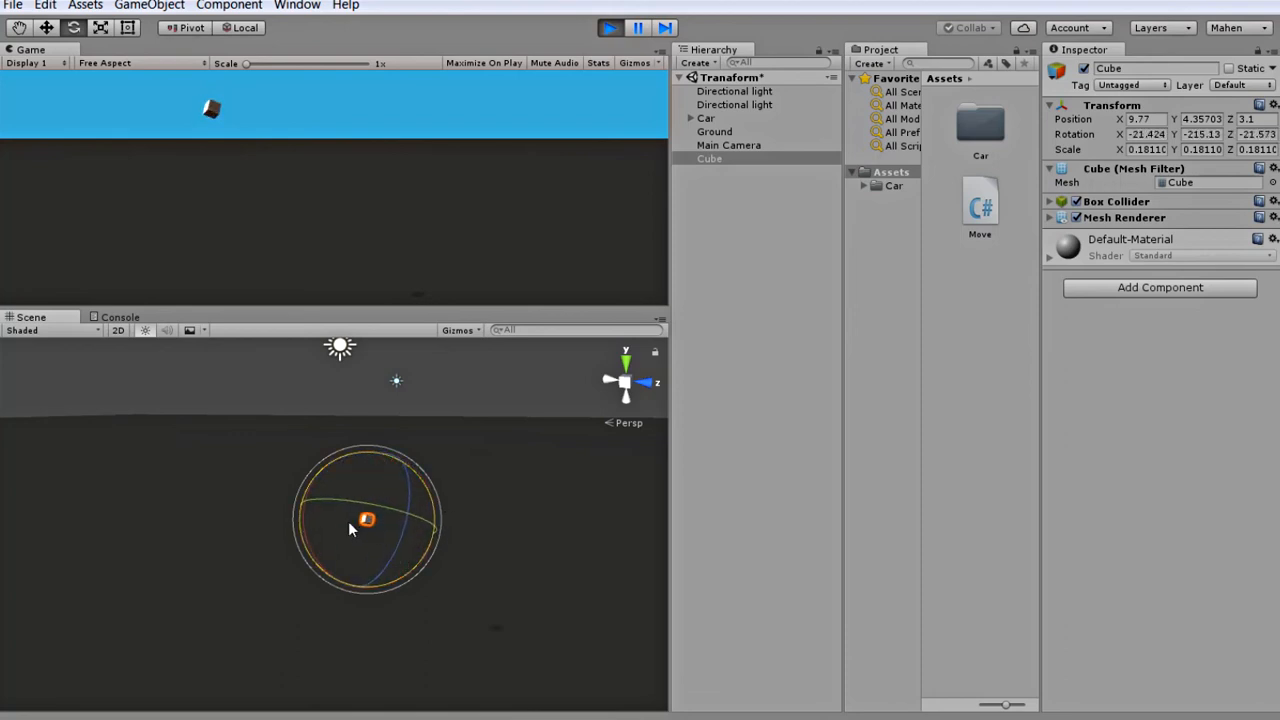
pyautogui.click(608, 28)
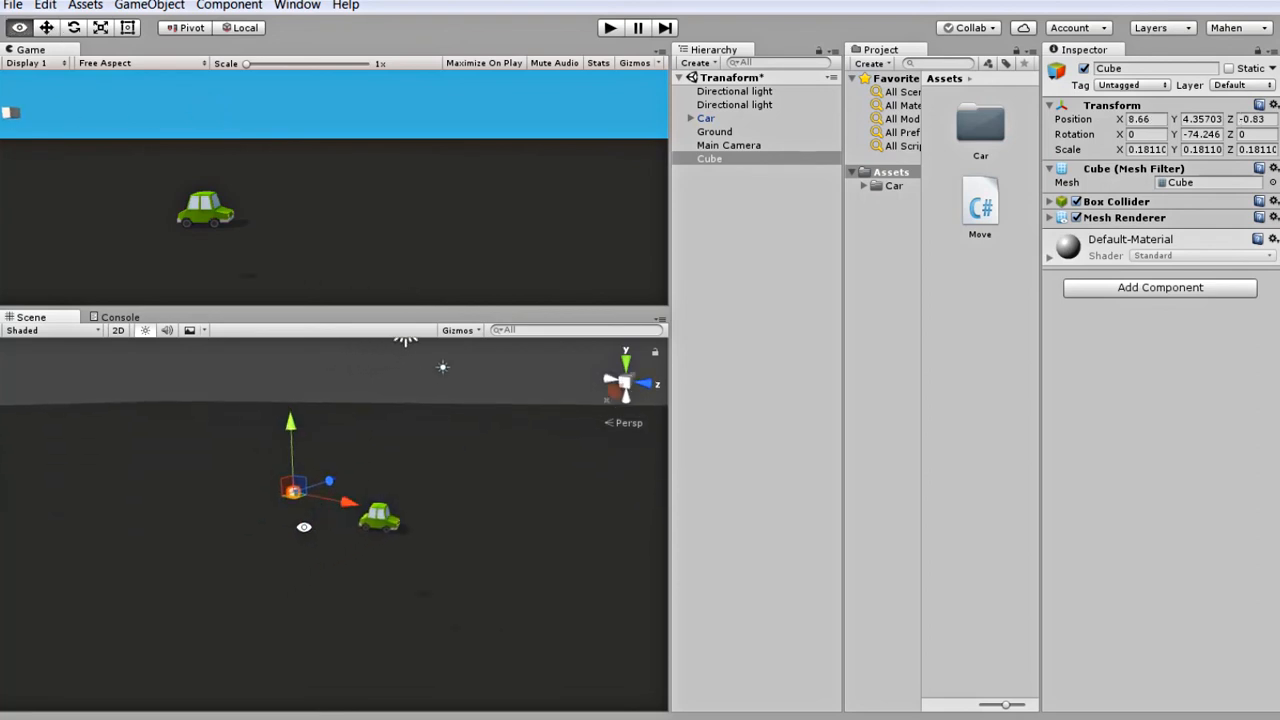
# Replay the scene and rotate the cube with the Rotate tool while it runs
pyautogui.click(608, 28)
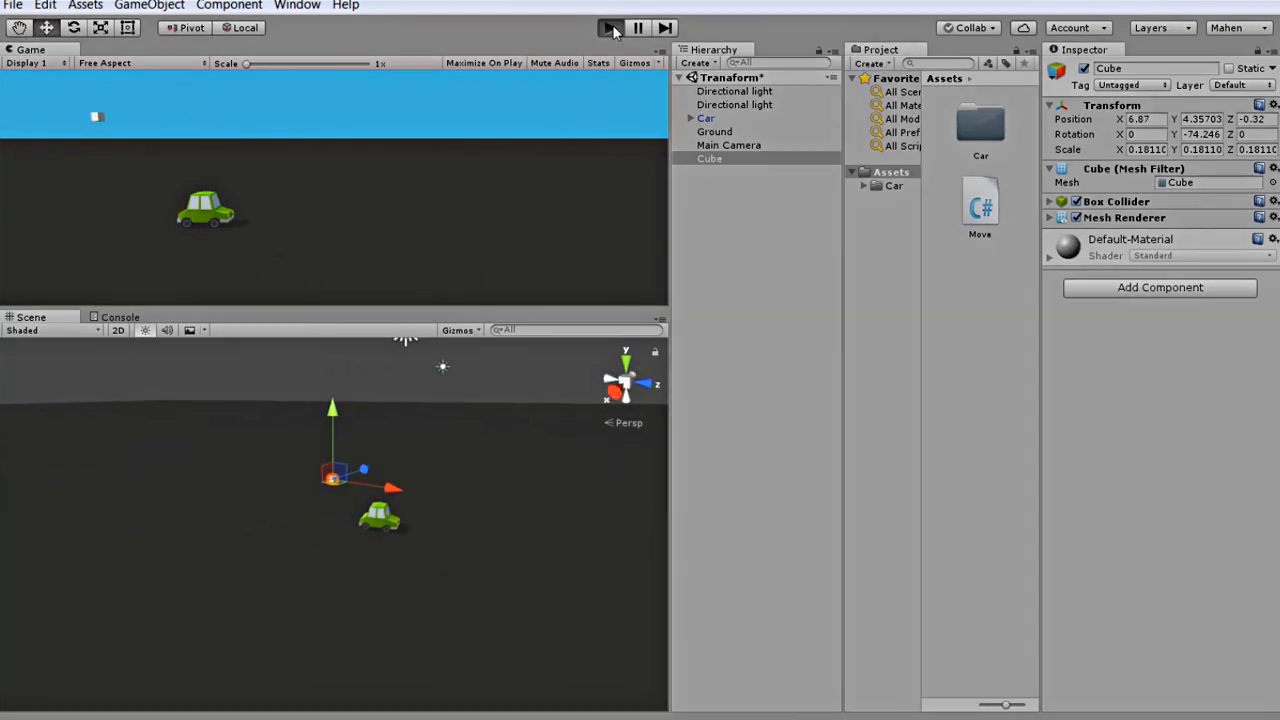
pyautogui.click(610, 28)
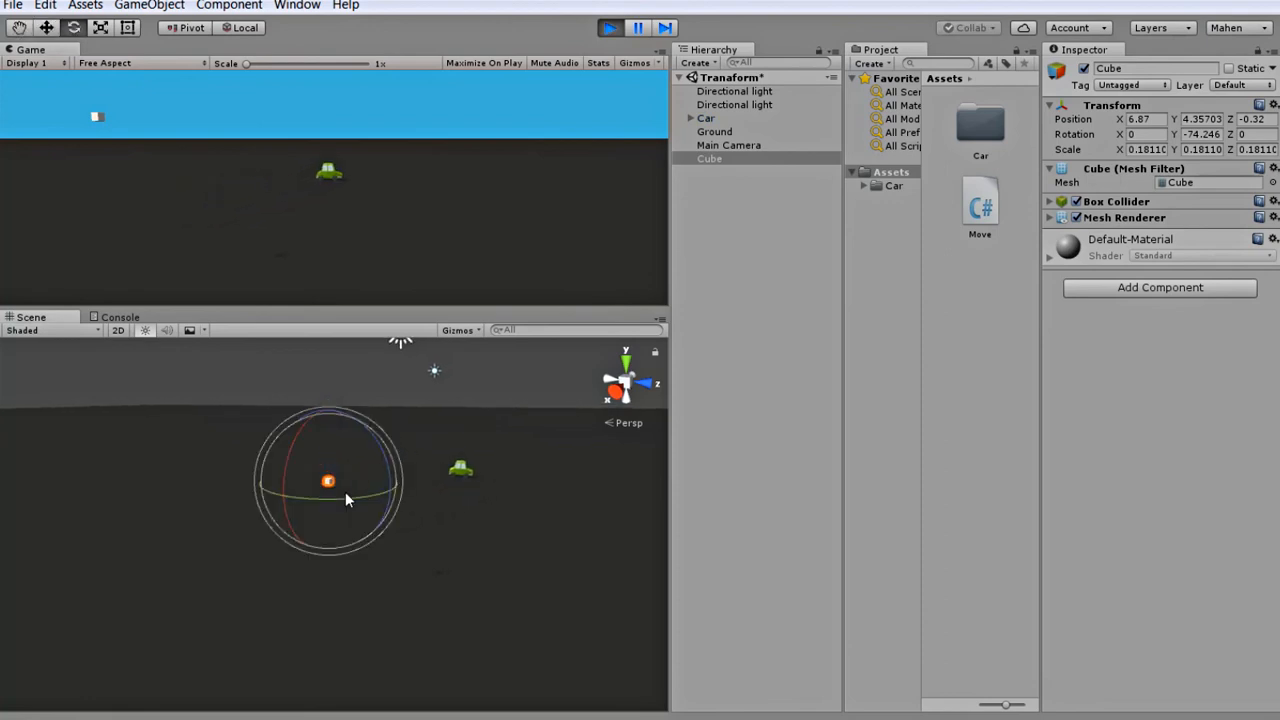
pyautogui.moveTo(348, 500); pyautogui.dragTo(136, 500)
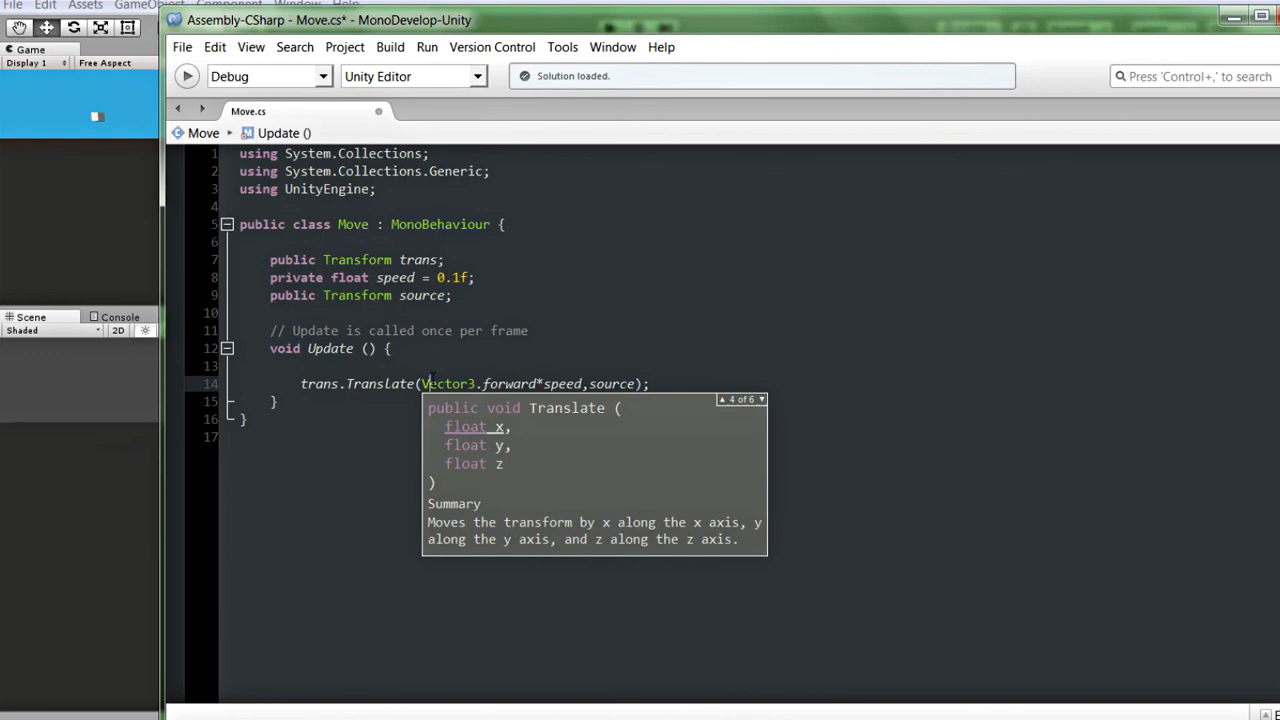
# Replace the Translate arguments Vector3.forward*speed, source with plain 0, 0, speed
pyautogui.click(756, 400)
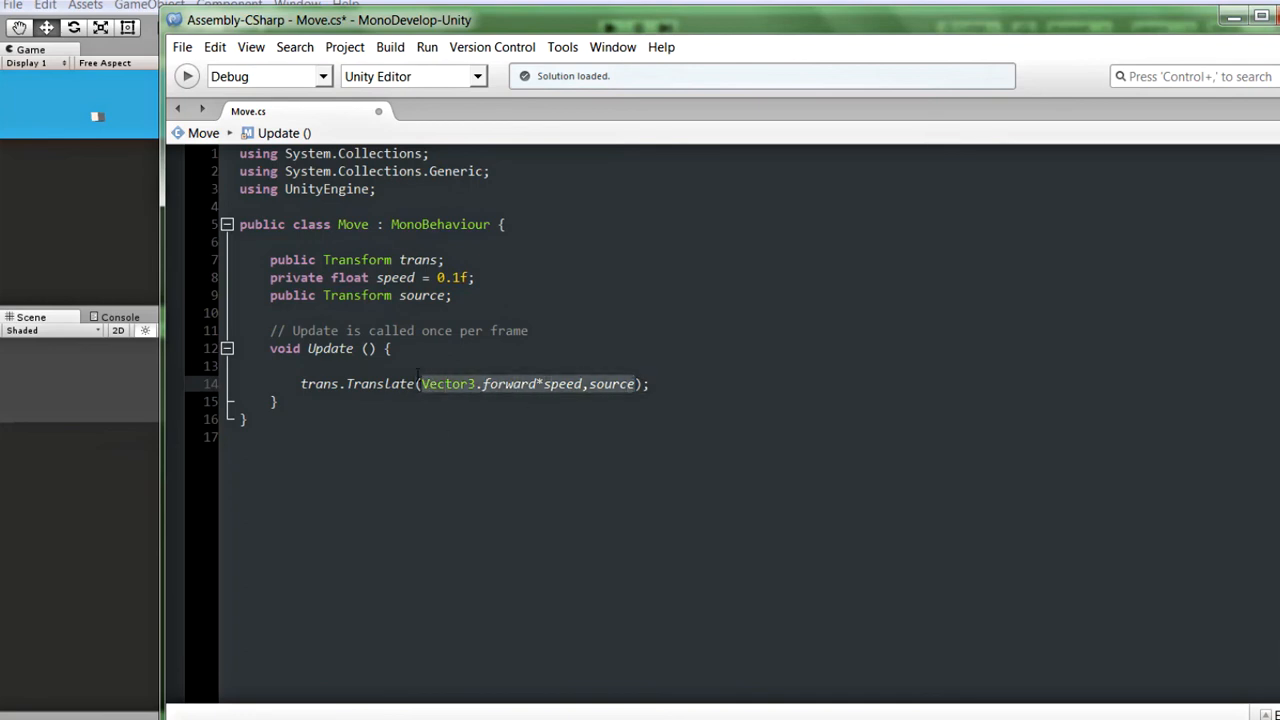
pyautogui.press('Delete')
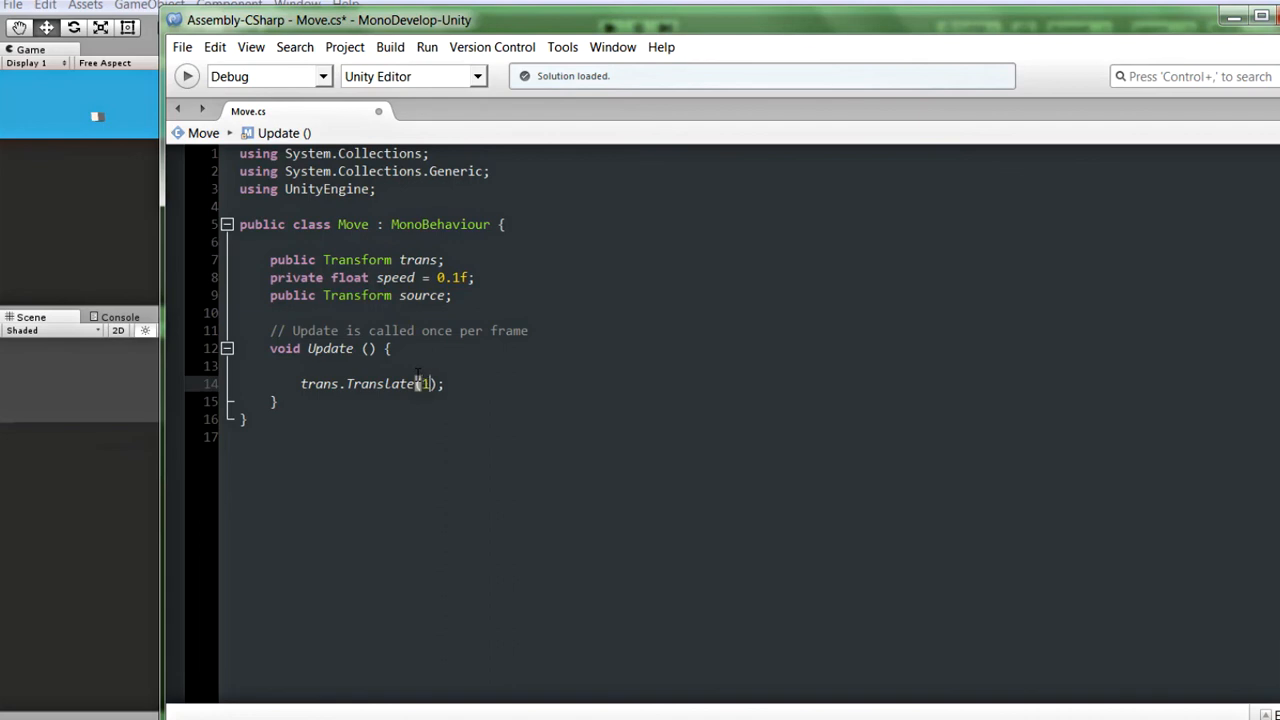
pyautogui.write(',1')
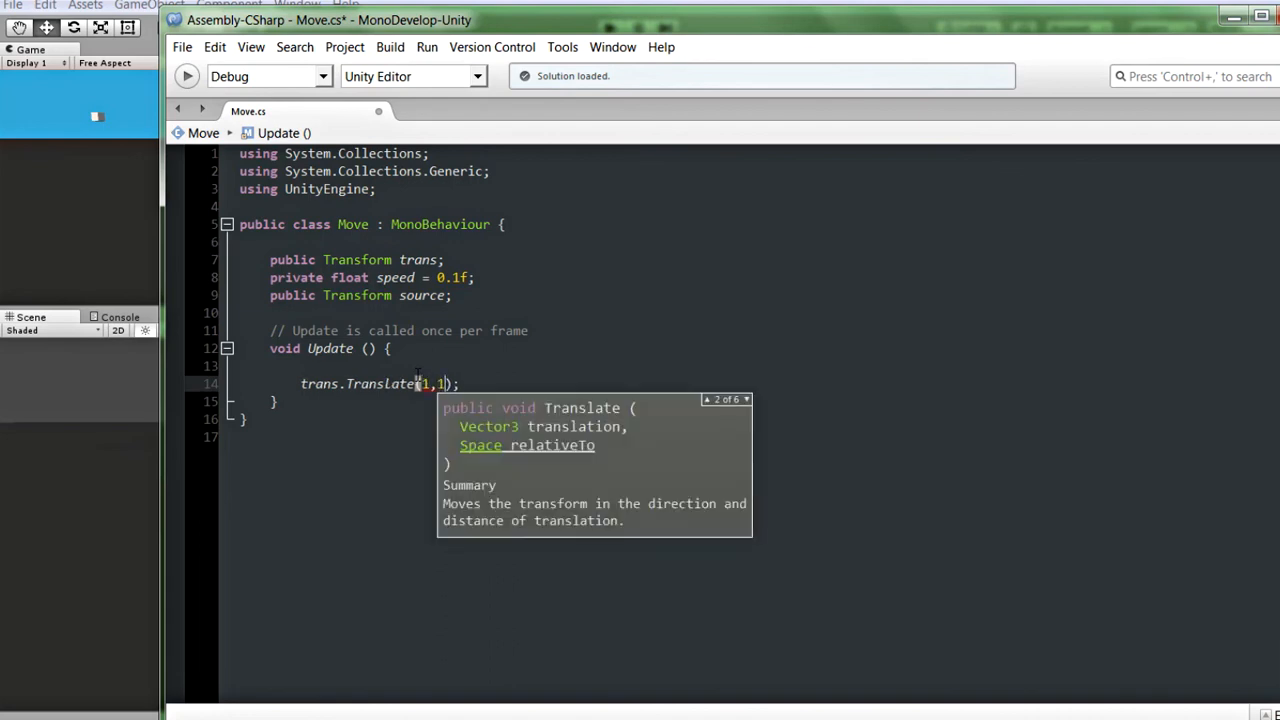
pyautogui.write(',1')
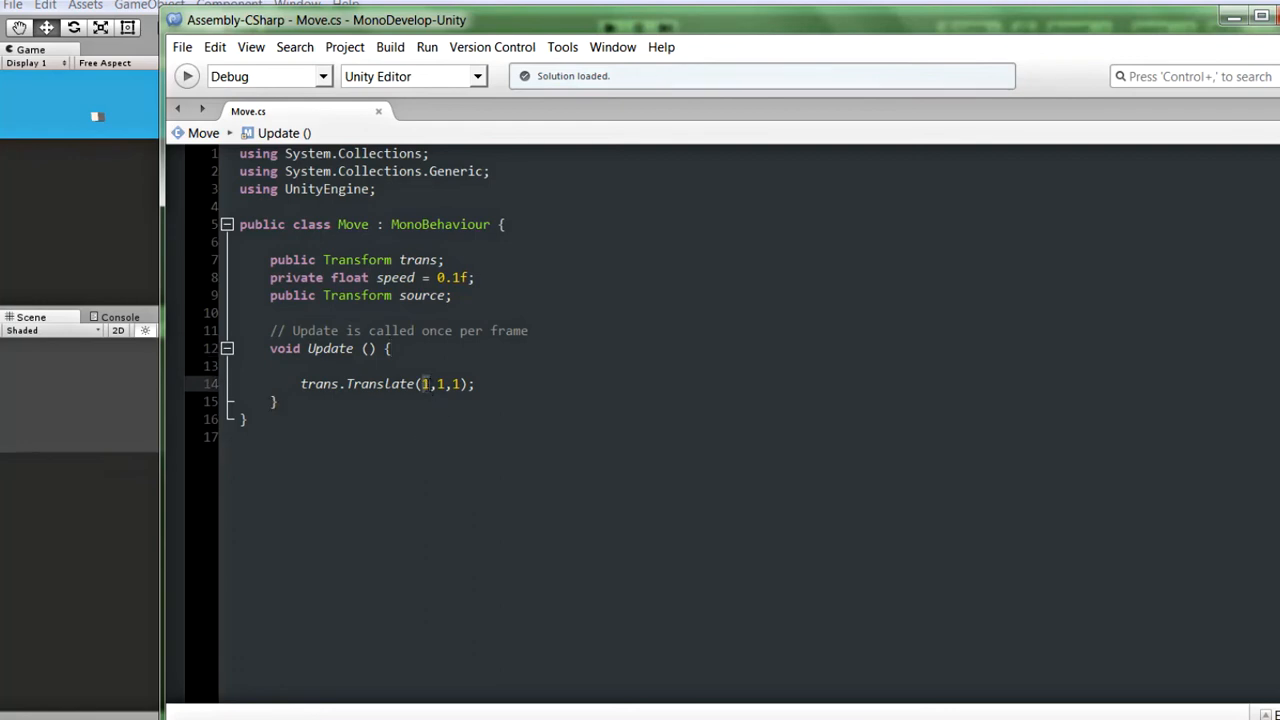
pyautogui.write('0')
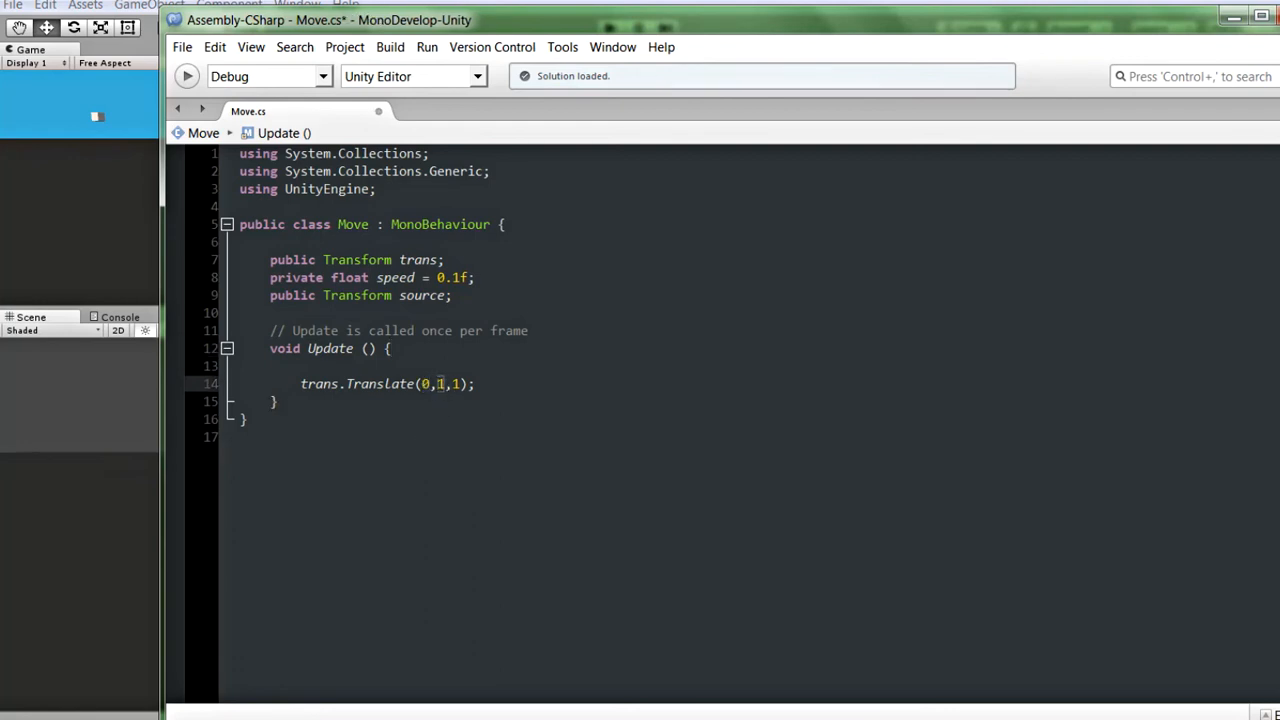
pyautogui.write('0')
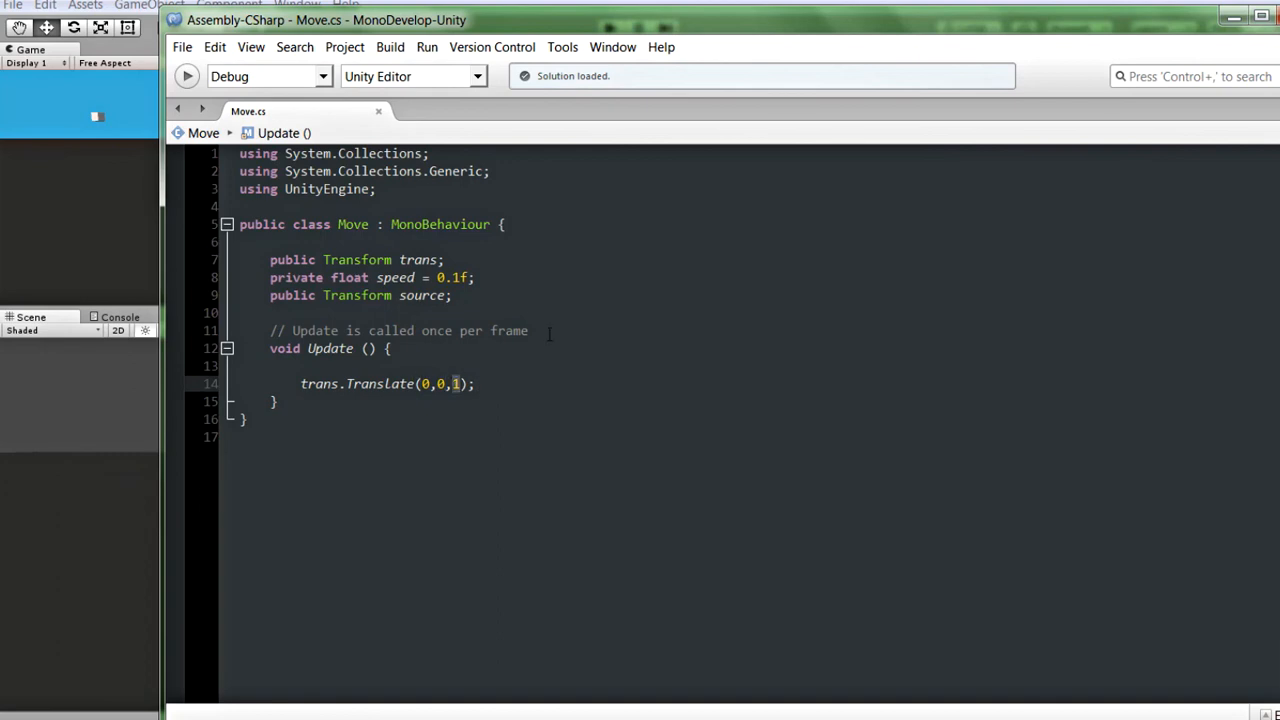
pyautogui.write('spe')
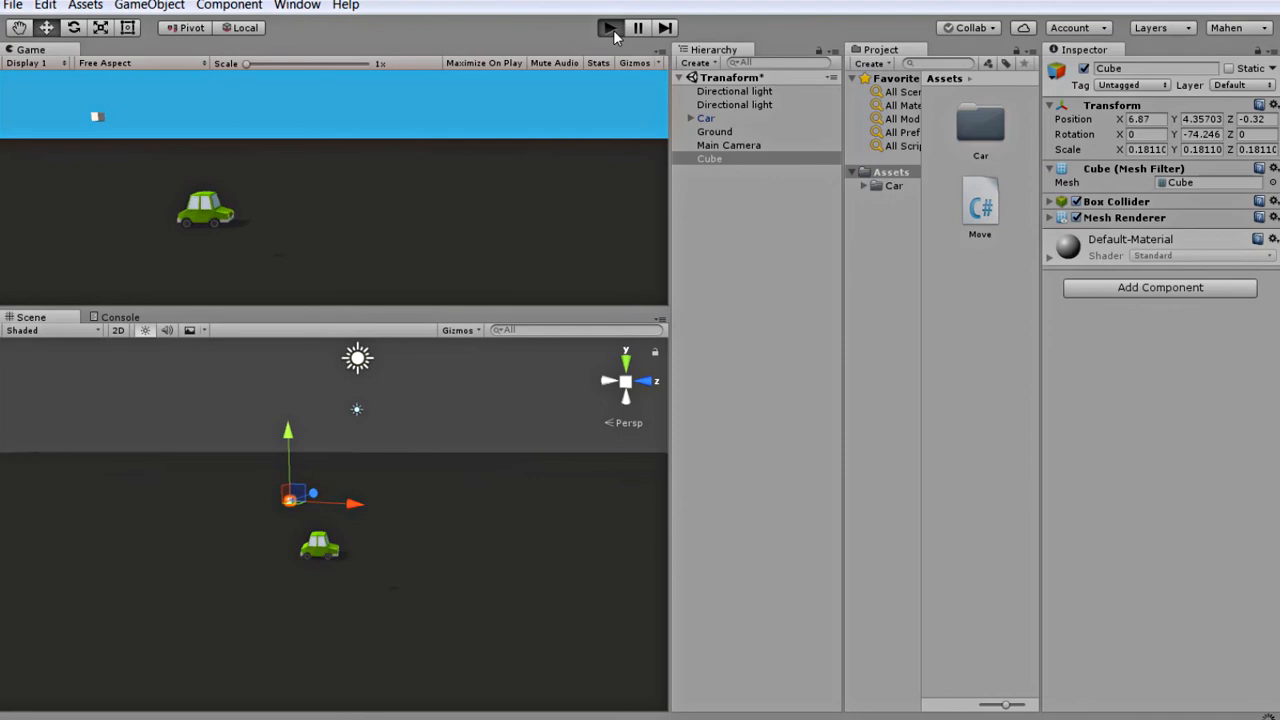
pyautogui.click(610, 28)
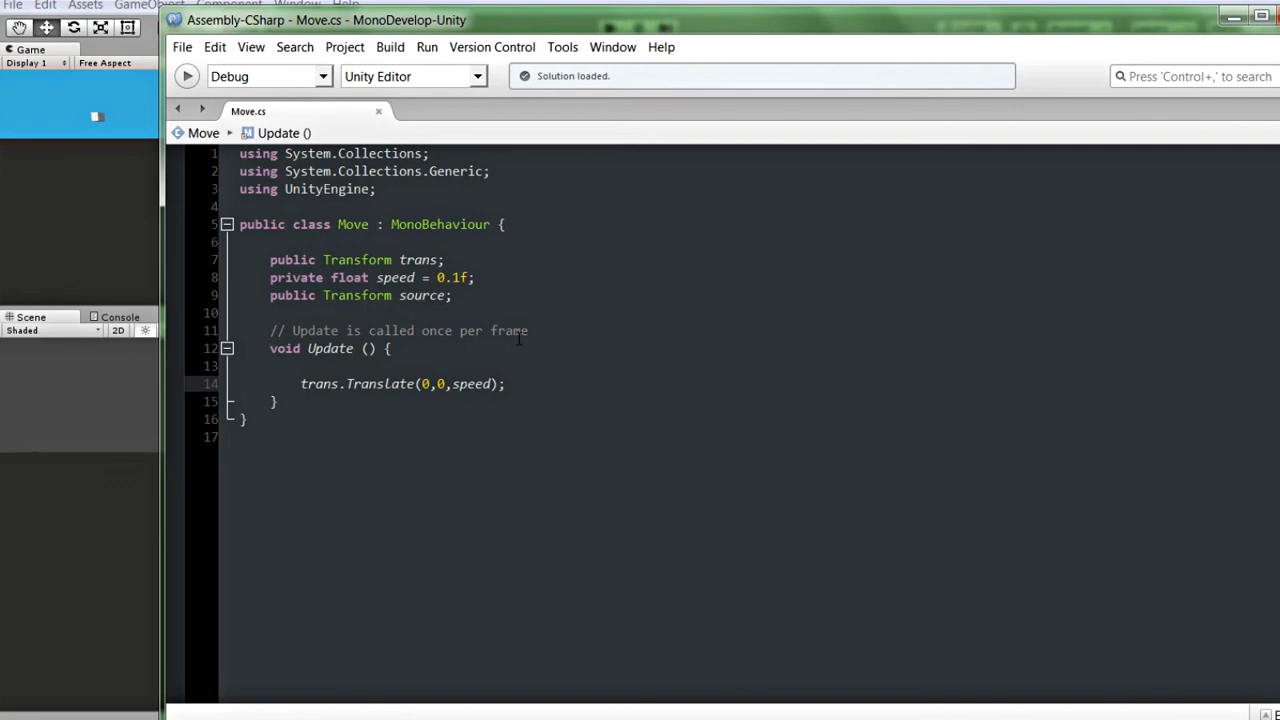
# Add Space.World as the fourth Translate argument via autocomplete
pyautogui.write(',')
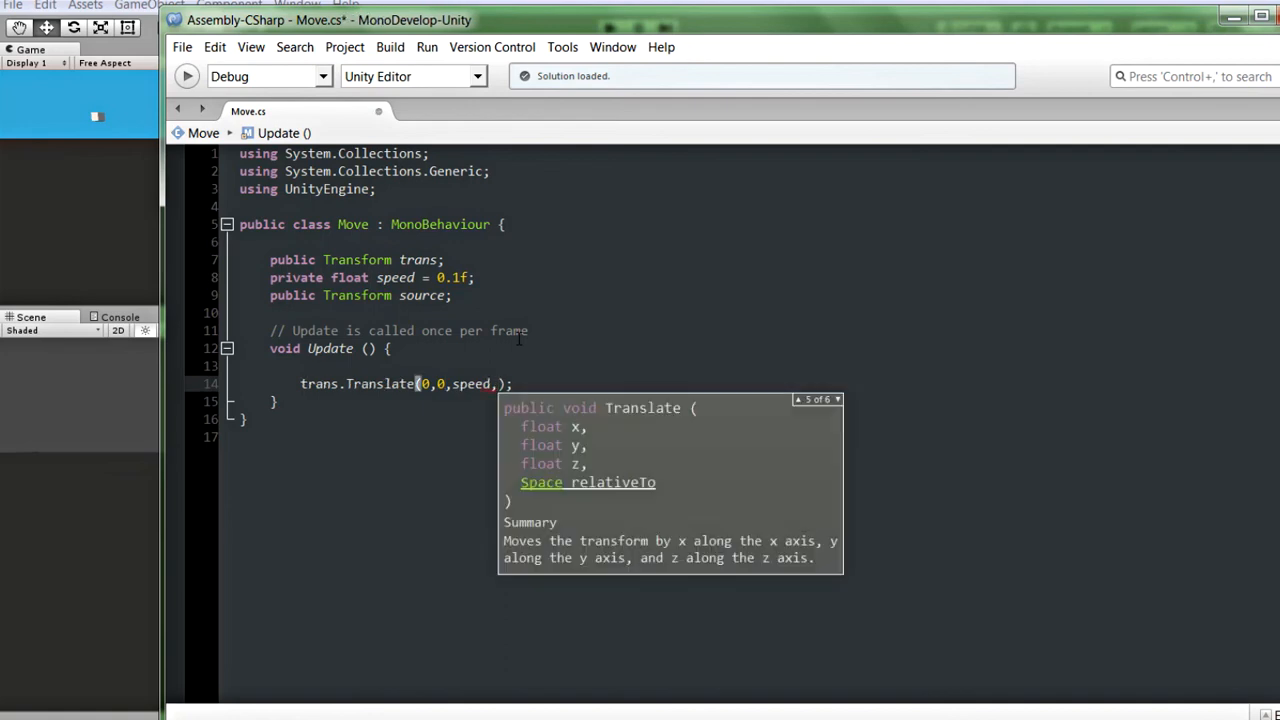
pyautogui.write('spa')
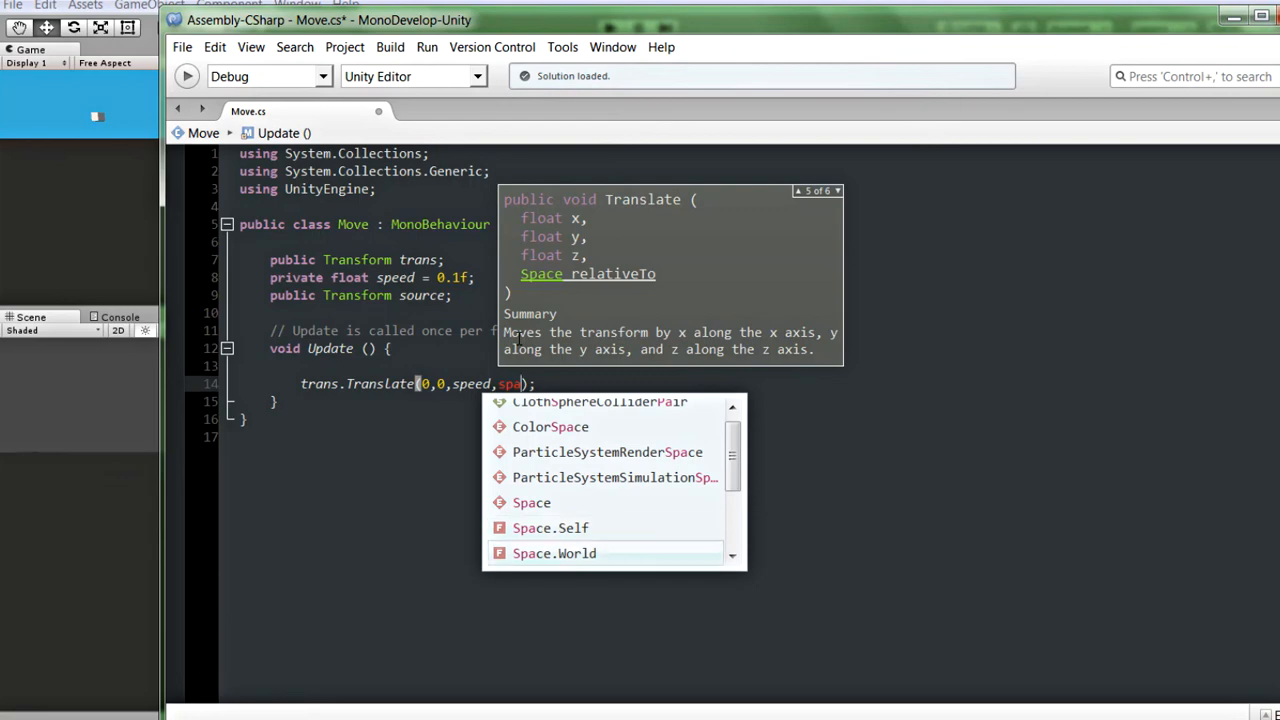
pyautogui.click(550, 528)
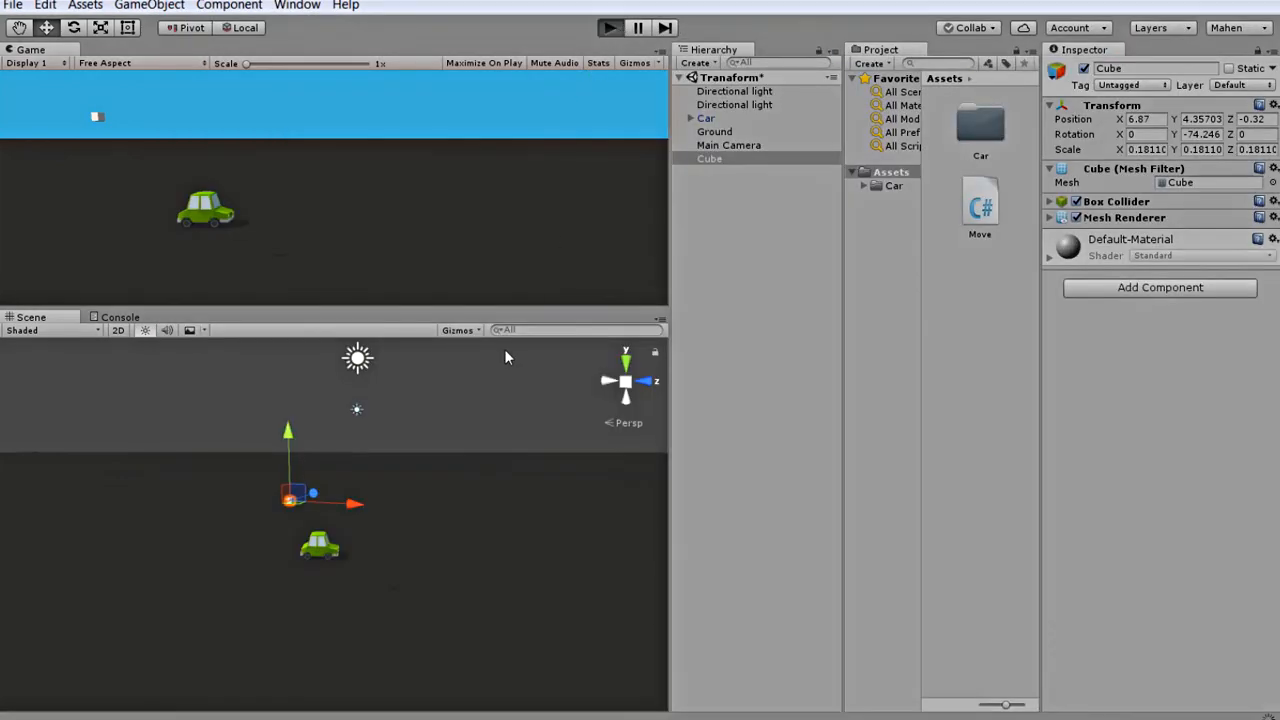
# Play the scene, select Car and turn it to check its travel stays along world z
pyautogui.click(608, 28)
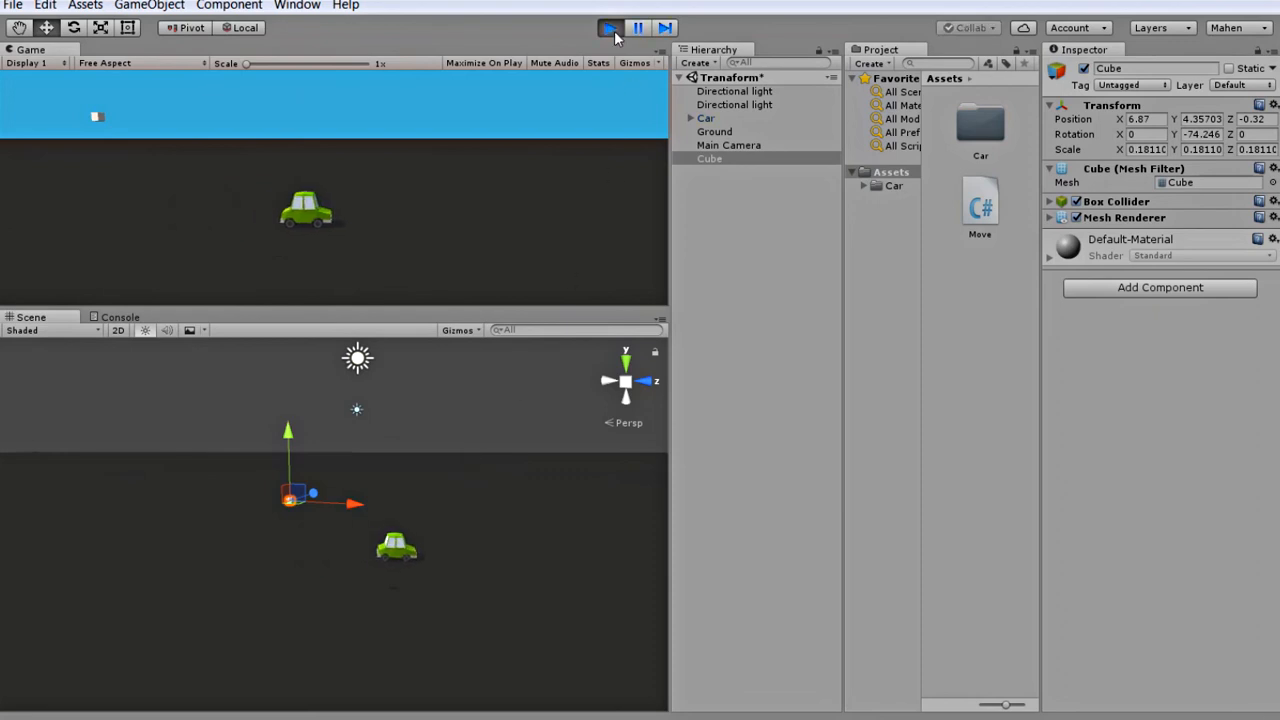
pyautogui.click(608, 28)
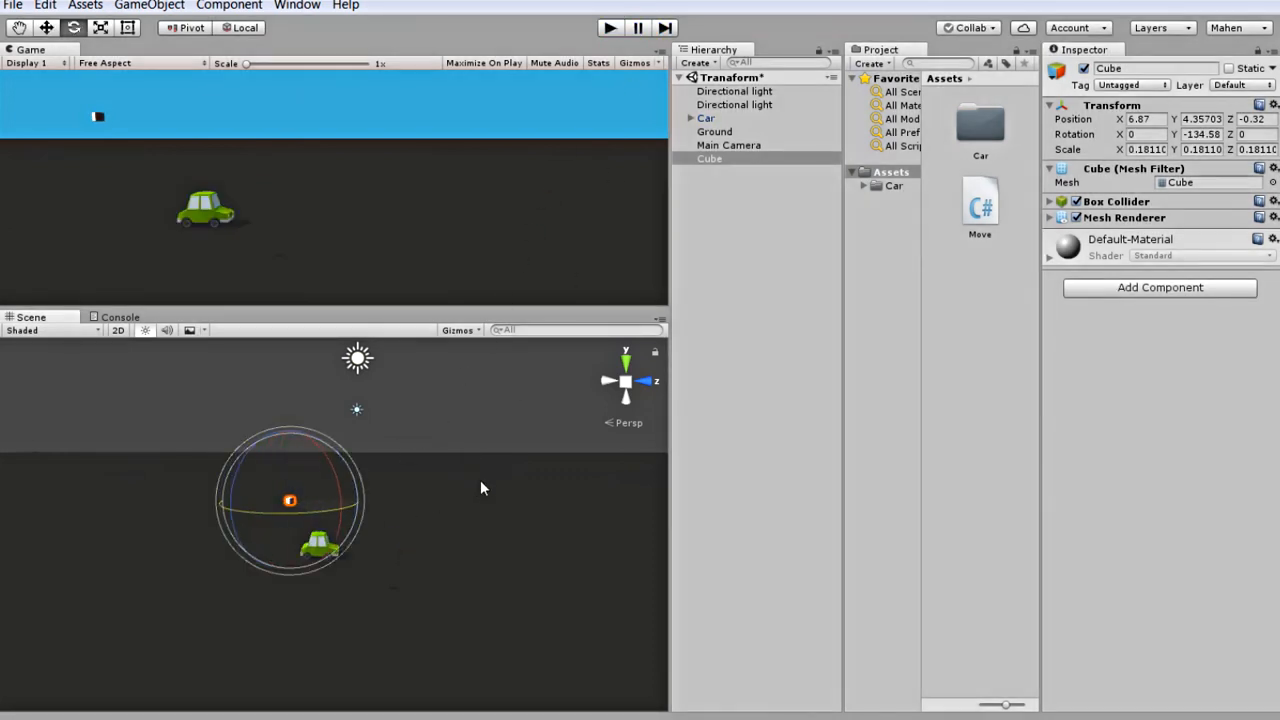
pyautogui.click(704, 118)
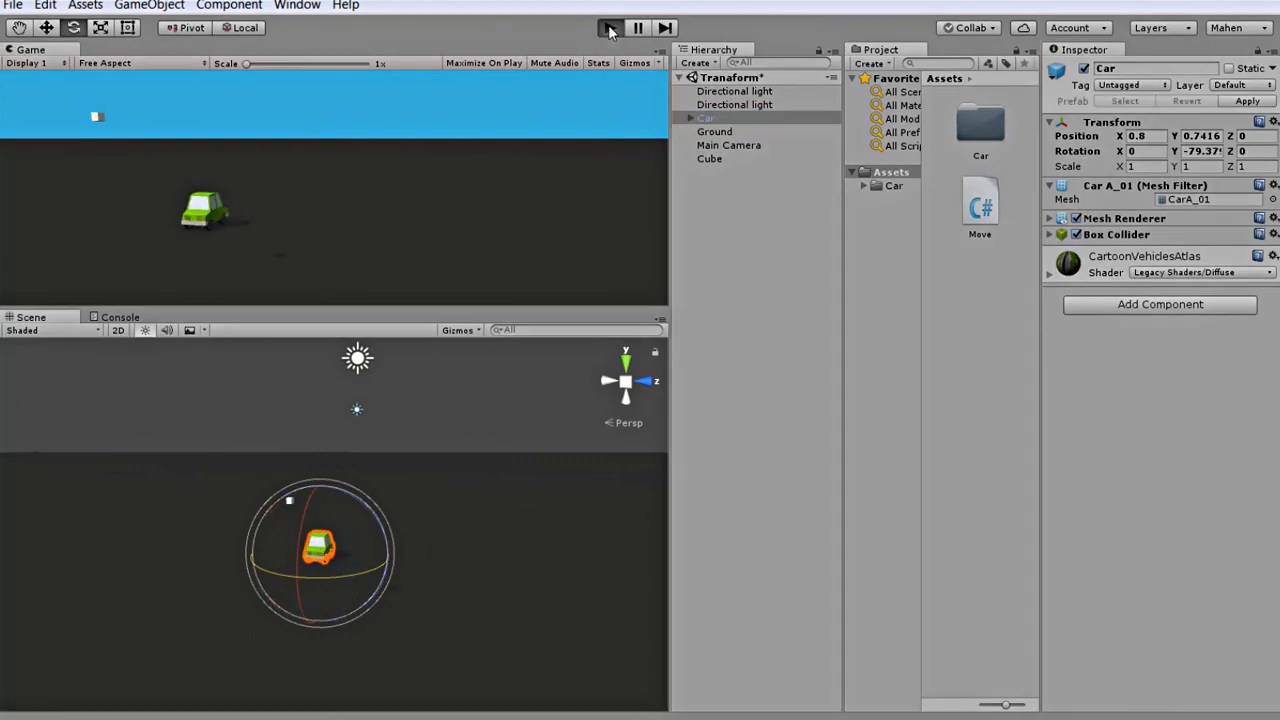
pyautogui.click(610, 28)
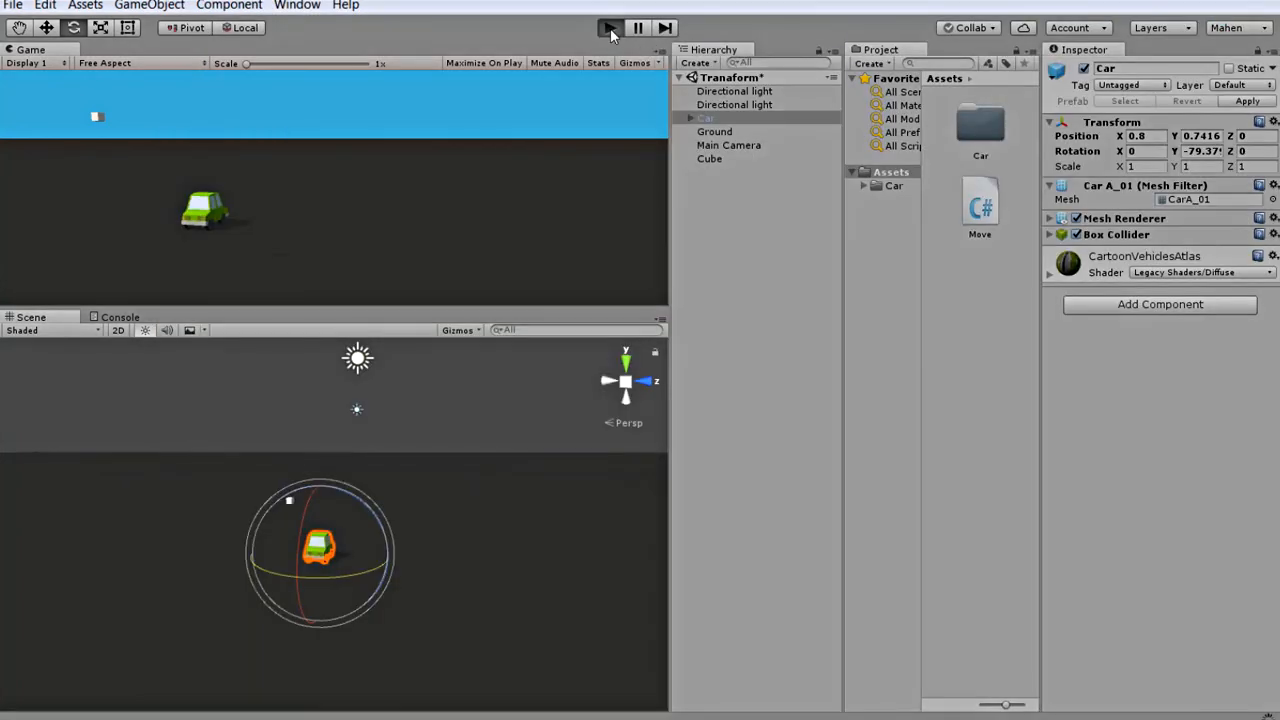
pyautogui.click(610, 28)
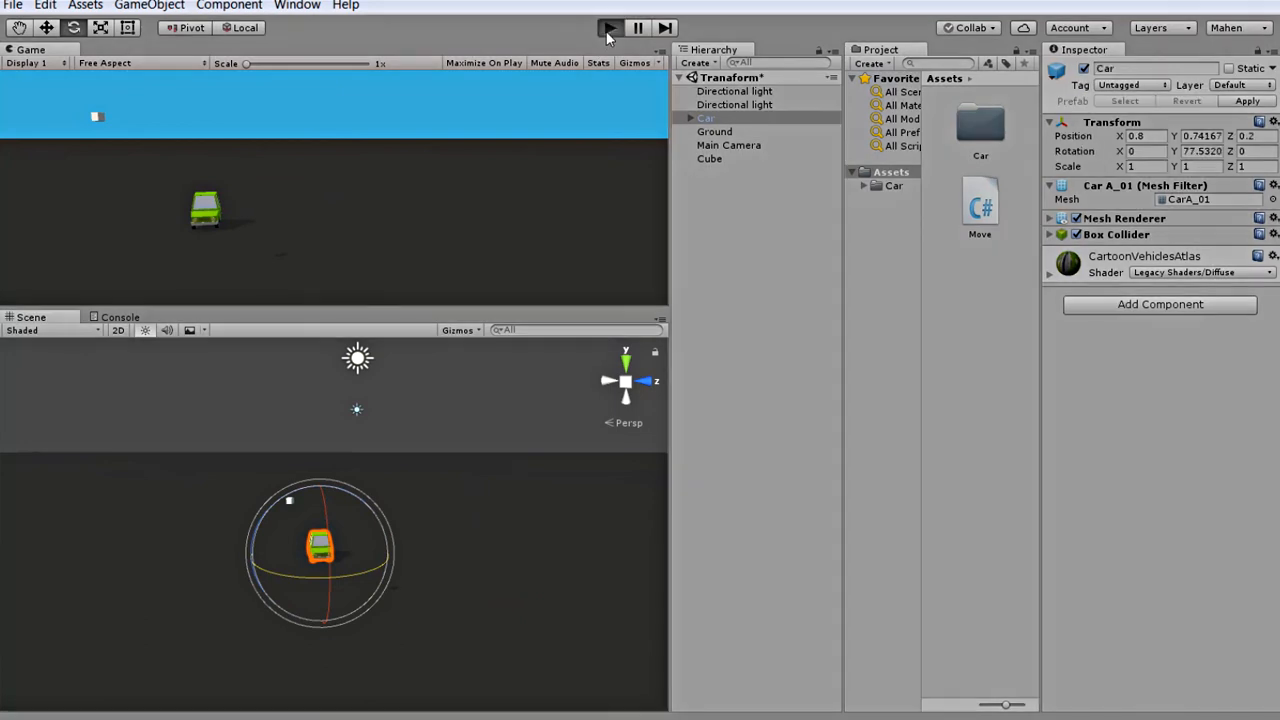
pyautogui.click(610, 28)
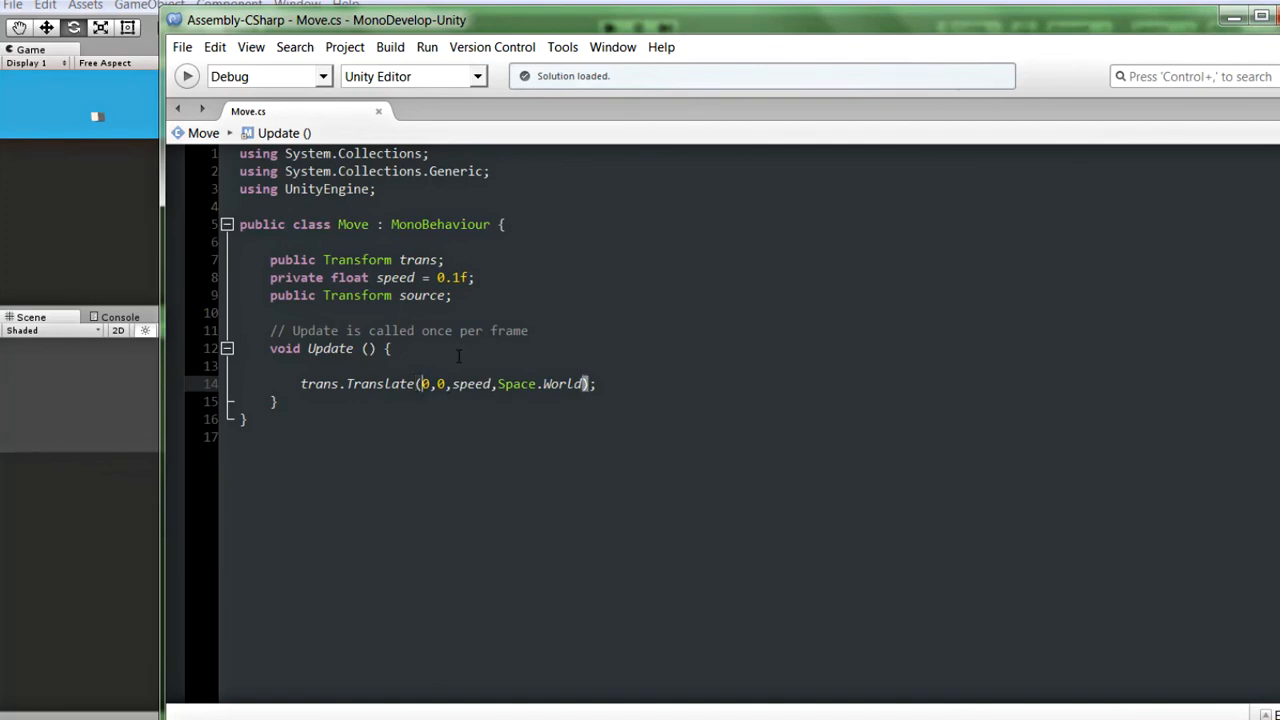
pyautogui.click(584, 384)
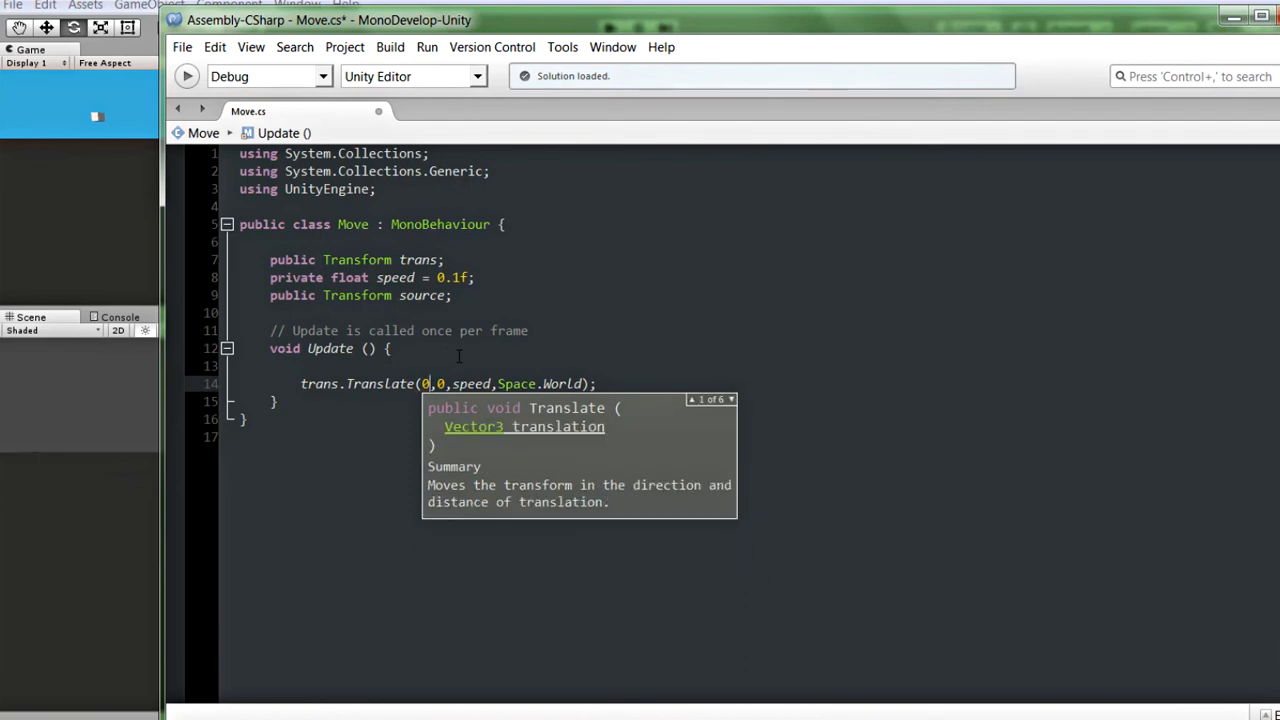
pyautogui.click(544, 408)
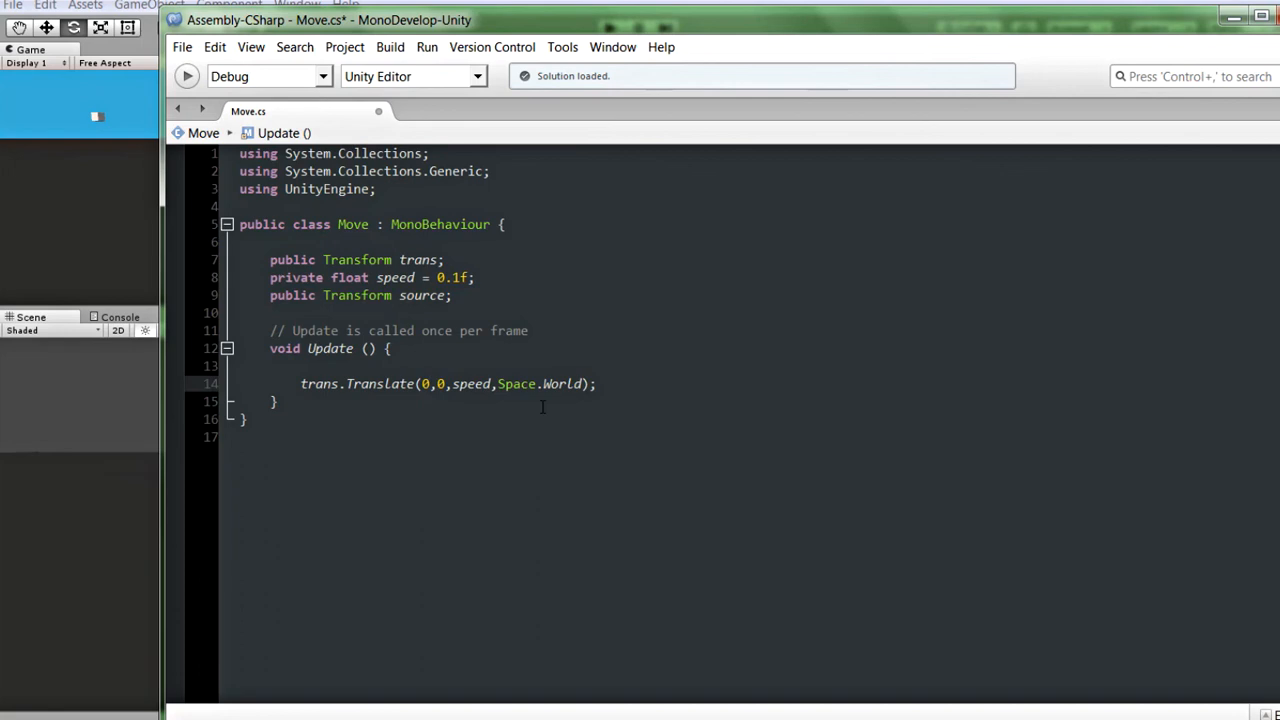